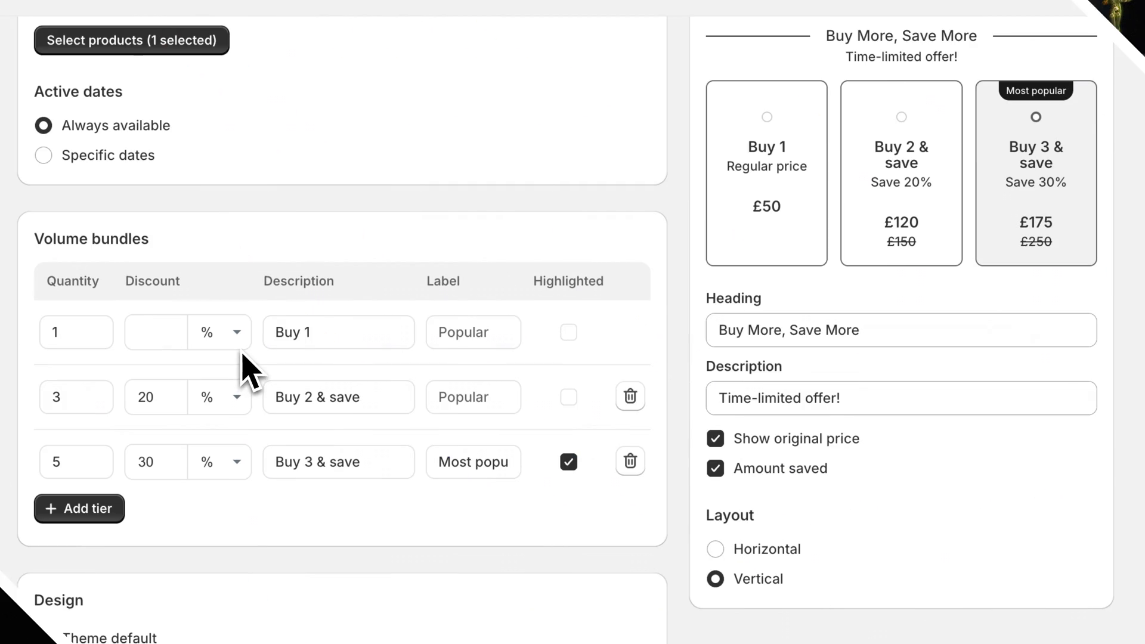
Leave the bulk pricing storefront product page and go back to the Shopify admin tab
click(219, 332)
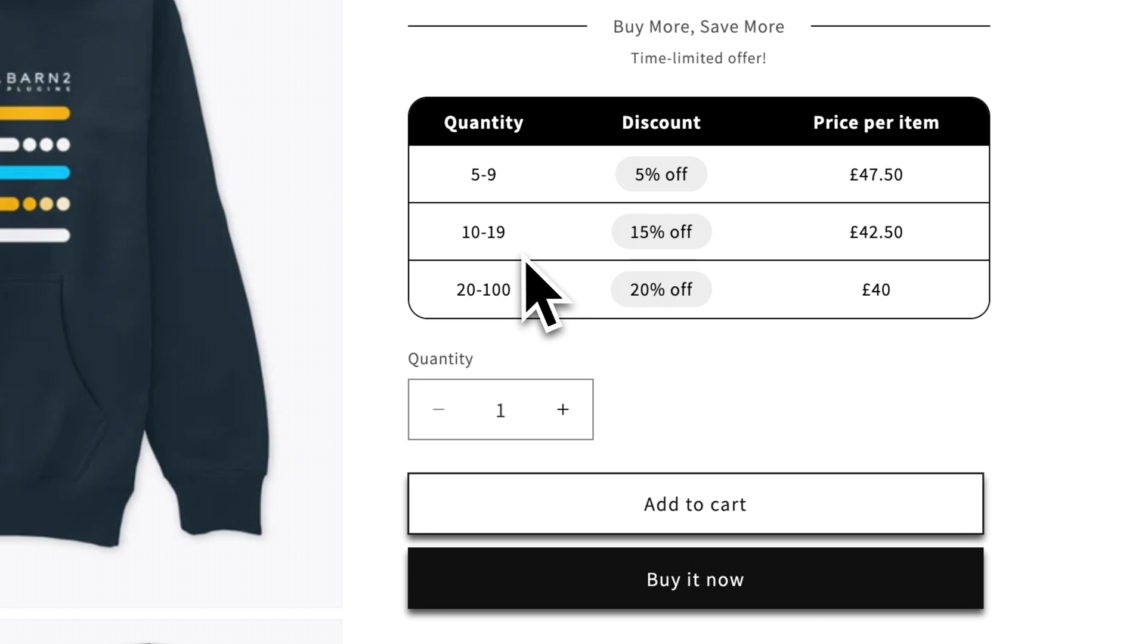
mouse_move(529, 261)
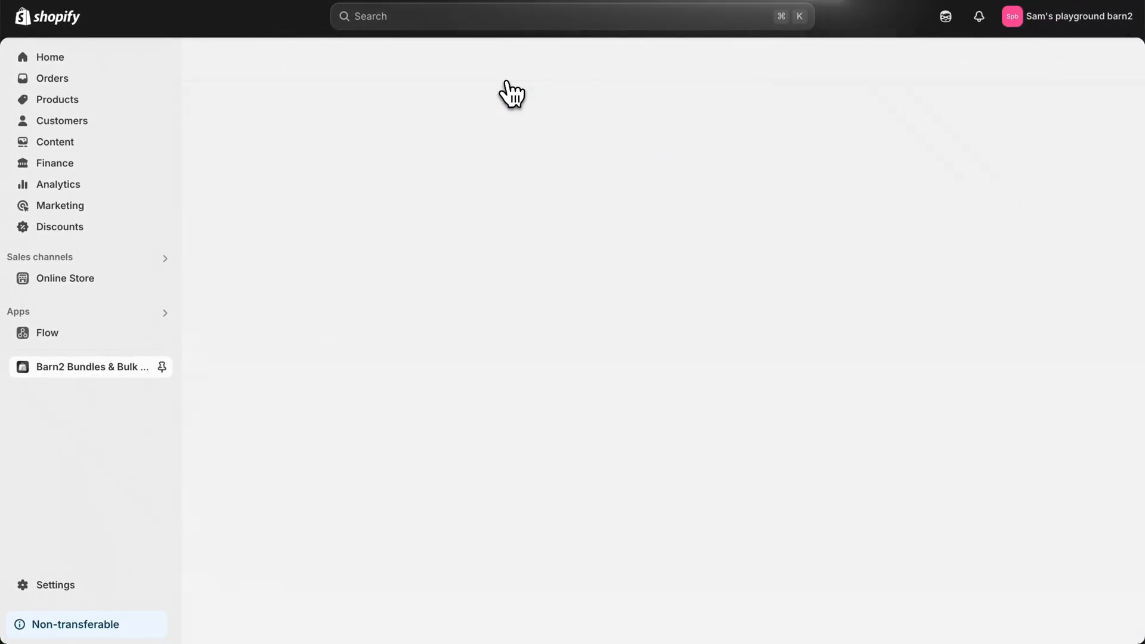
In Barn2 Bundles & Bulk Discounts, create a discount named Bundle 1 as a Volume bundle
click(91, 367)
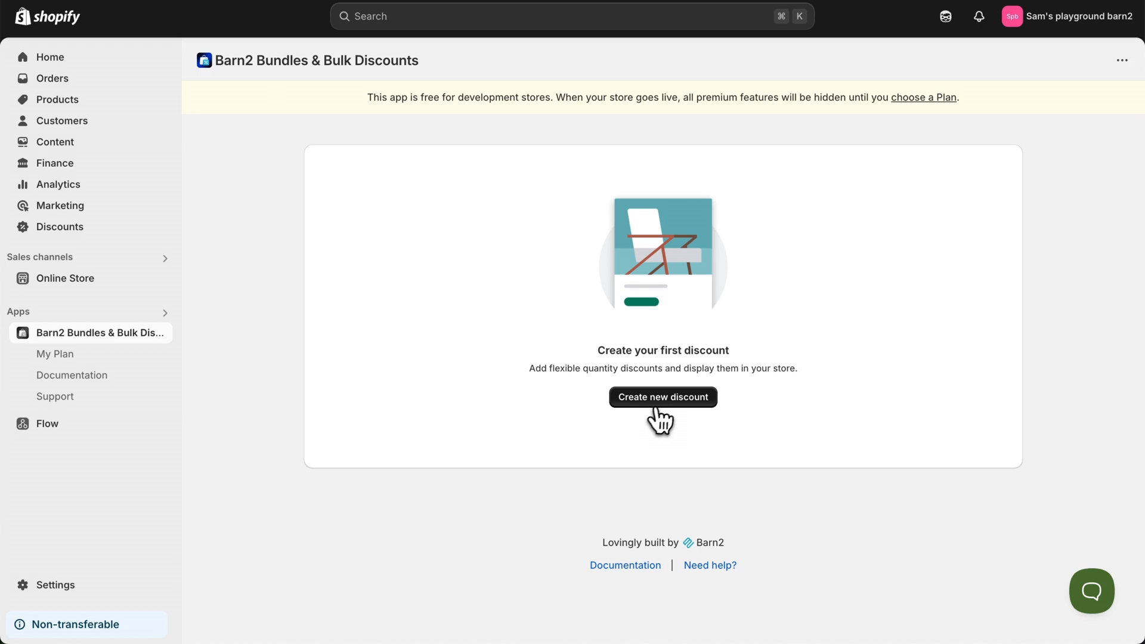
click(663, 397)
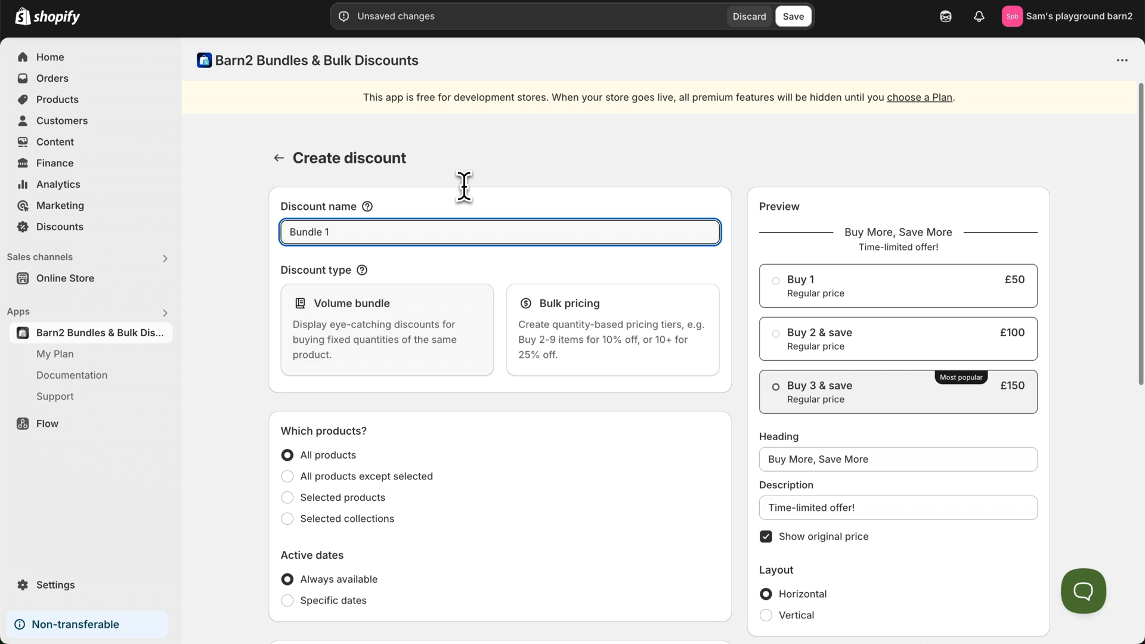
mouse_move(451, 280)
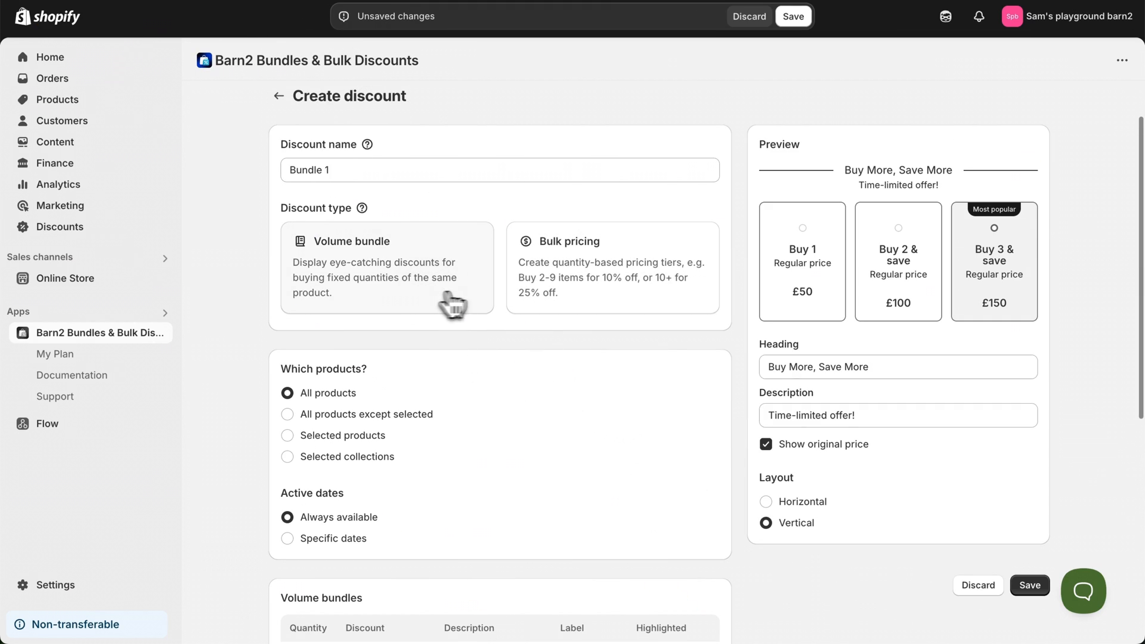
click(612, 278)
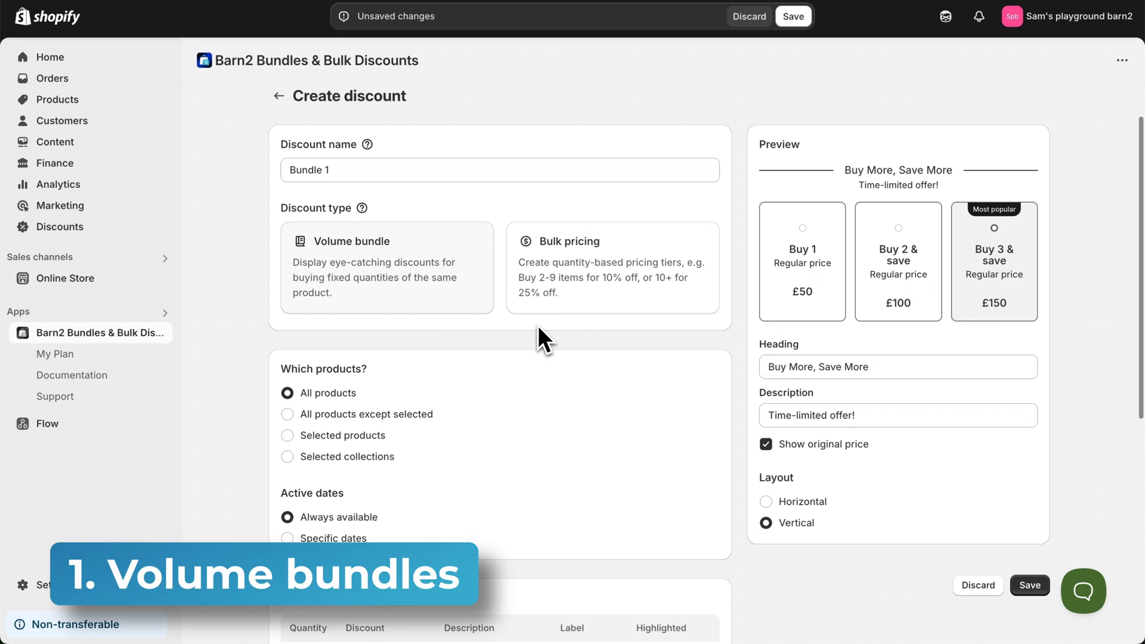
mouse_move(416, 299)
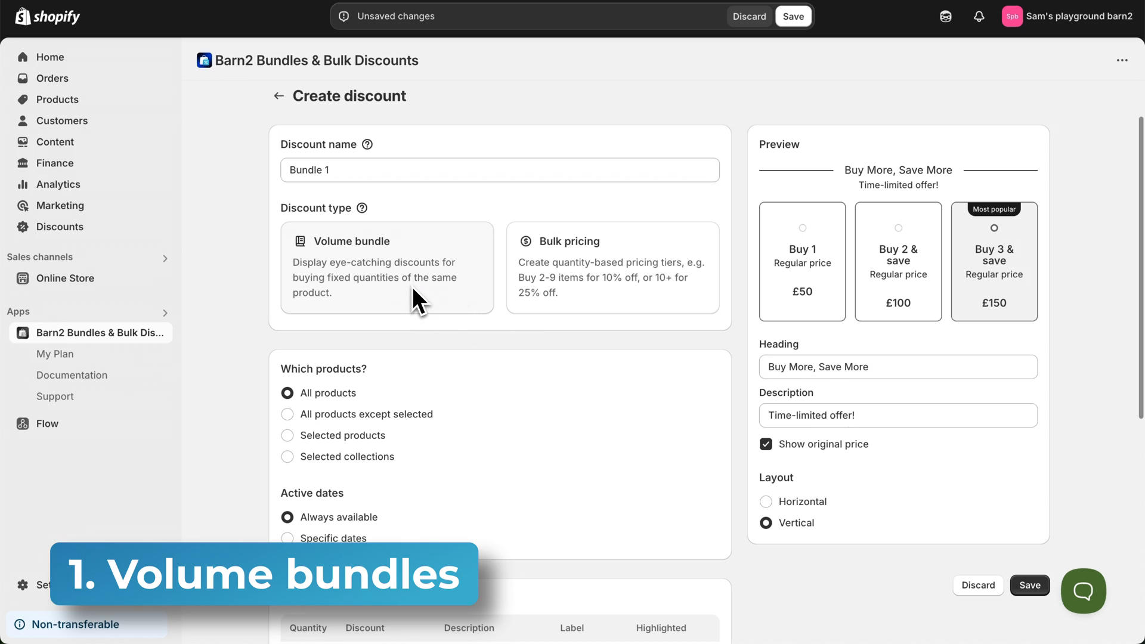
Apply Bundle 1 to Selected products and pick one product
scroll(down, 3)
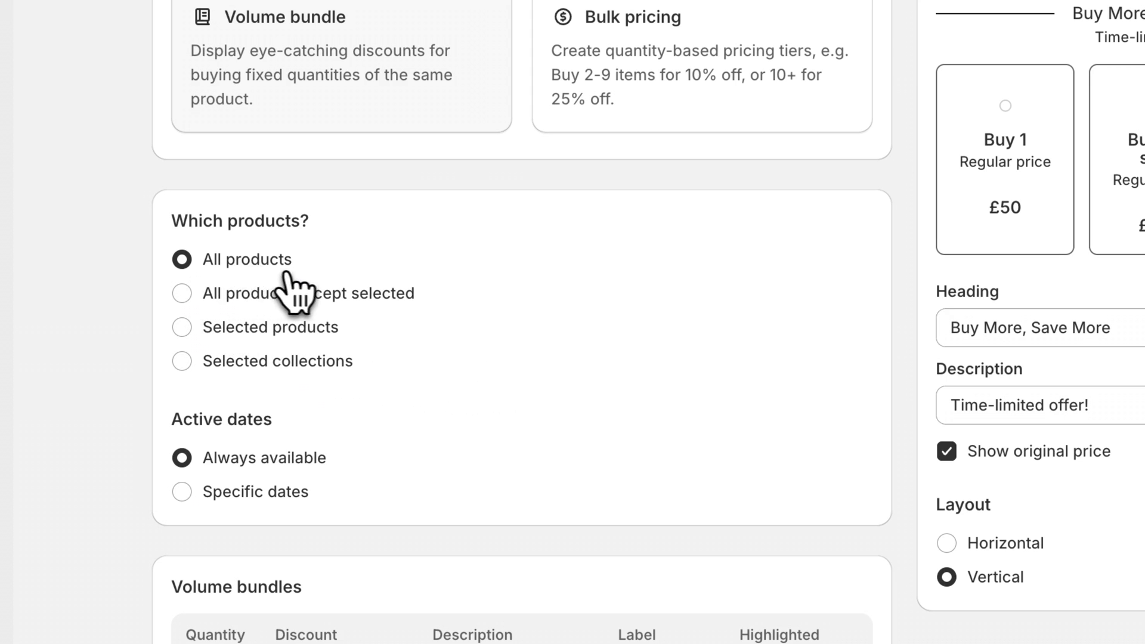
mouse_move(327, 317)
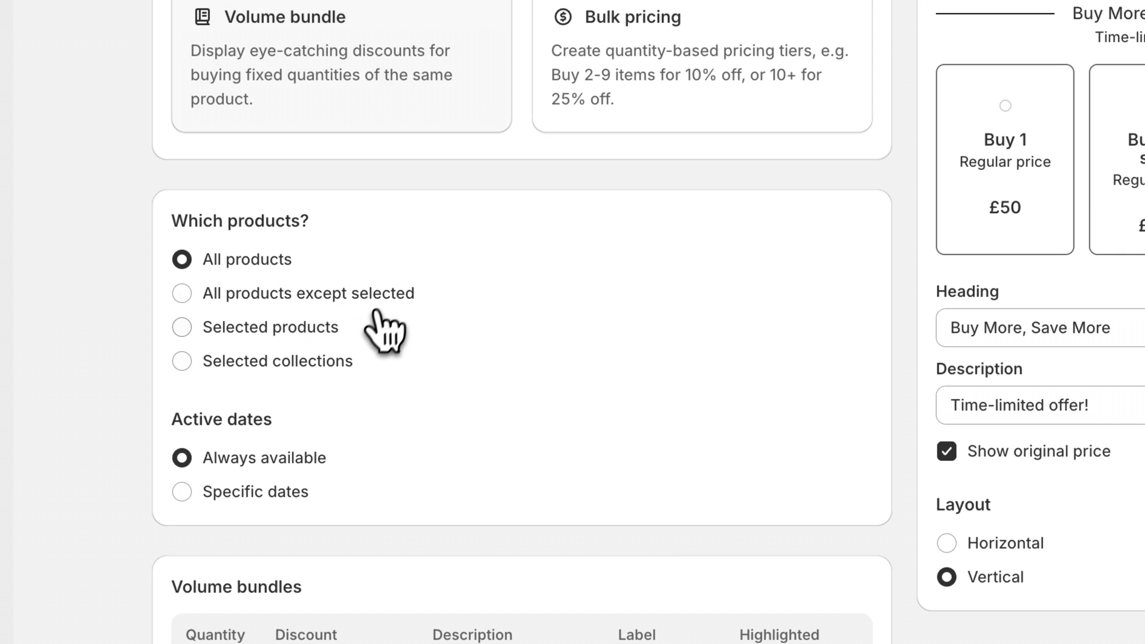
click(181, 326)
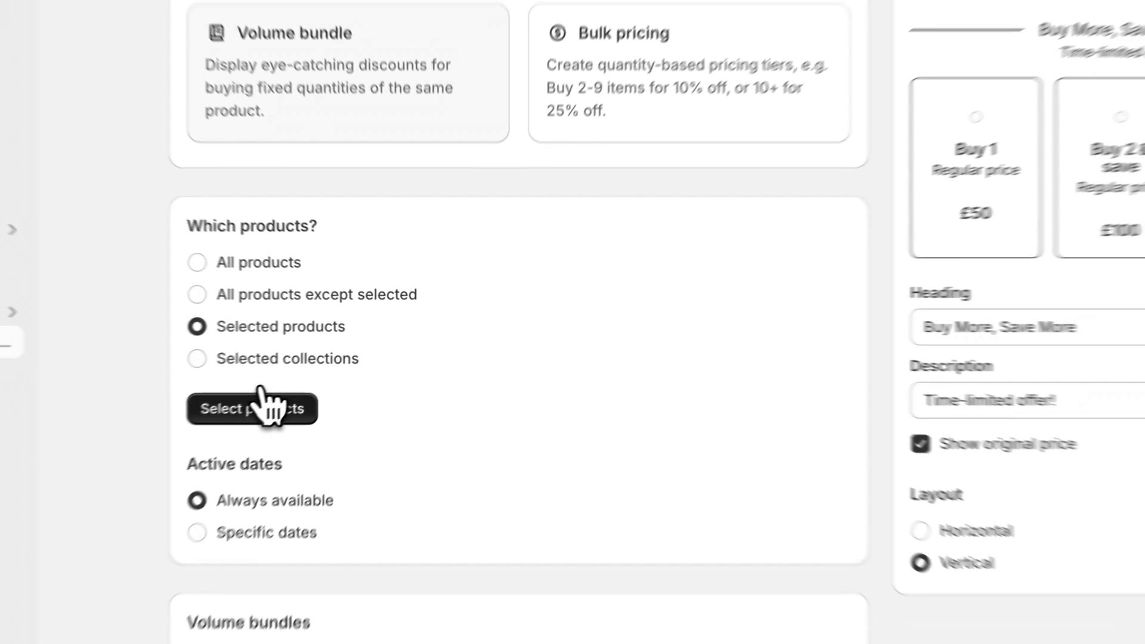
click(252, 409)
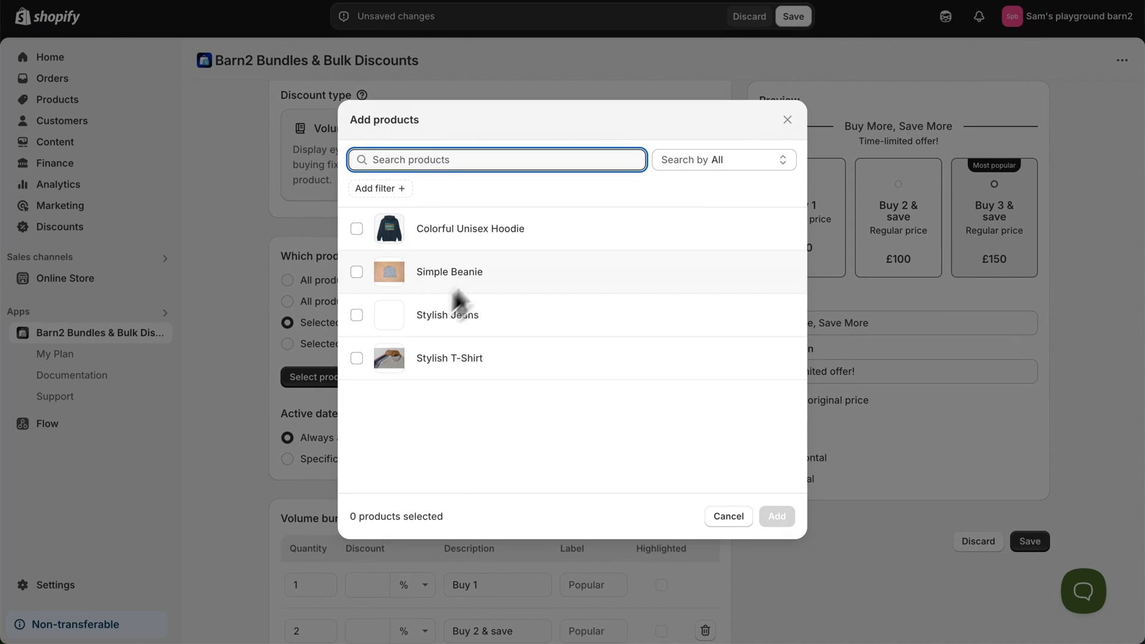
click(777, 517)
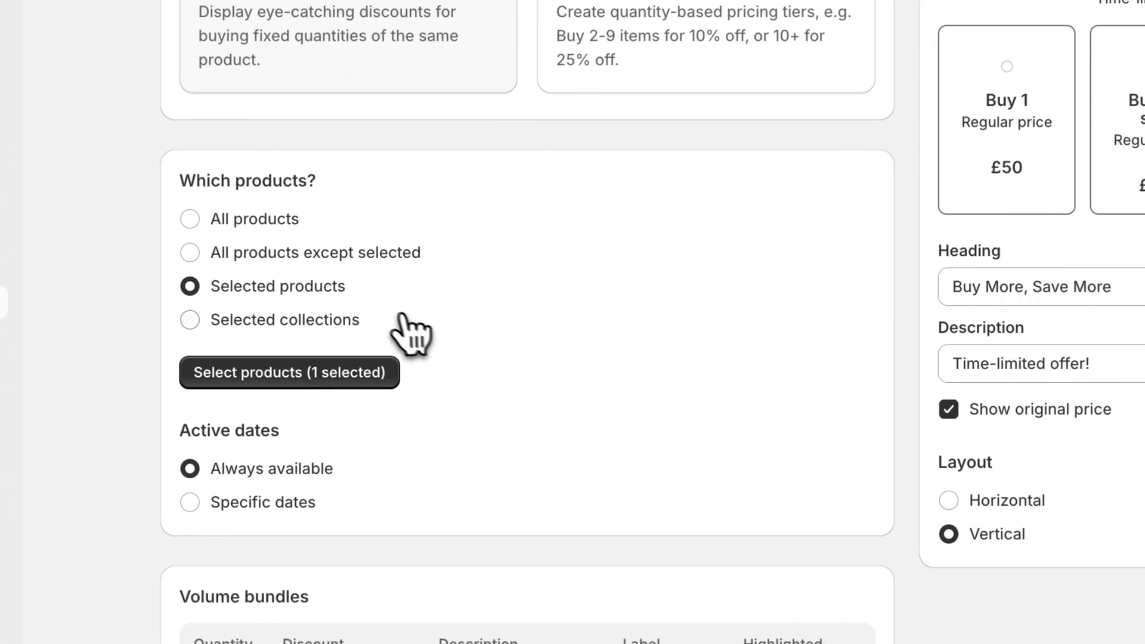
Try Specific dates, then set availability back to Always available
scroll(down, 3)
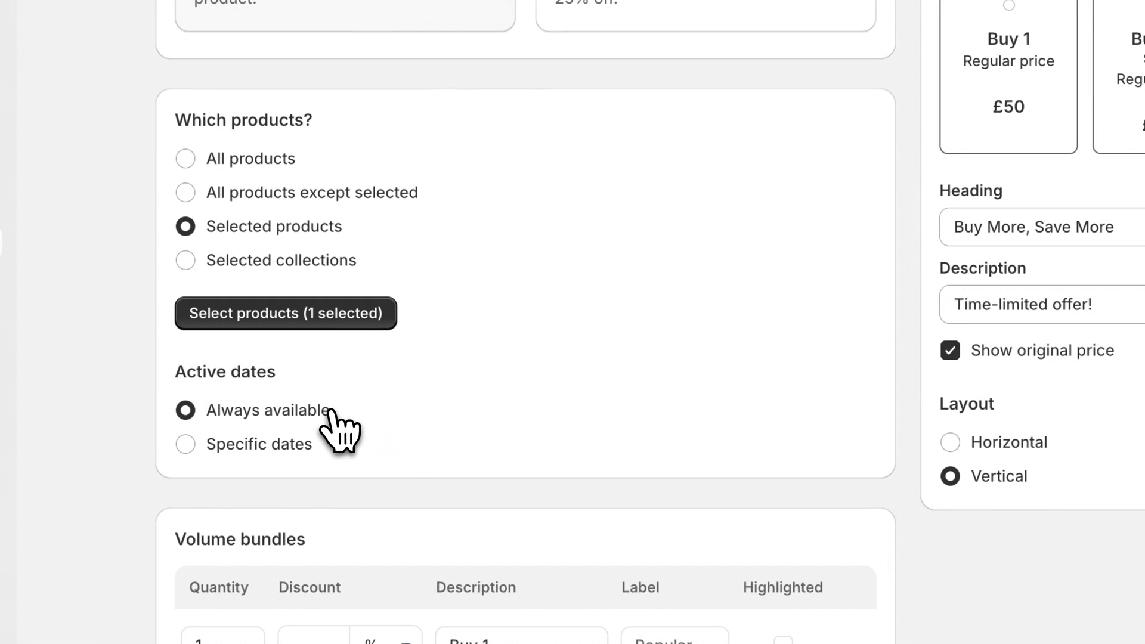
click(186, 444)
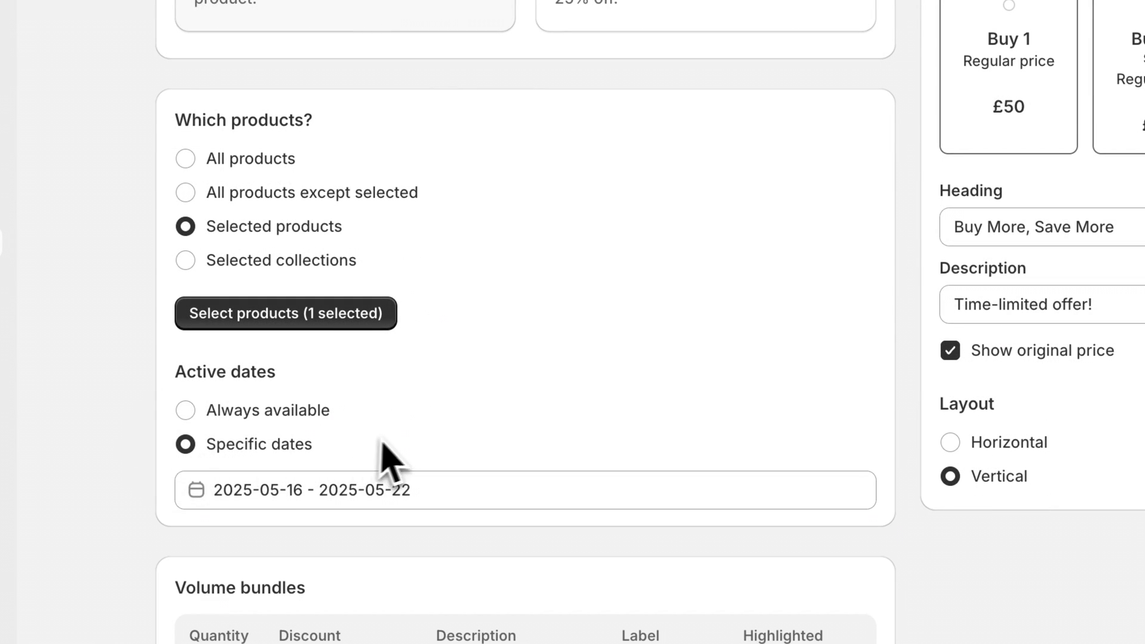
scroll(down, 3)
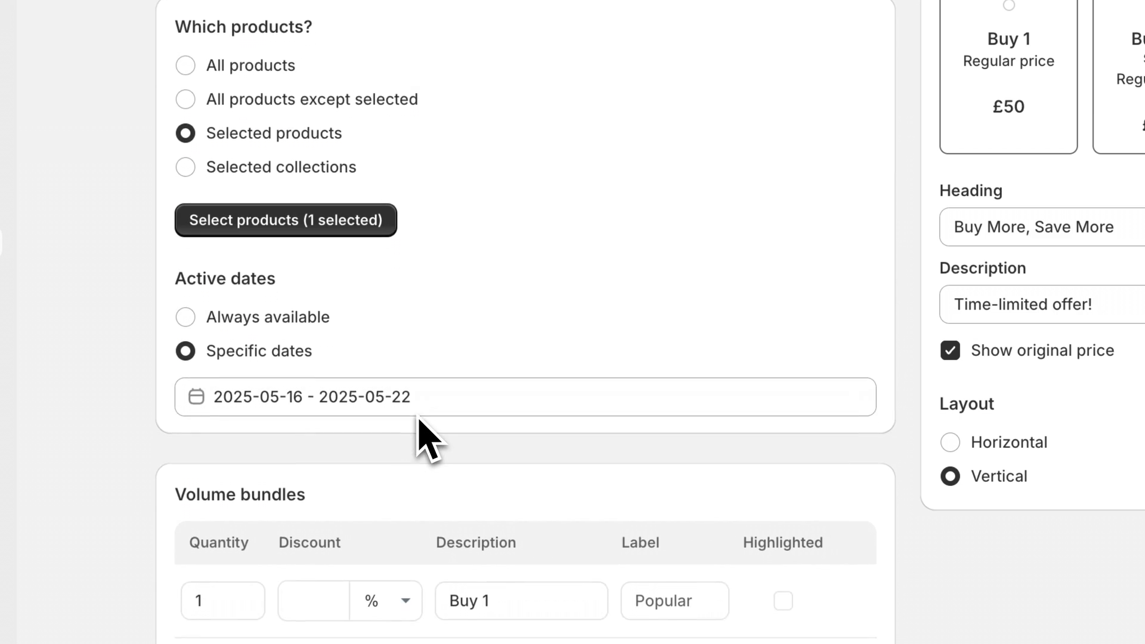
scroll(down, 3)
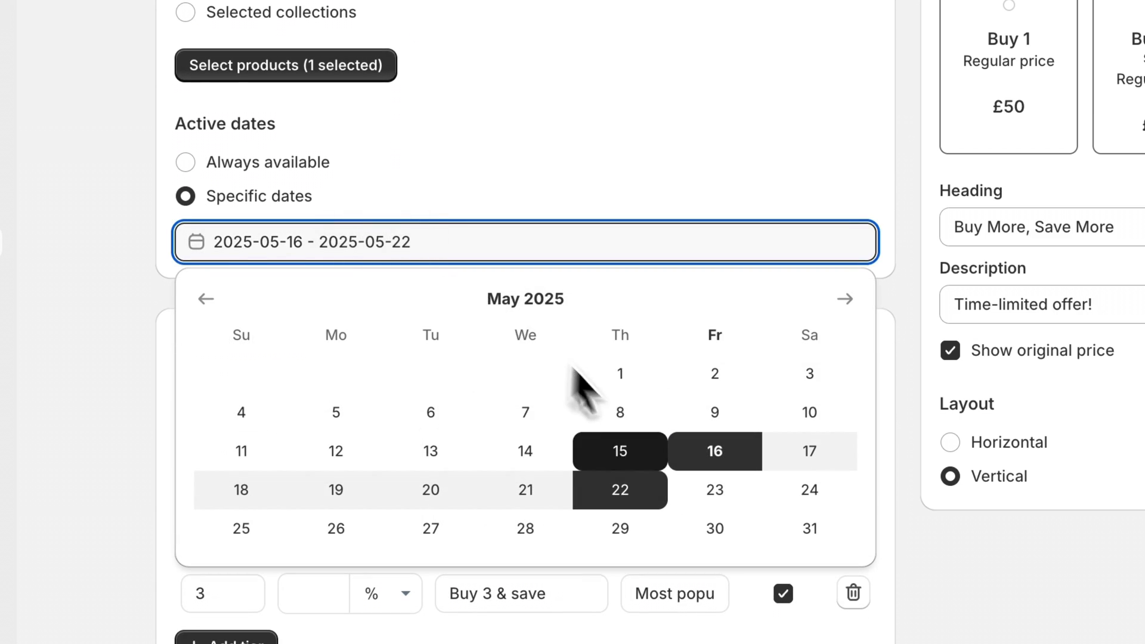
mouse_move(714, 512)
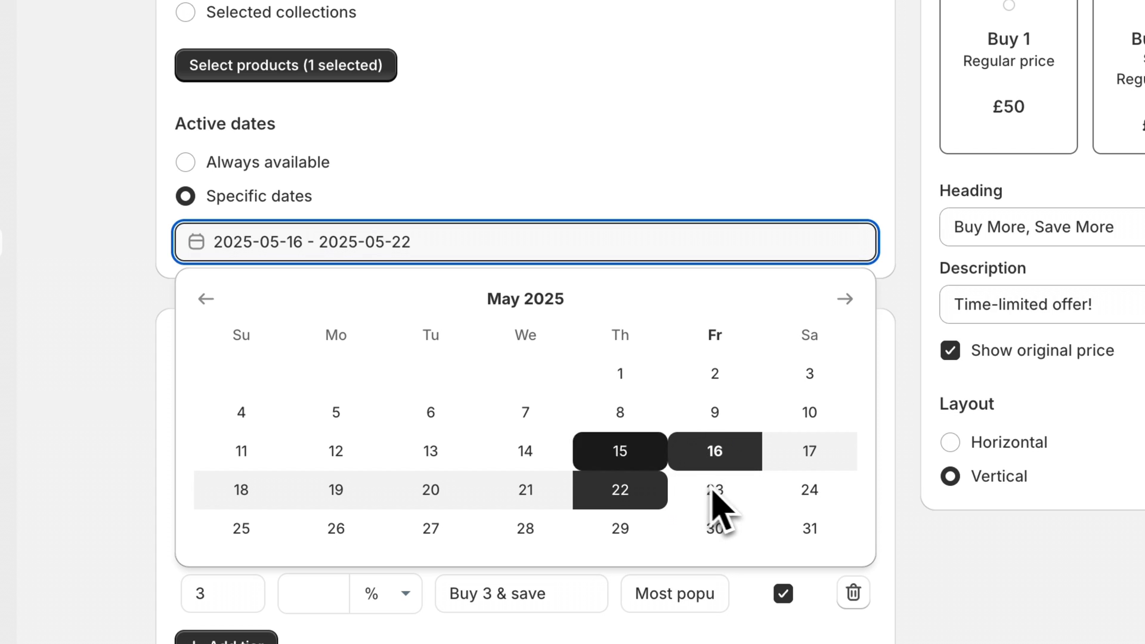
click(186, 162)
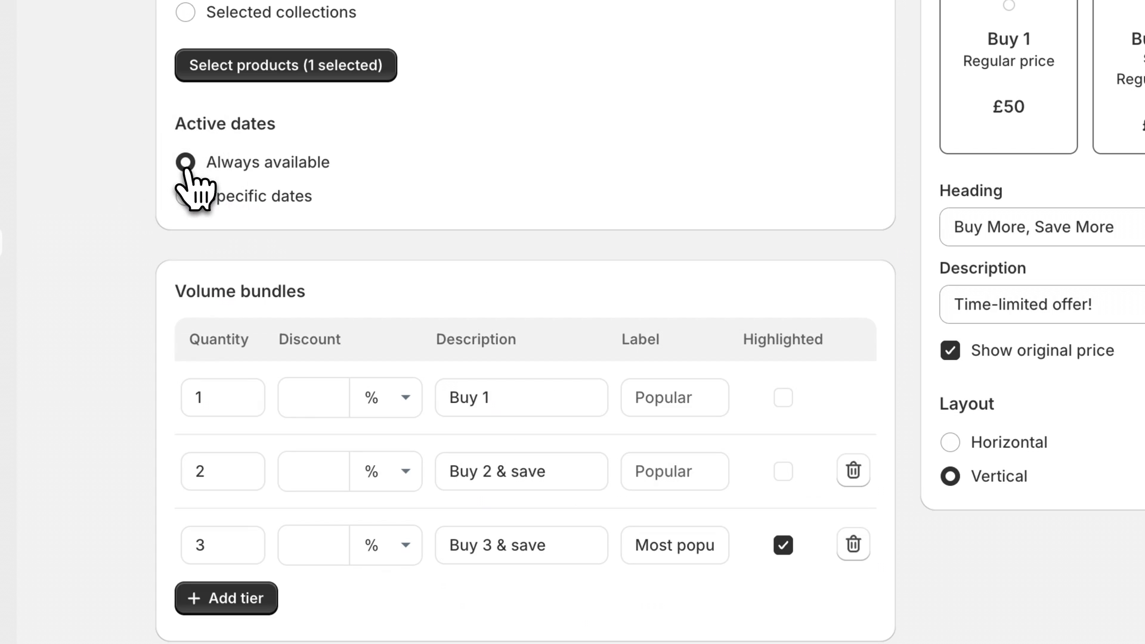
click(186, 162)
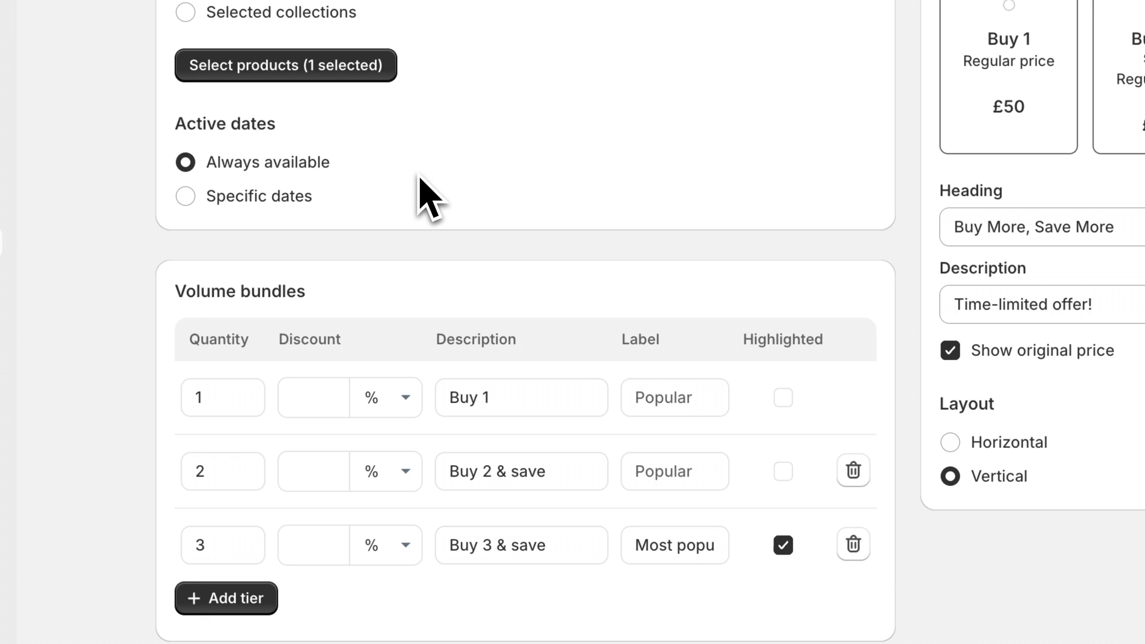
scroll(down, 3)
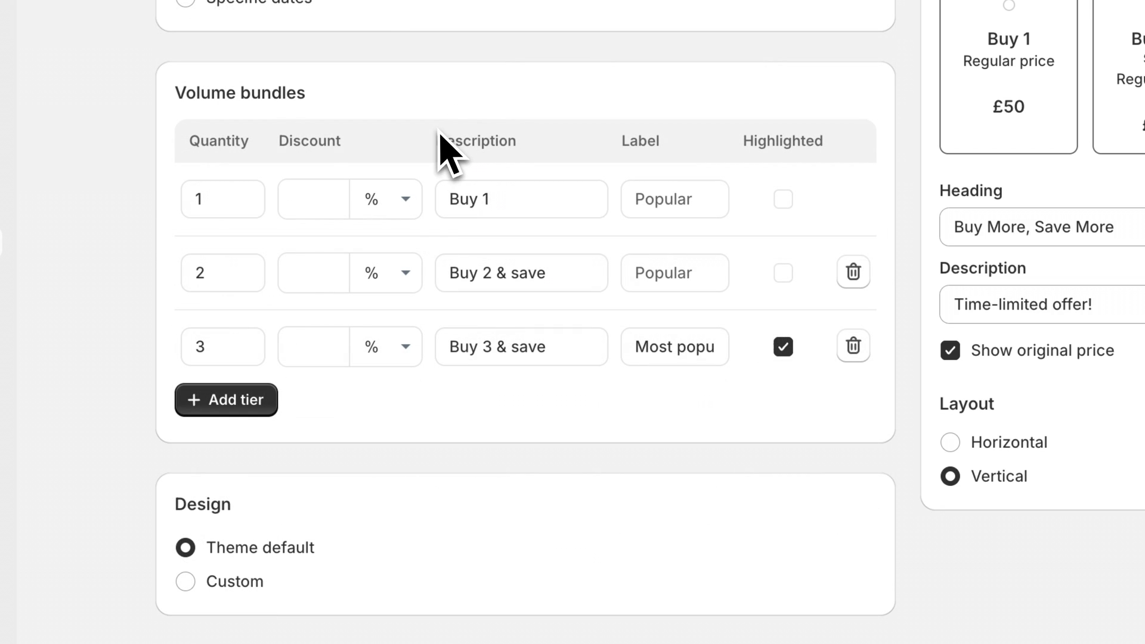
mouse_move(347, 194)
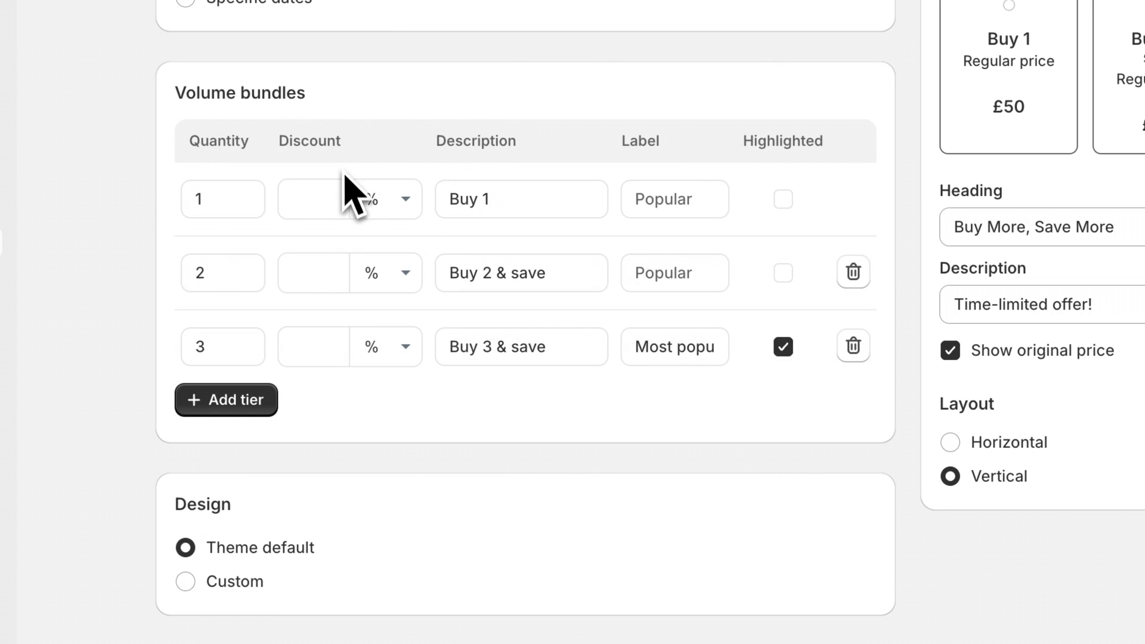
mouse_move(314, 270)
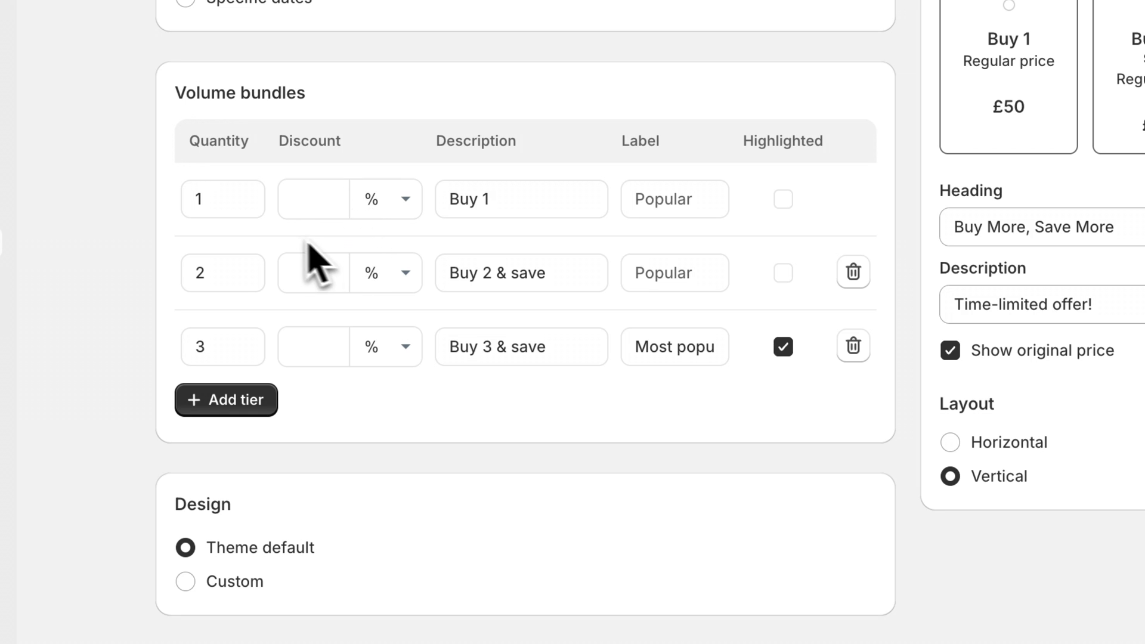
mouse_move(284, 256)
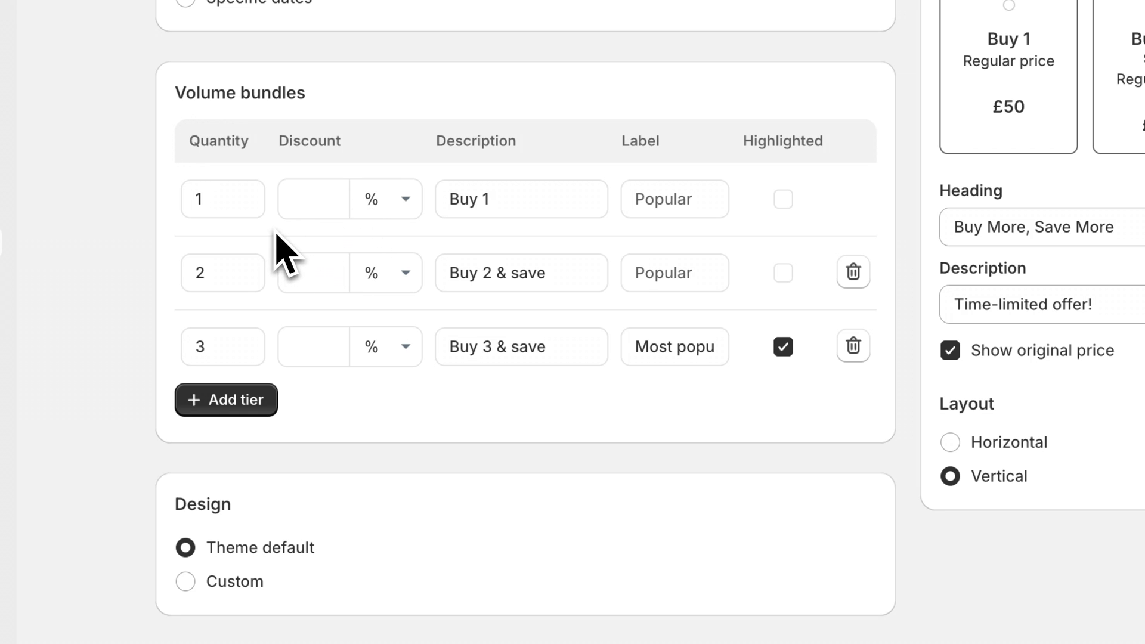
Change the second and third tier quantities to 3 and 5
click(223, 273)
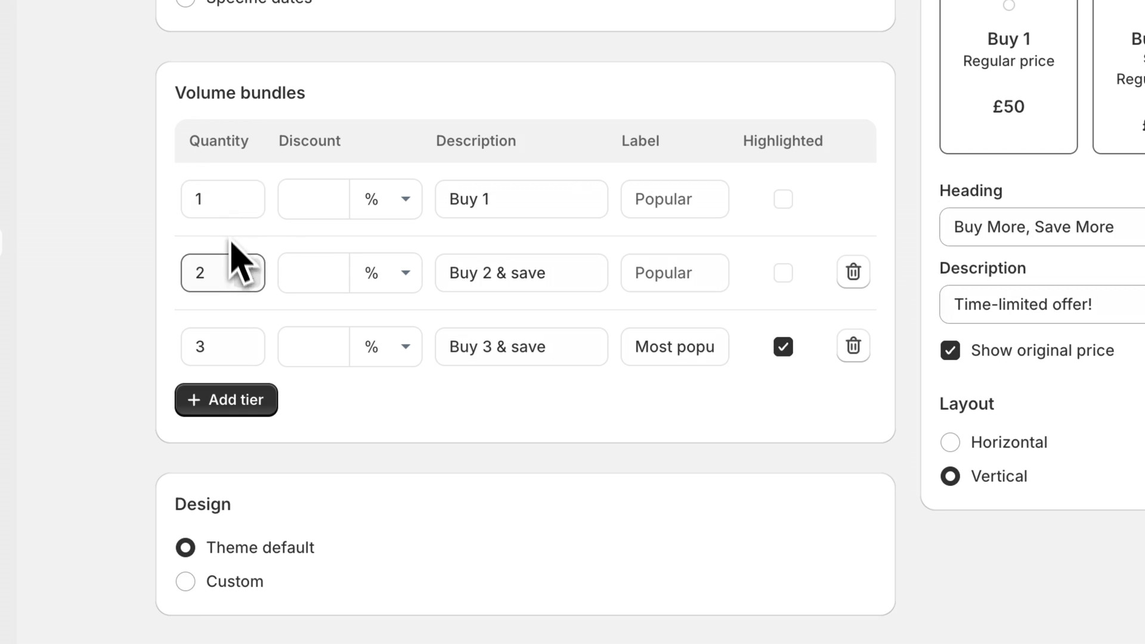
click(223, 273)
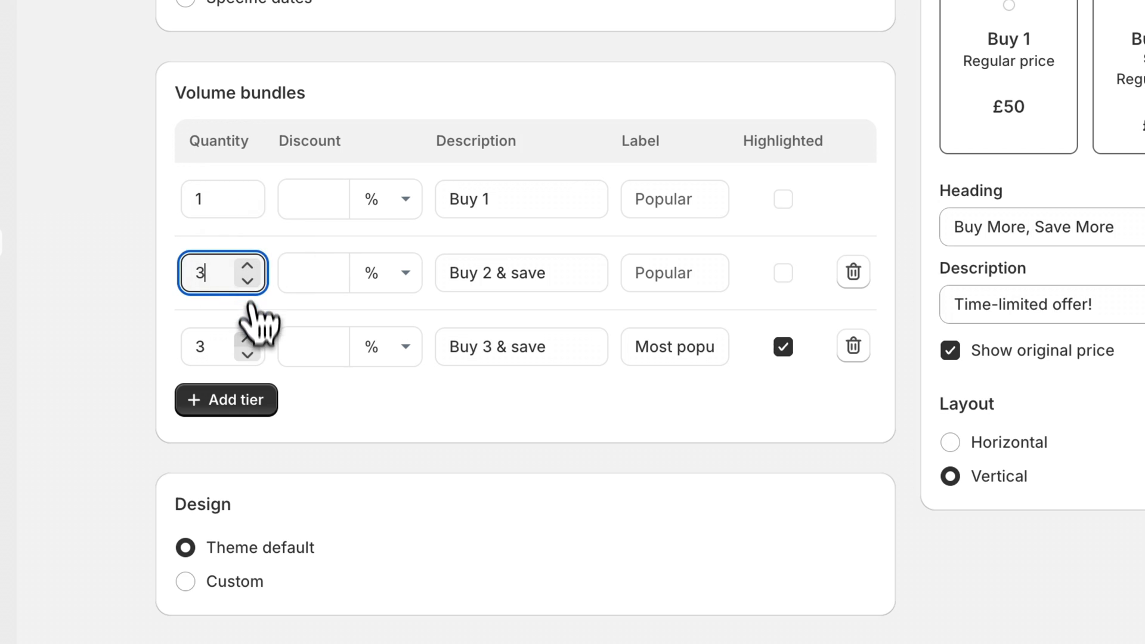
click(247, 339)
text(5)
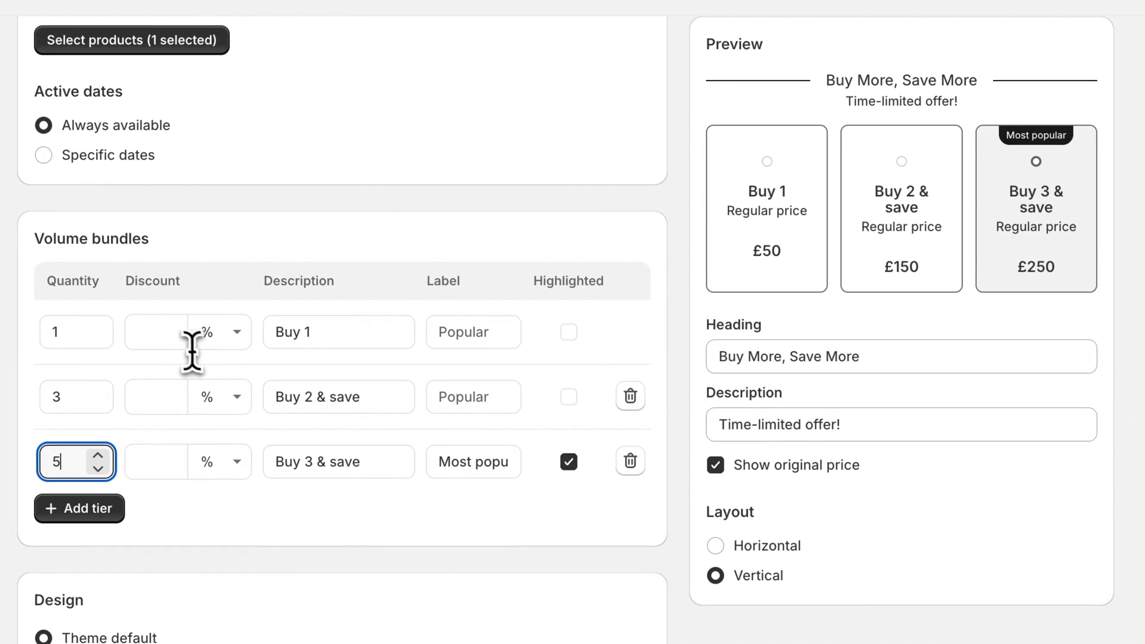
Give the Buy 1 tier a fixed £1 discount instead of a percentage
click(156, 332)
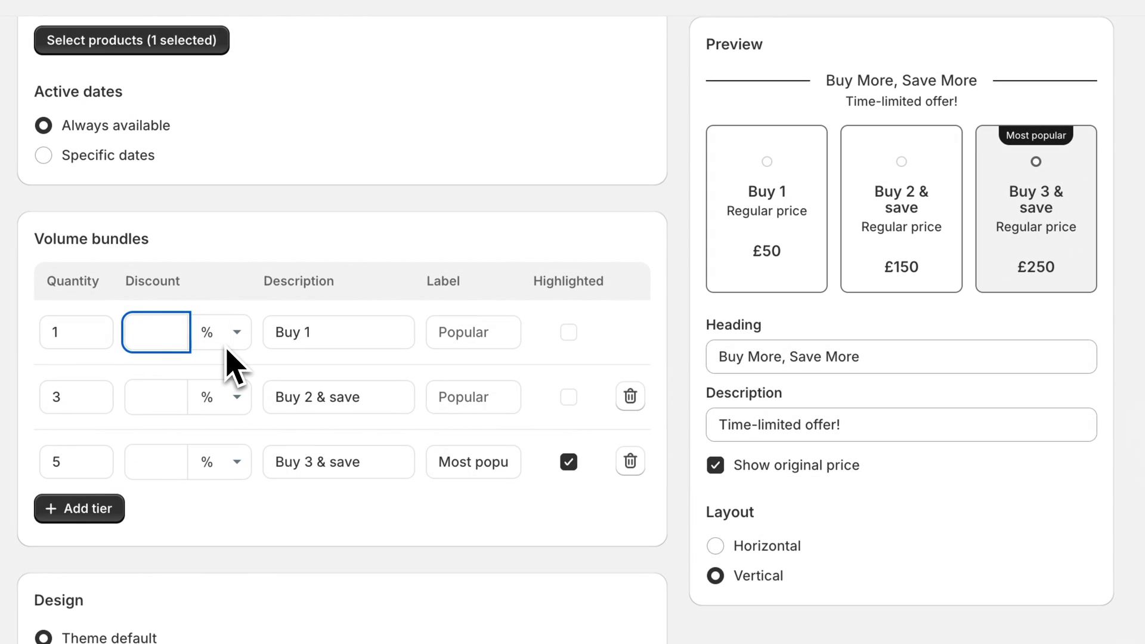
mouse_move(236, 394)
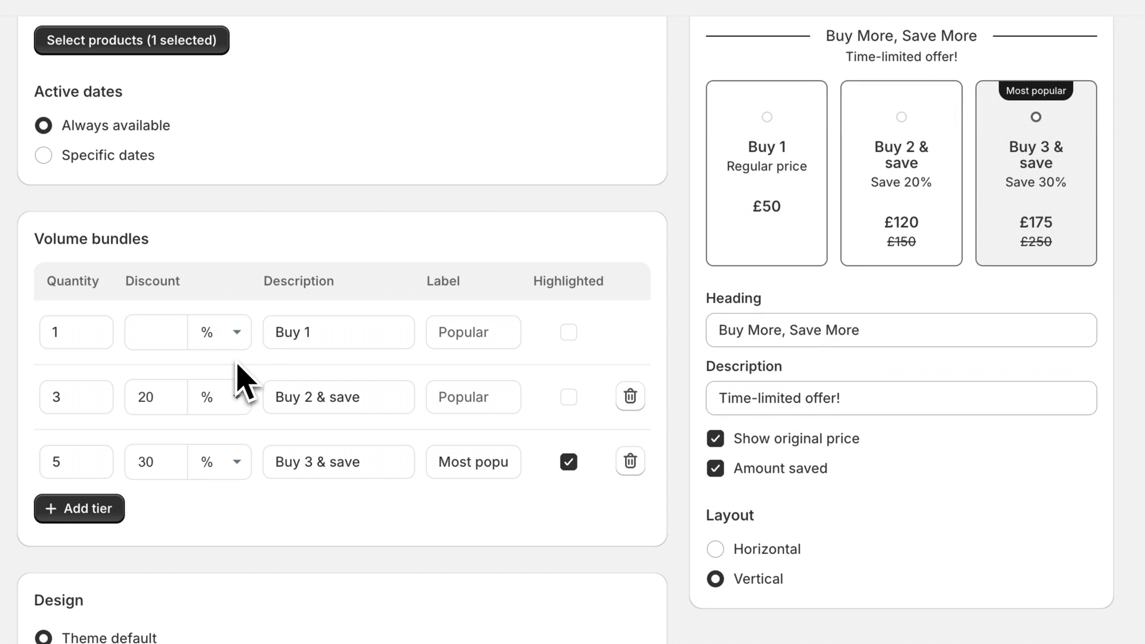
mouse_move(251, 358)
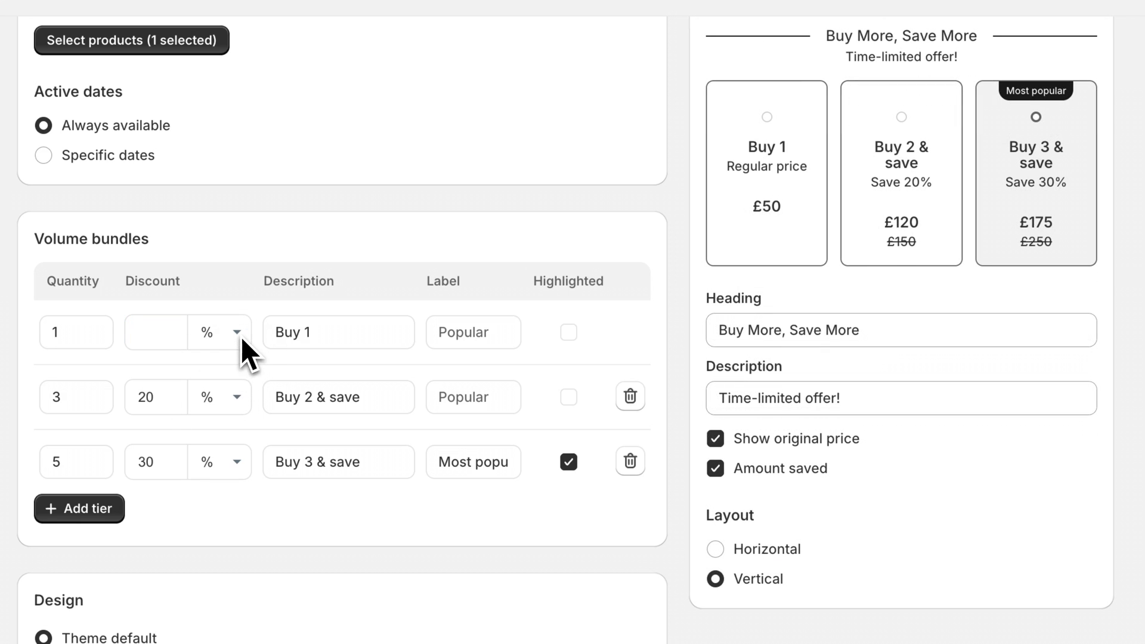
click(218, 333)
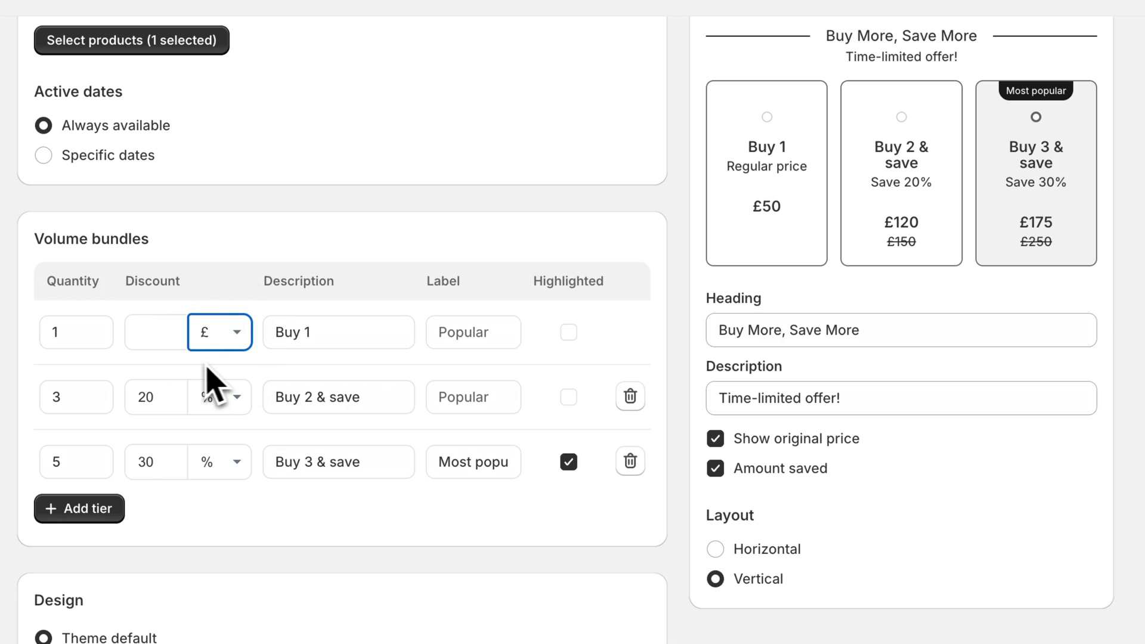
text(1)
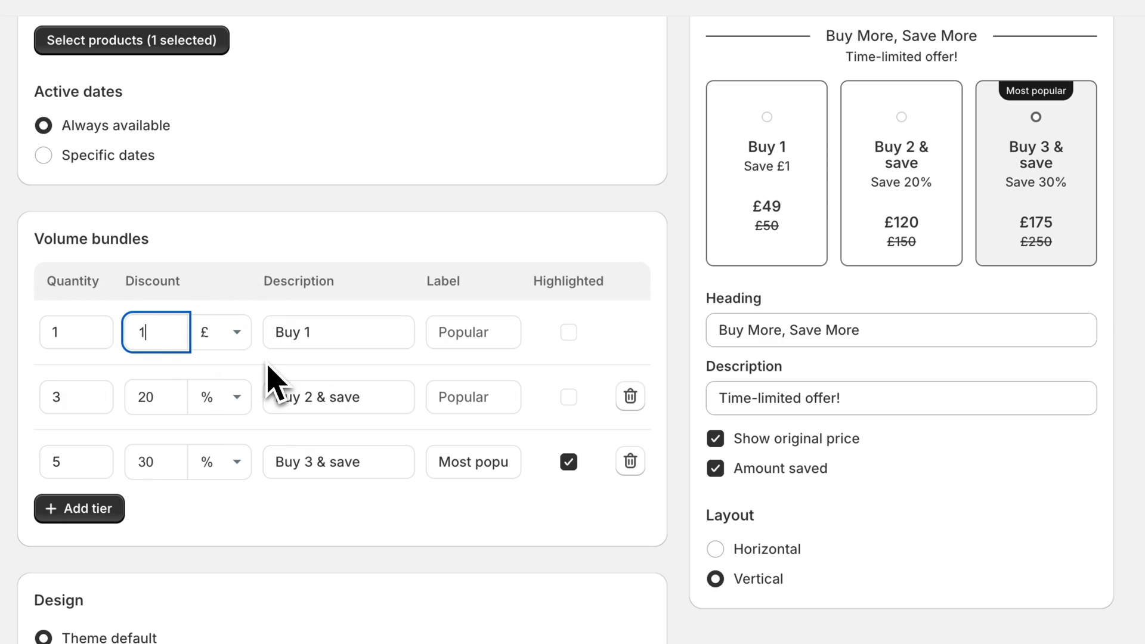
mouse_move(219, 367)
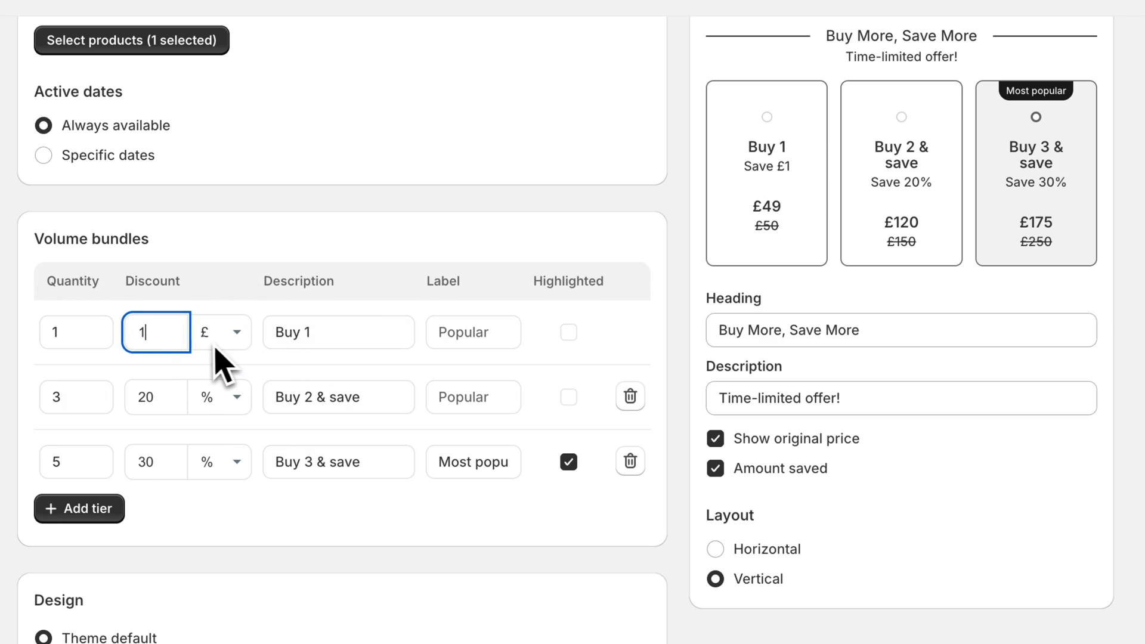
mouse_move(237, 366)
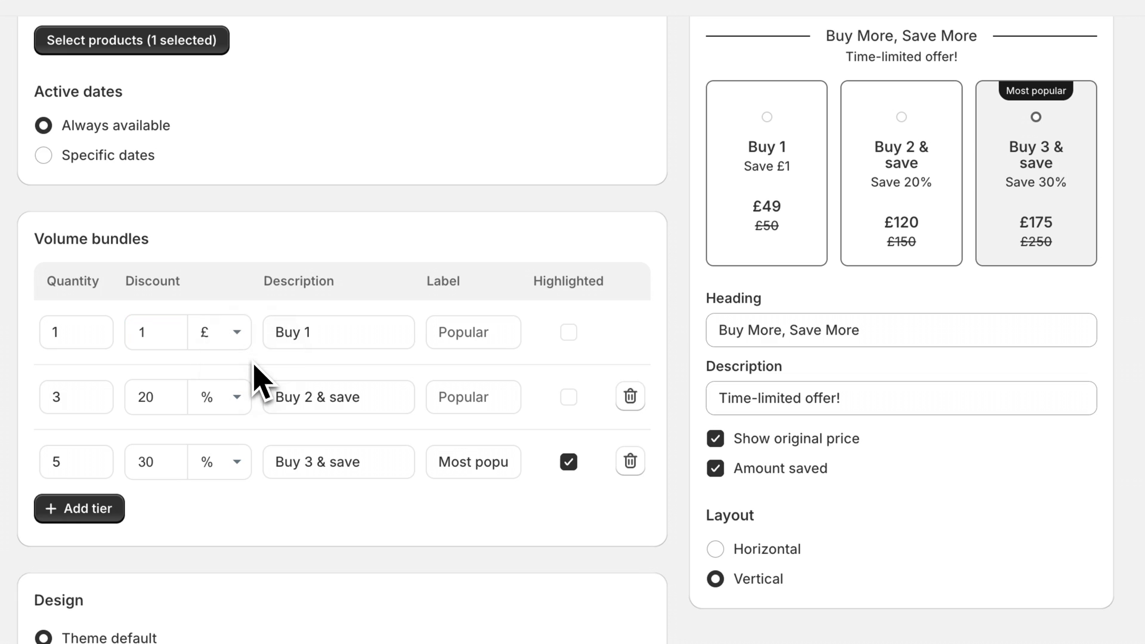
mouse_move(776, 188)
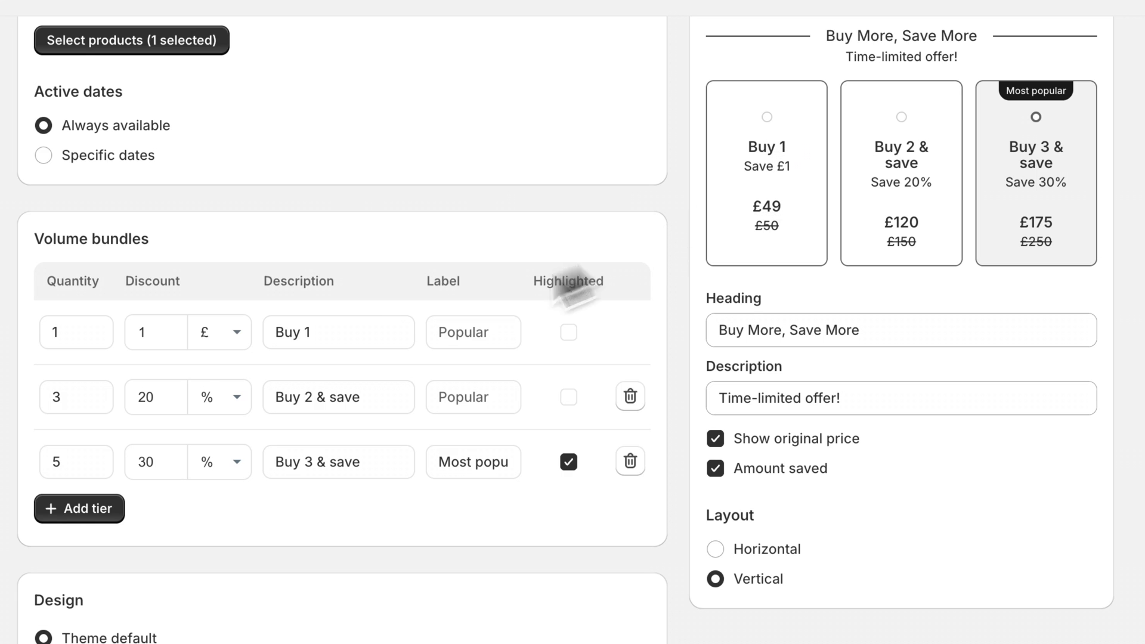
Change the tier descriptions to 'Buy 2' and 'Buy 3' and highlight the Buy 2 tier
click(219, 332)
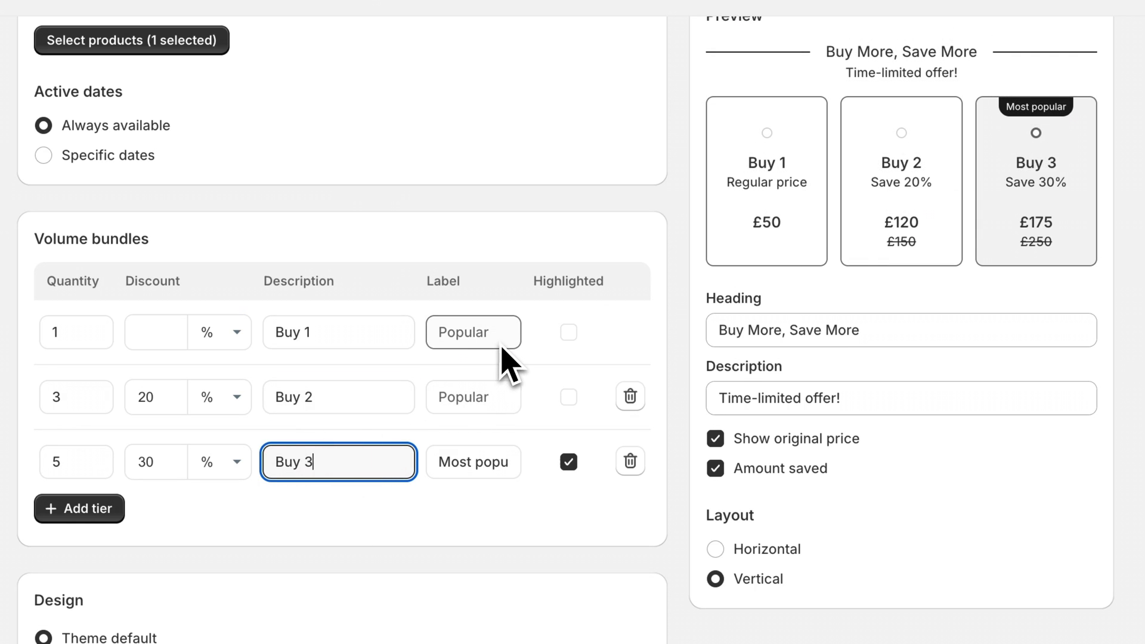
mouse_move(519, 474)
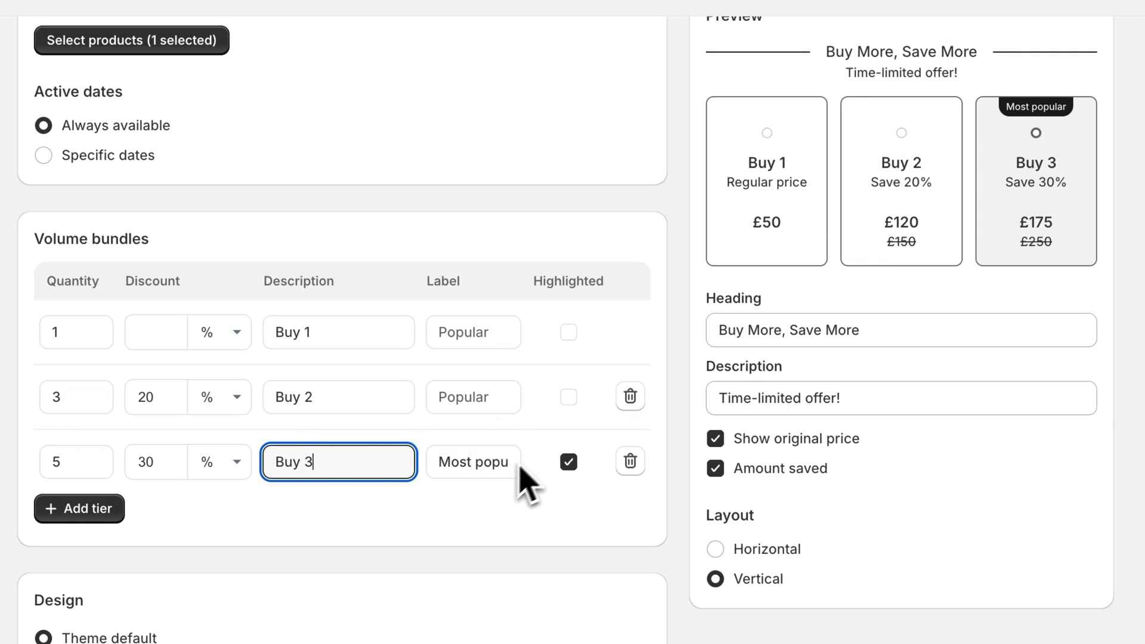
click(567, 397)
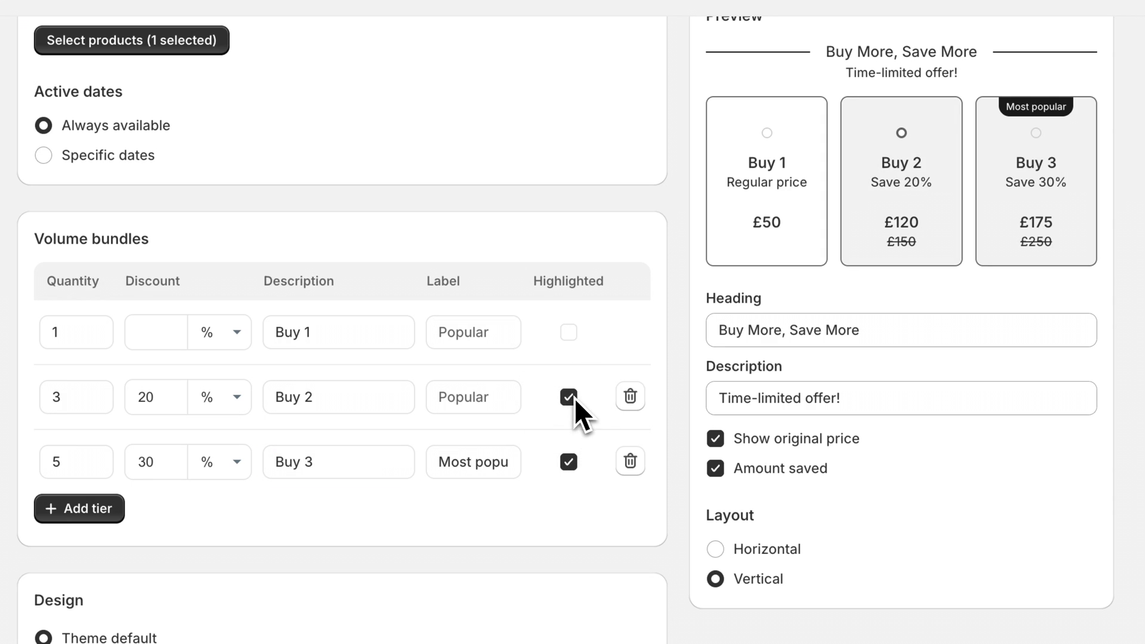
Unhighlight Buy 2 and add the Buy 4 & save and Buy 5 & save tiers
click(568, 396)
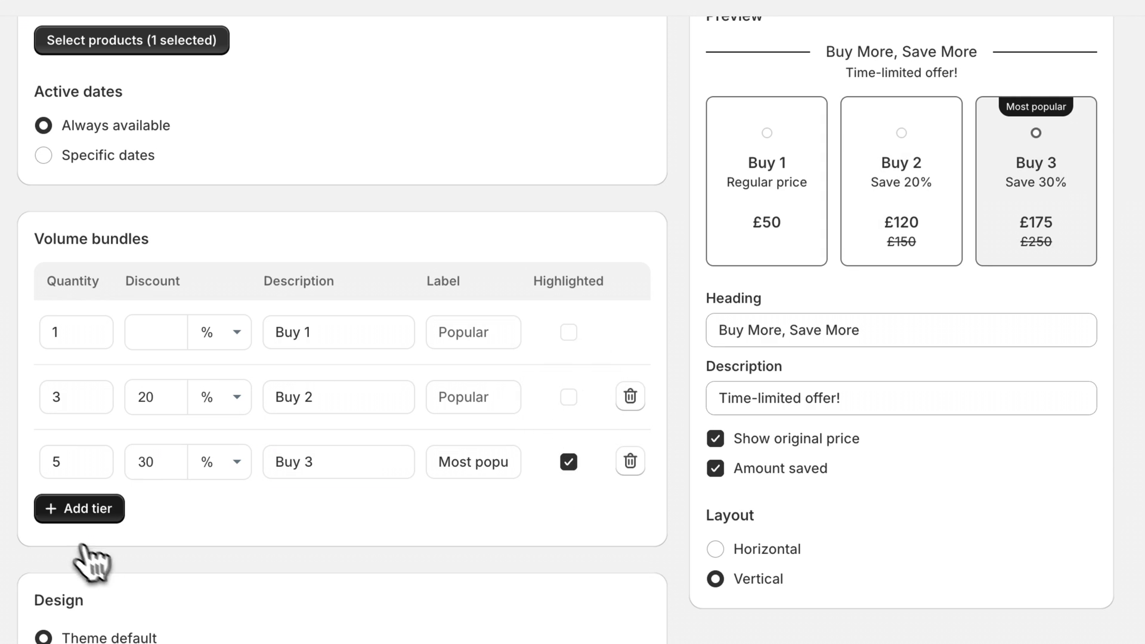
click(78, 508)
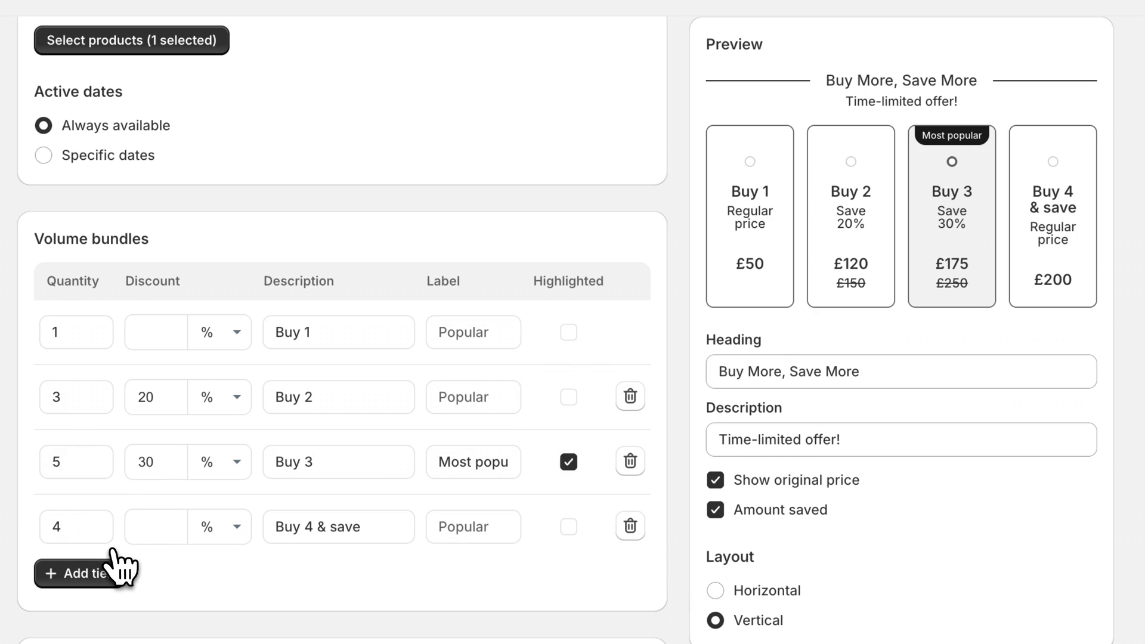
click(631, 526)
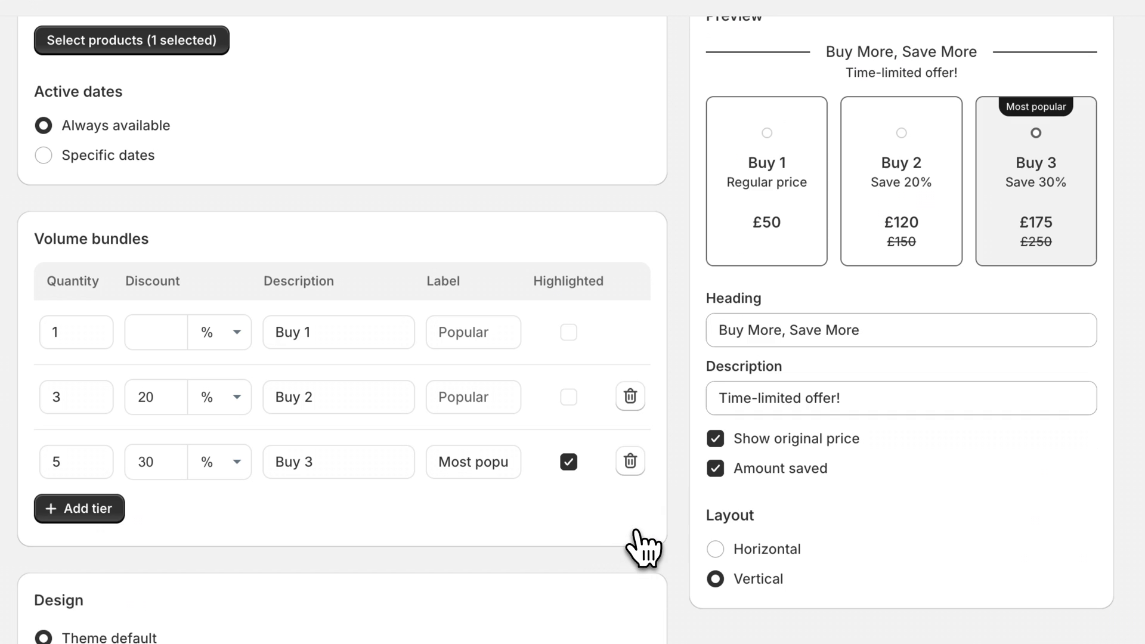
mouse_move(641, 548)
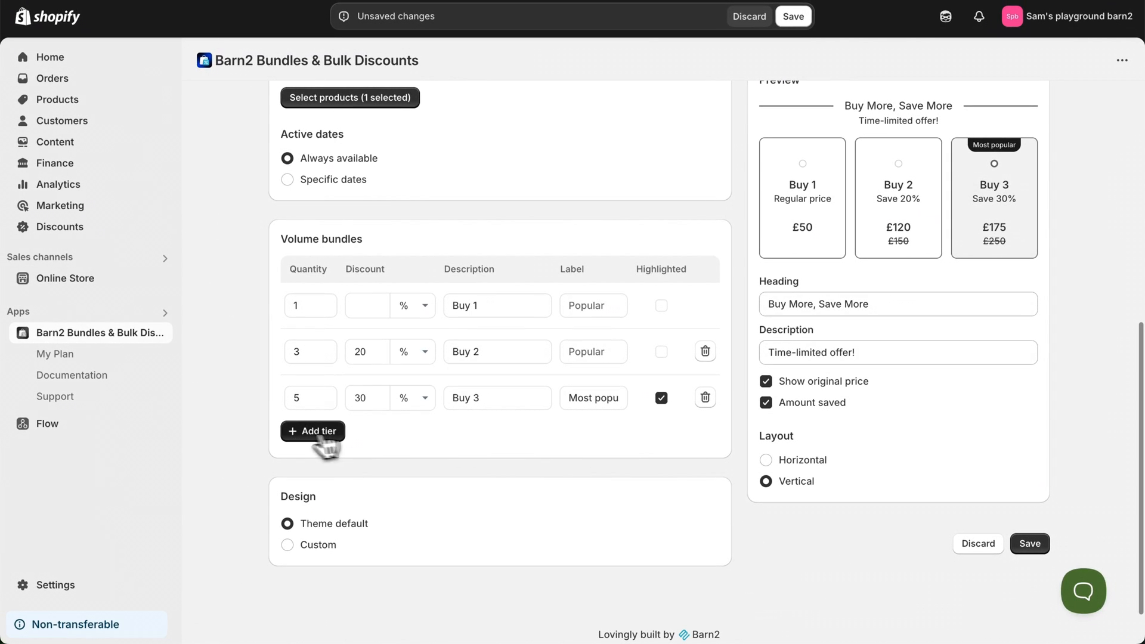
click(313, 430)
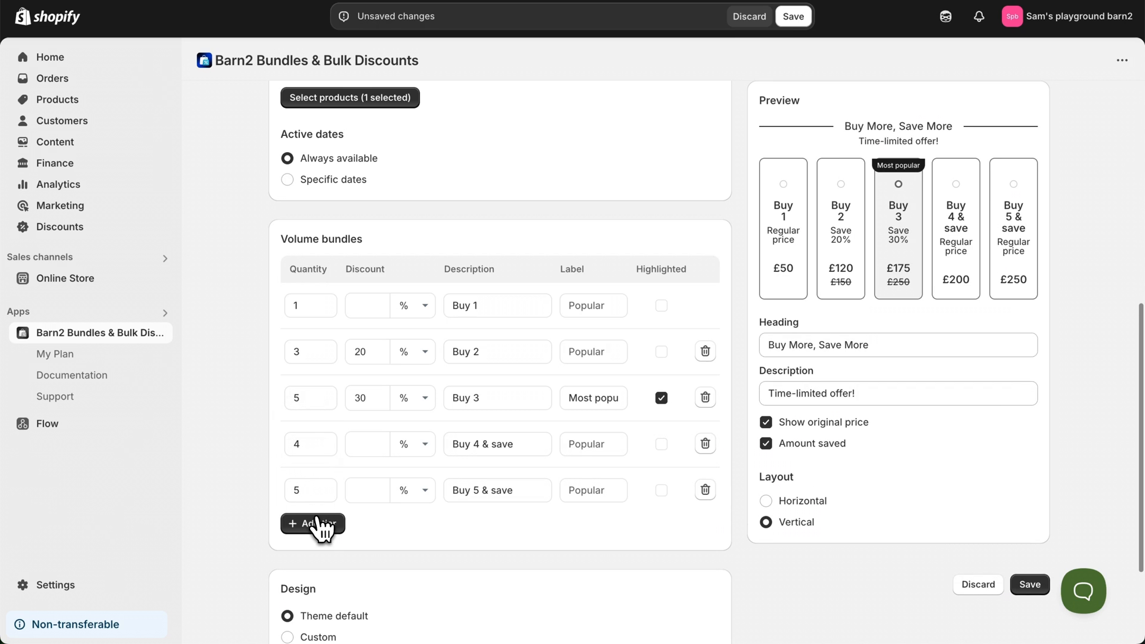
mouse_move(618, 520)
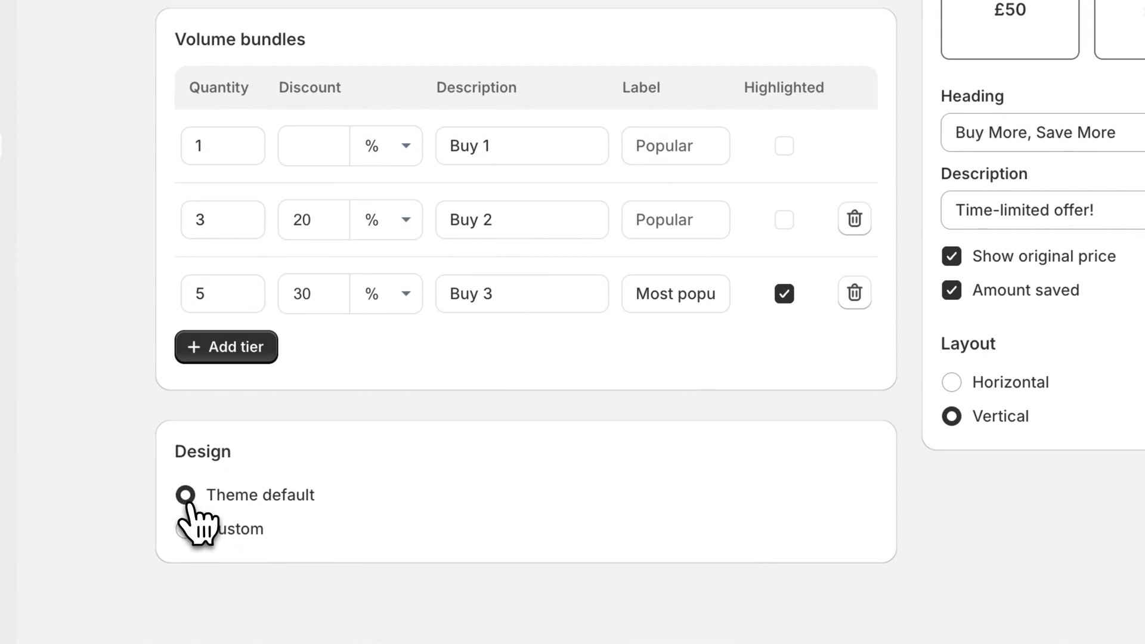
Set the widget Design to Custom and try corner radius options, ending on Square
click(185, 494)
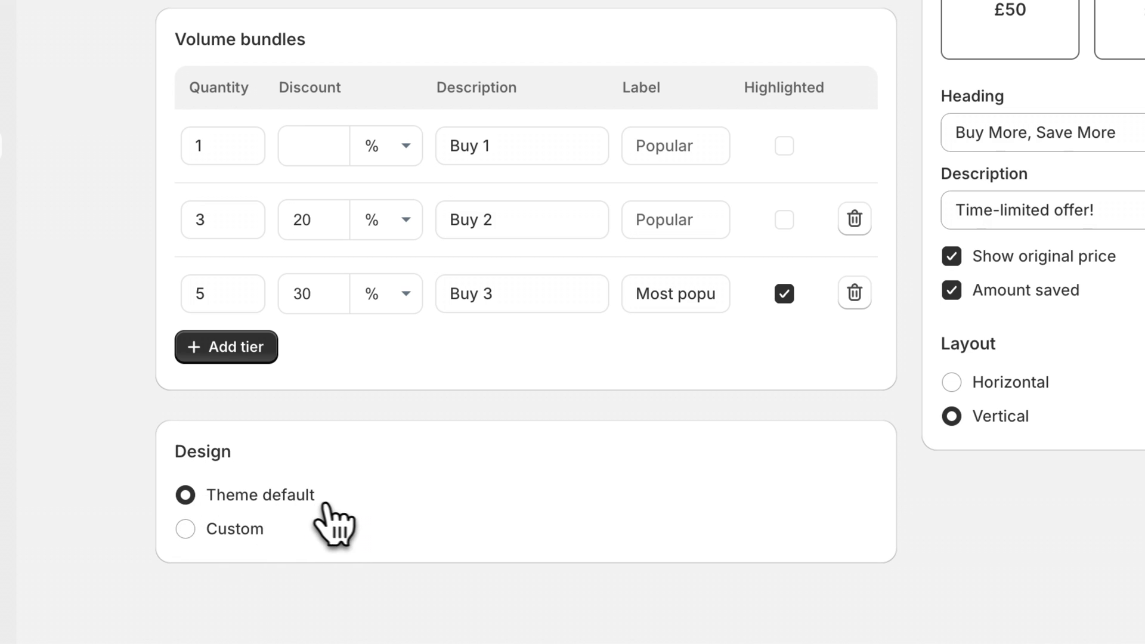
mouse_move(186, 545)
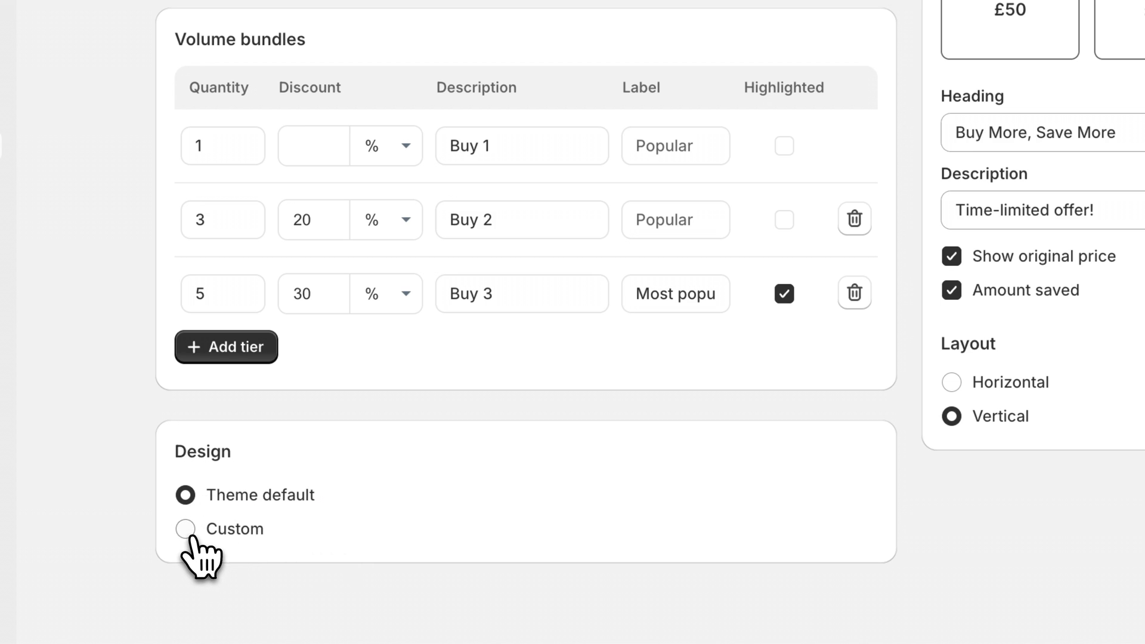
click(185, 529)
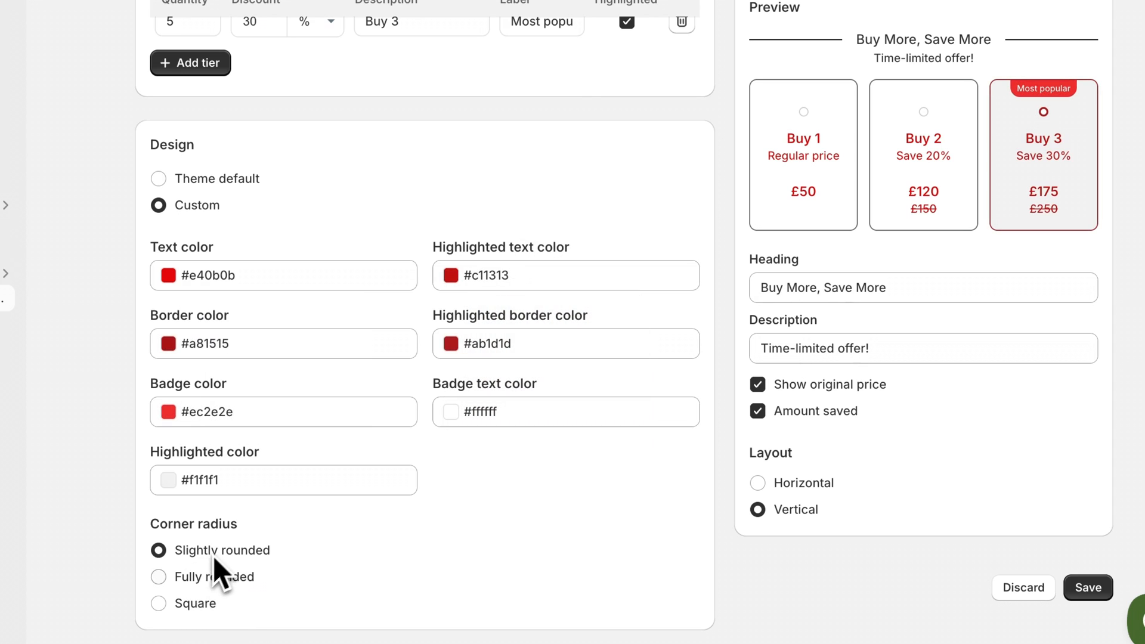
click(159, 577)
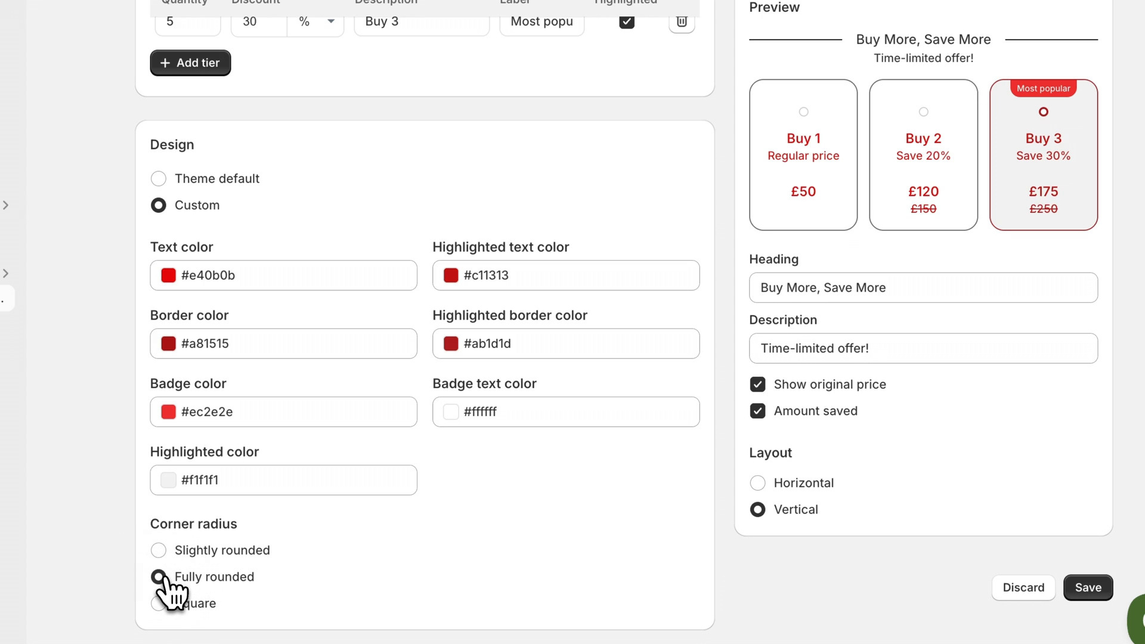
click(159, 603)
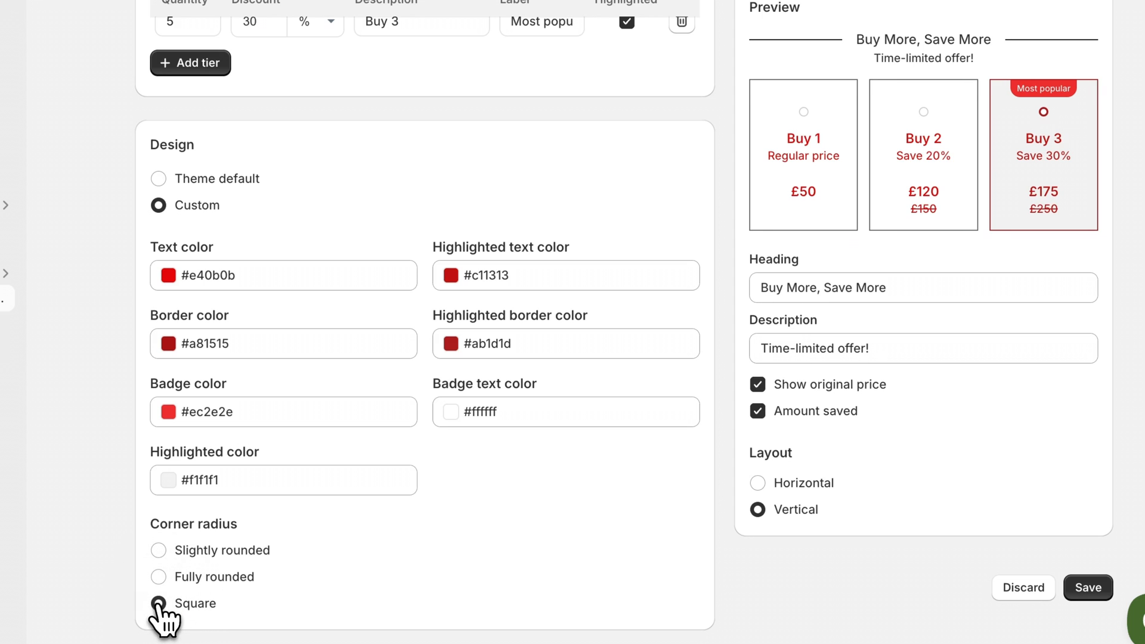
click(159, 550)
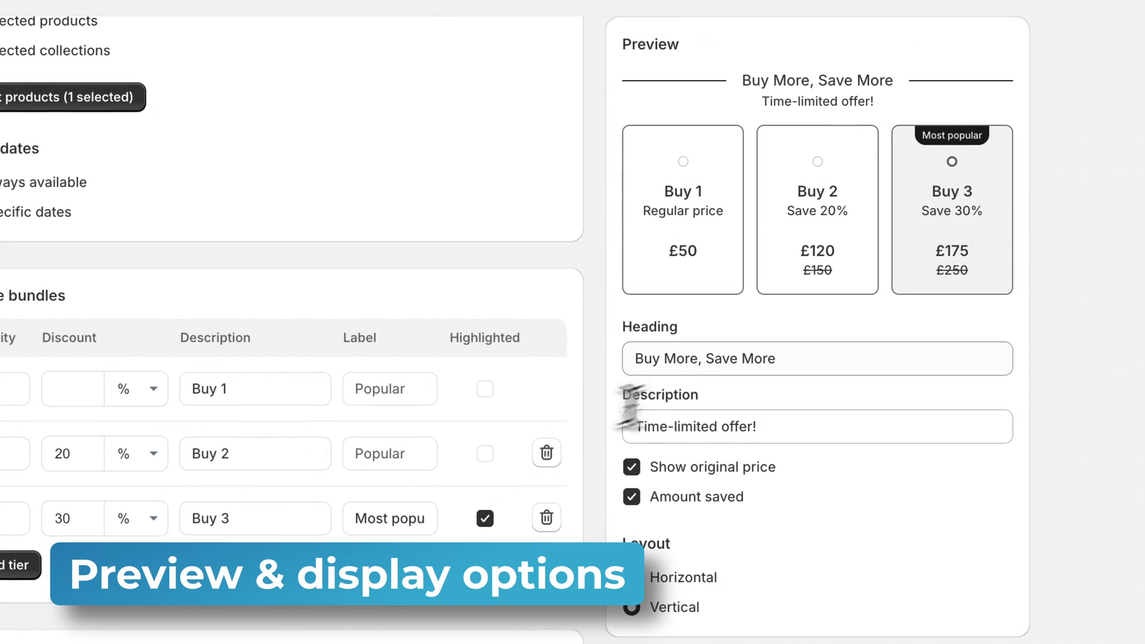
Toggle Show original price and Amount saved off, then back on
click(791, 427)
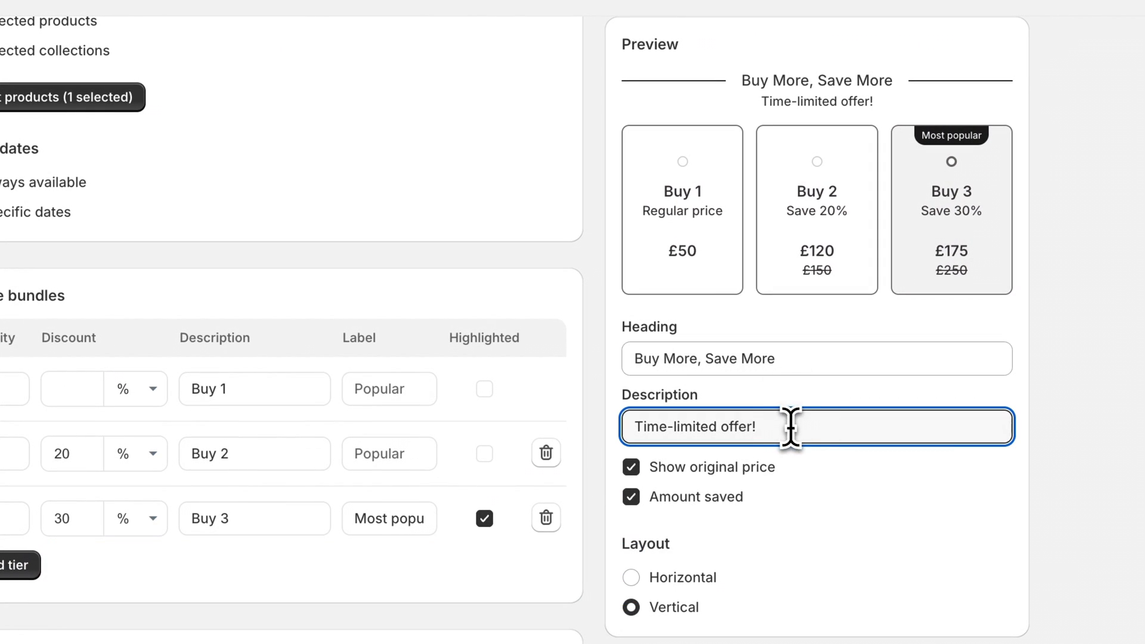
mouse_move(825, 479)
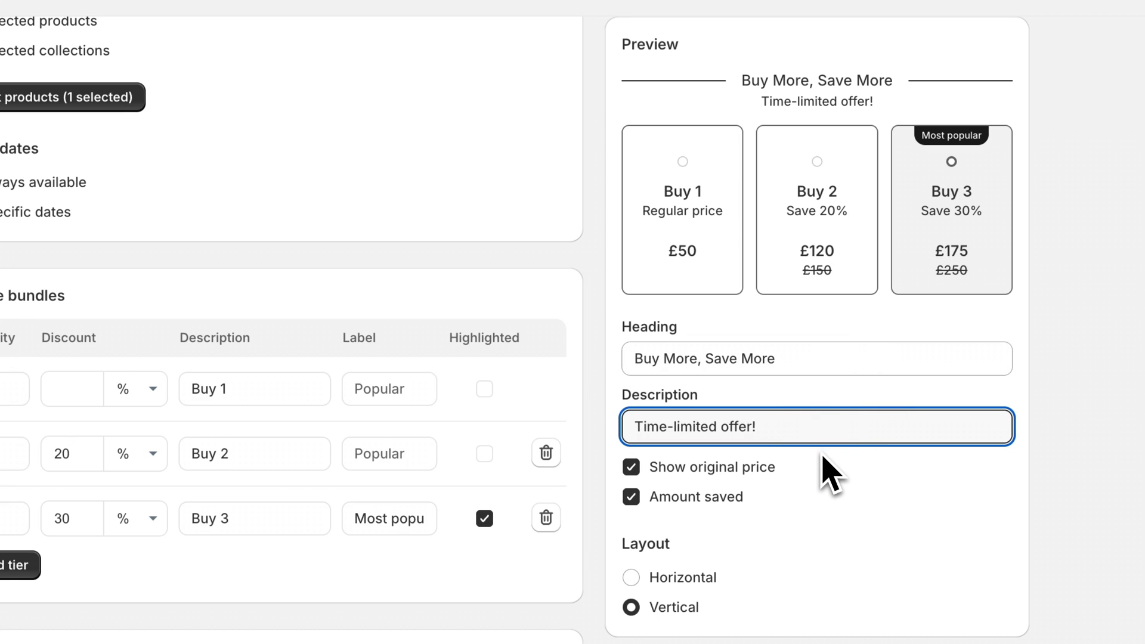
mouse_move(839, 454)
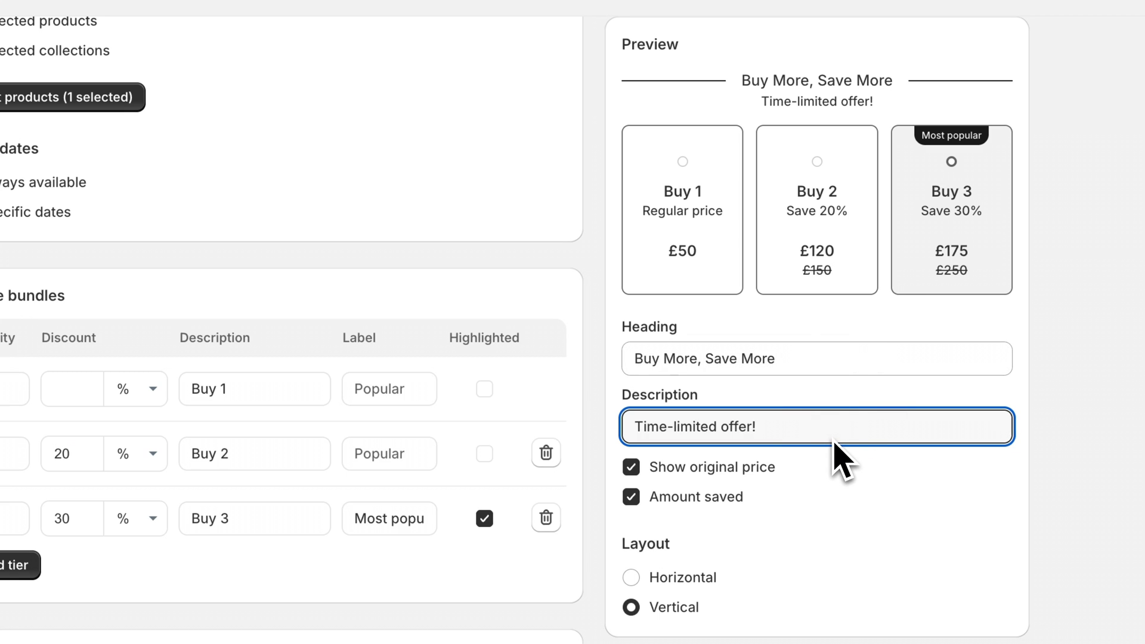
click(630, 467)
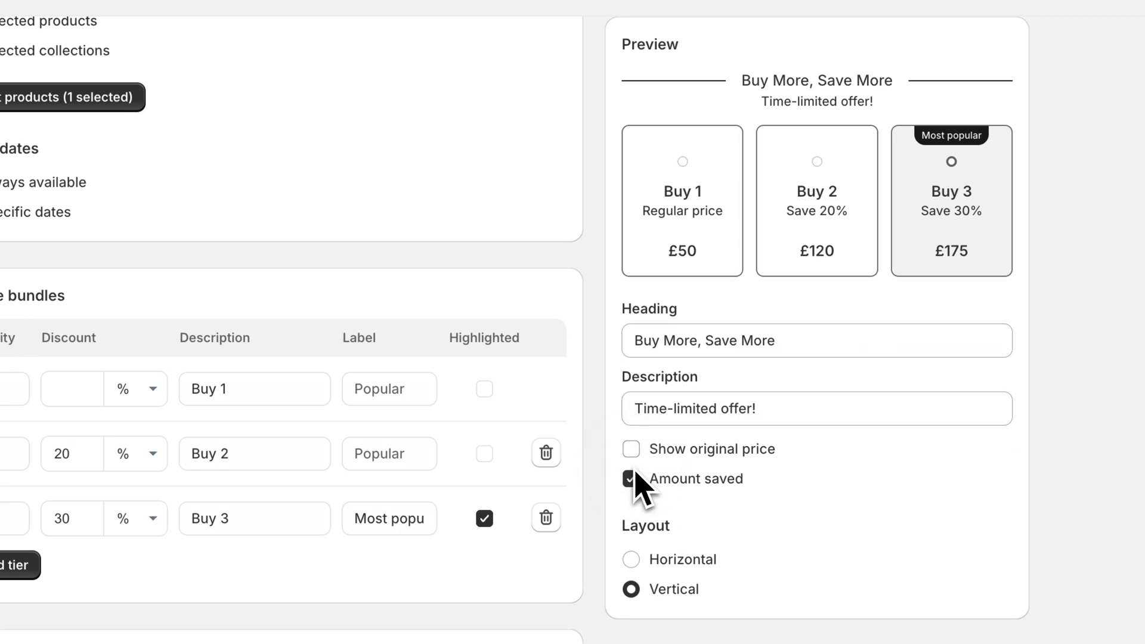
click(630, 479)
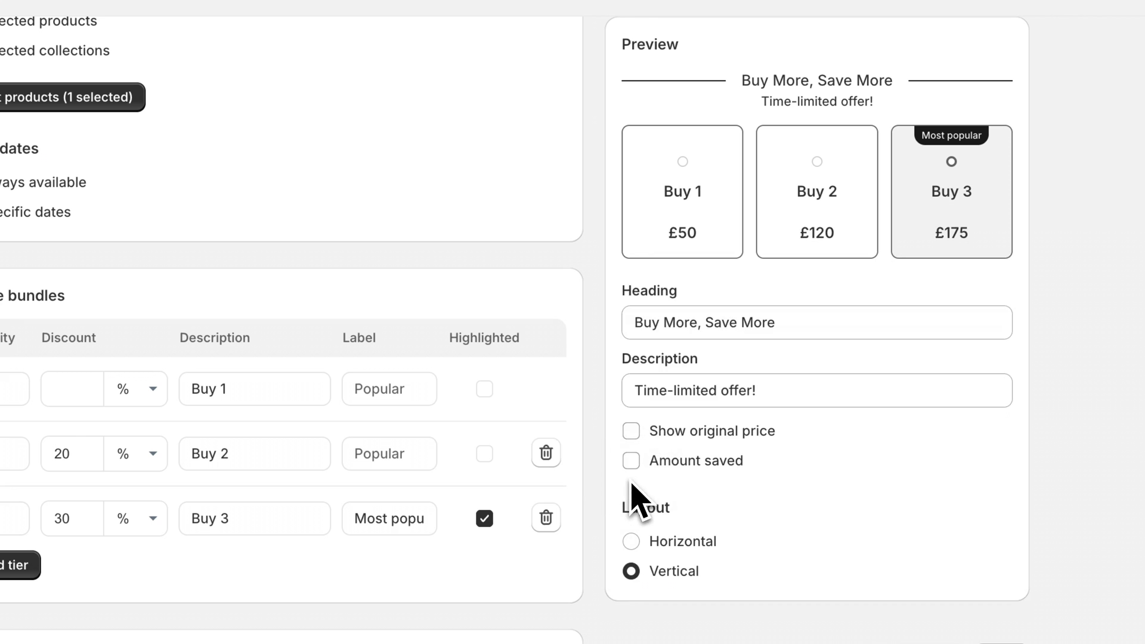
click(631, 461)
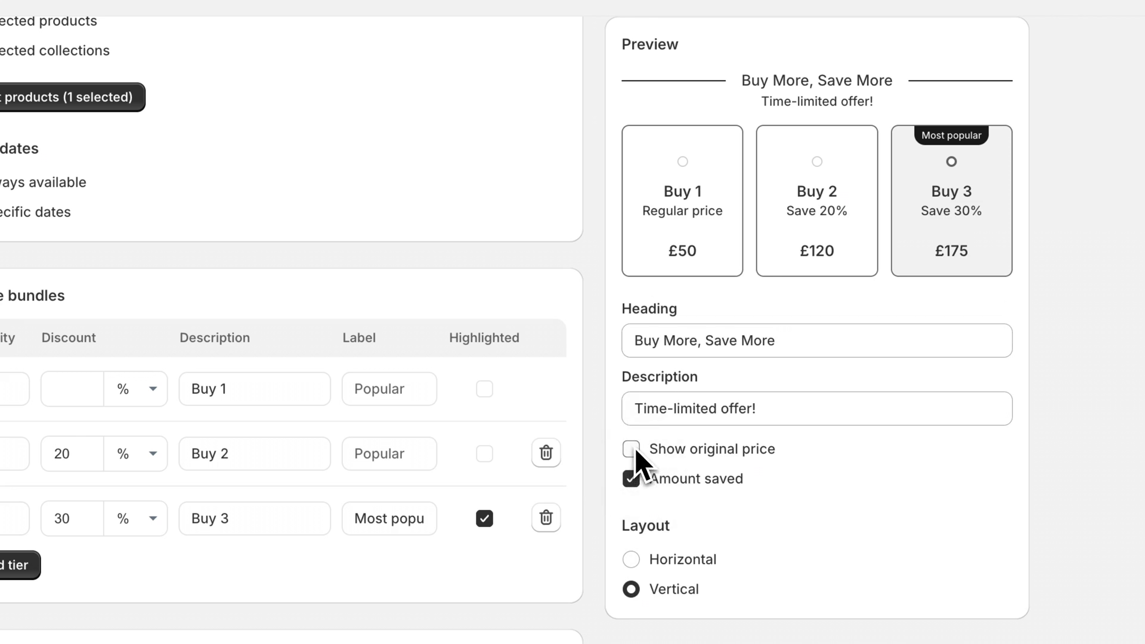
click(630, 449)
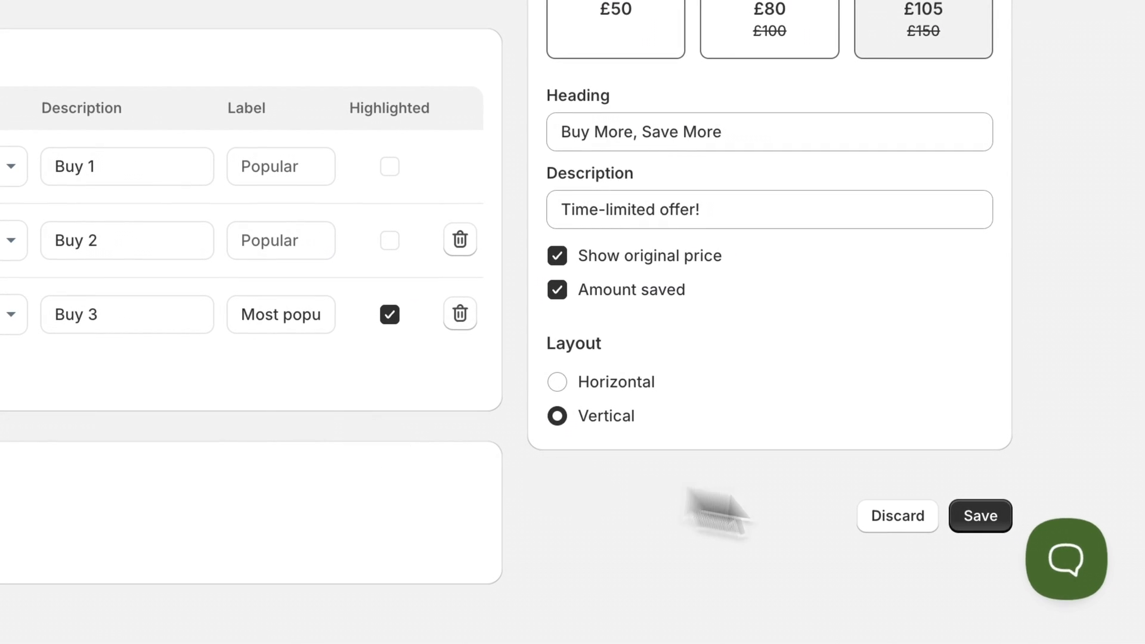
Save the Bundle 1 discount and bring up the Discount Created dialog
click(980, 516)
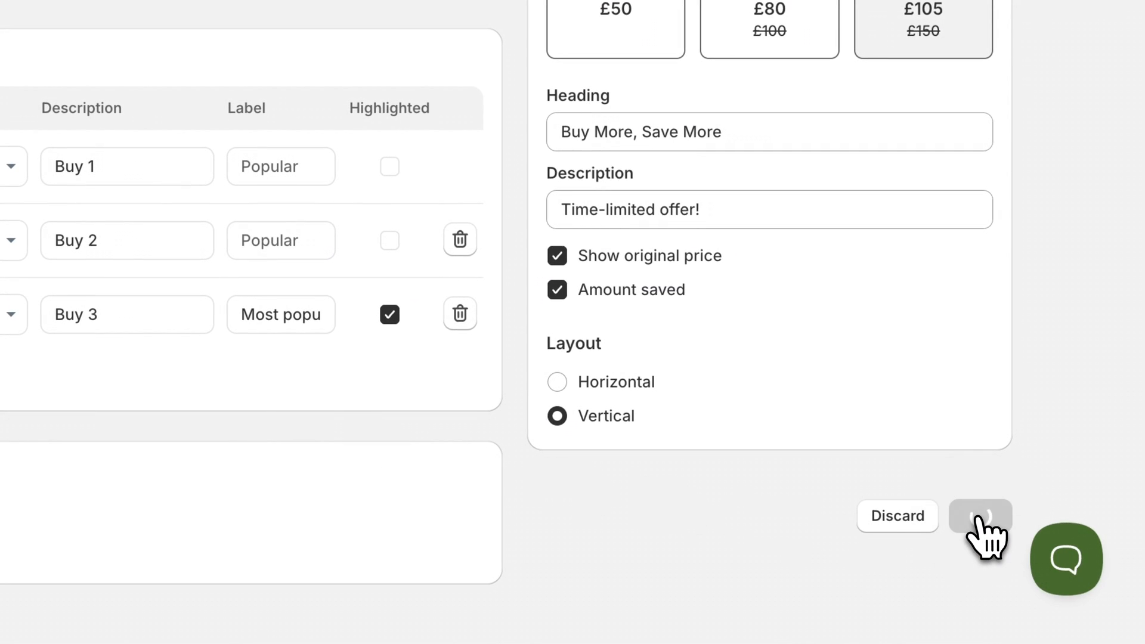
click(981, 517)
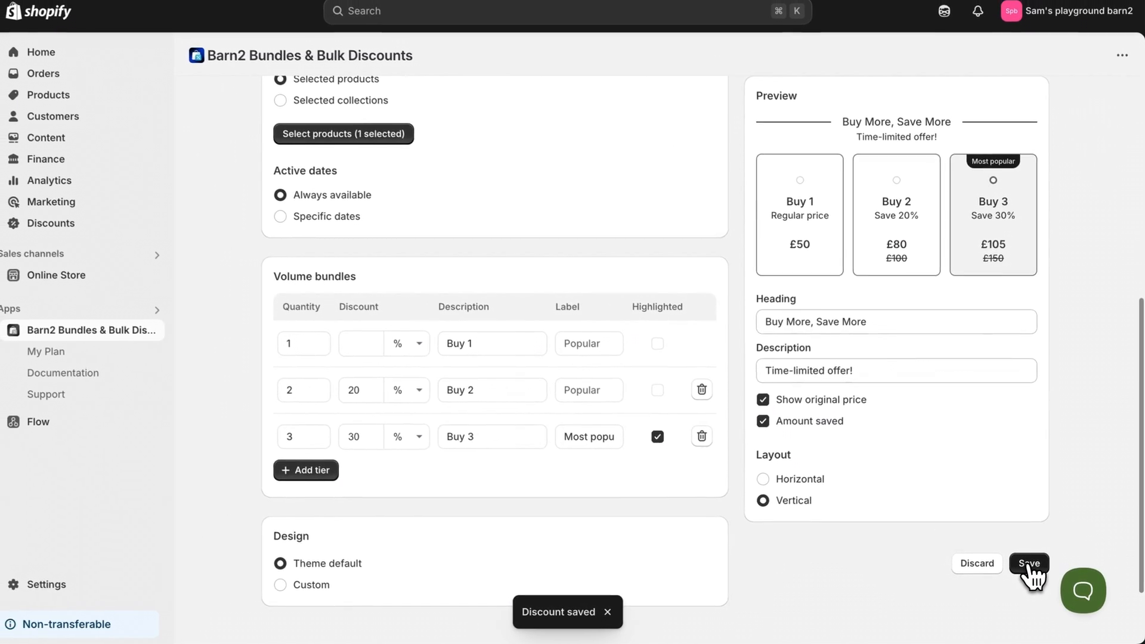
click(1028, 563)
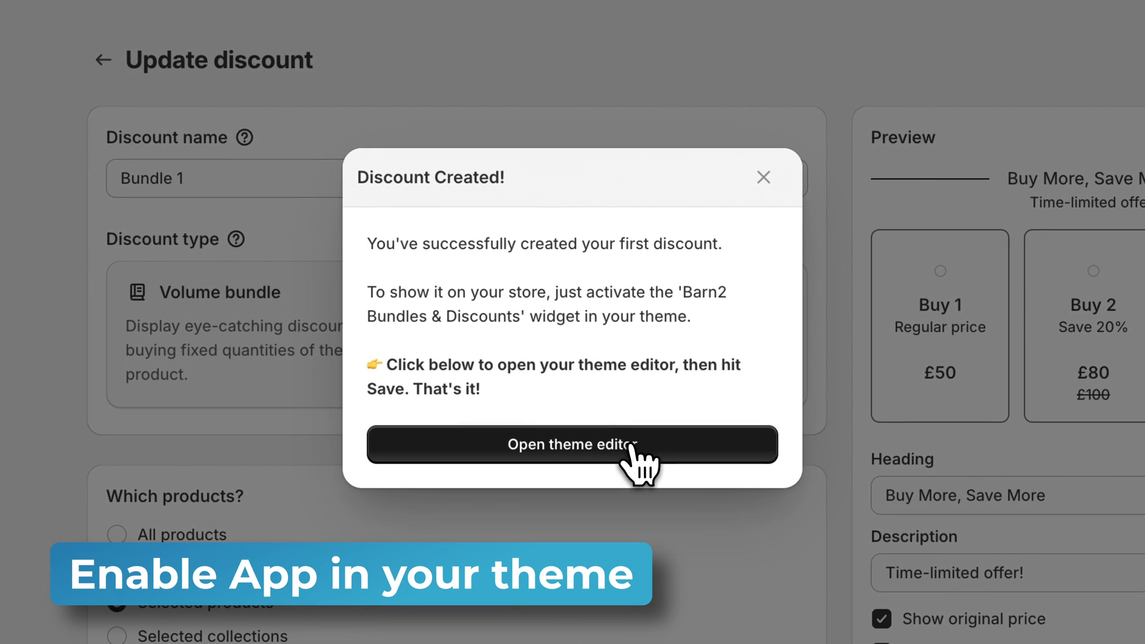
Open the theme editor, enable the Barn2 Bundles & Discounts app embed, and save
click(570, 444)
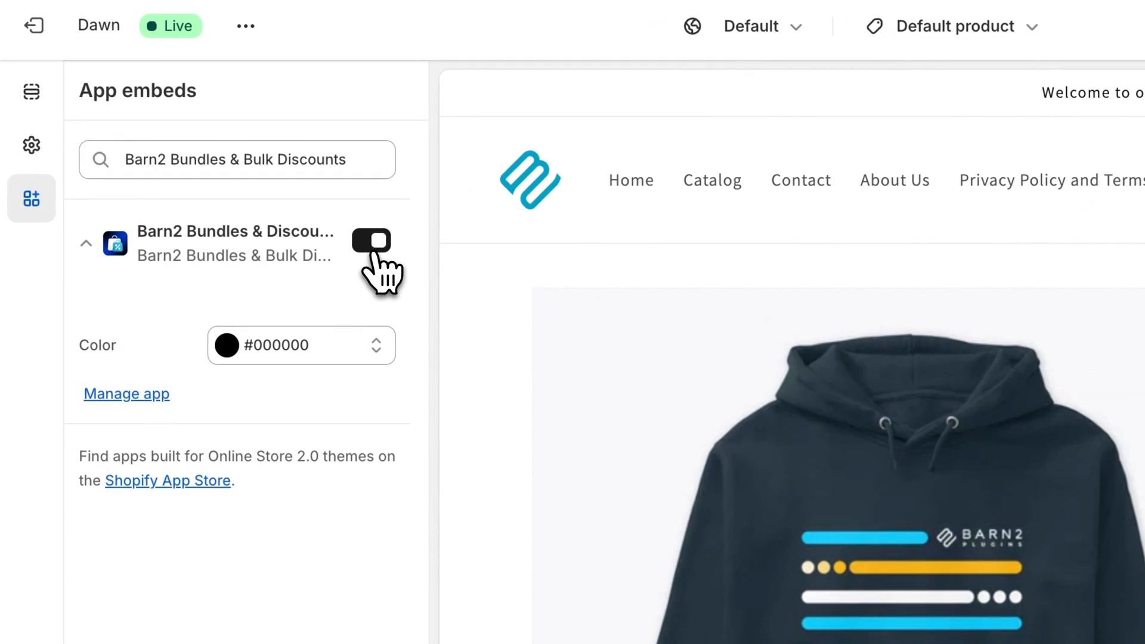
click(370, 242)
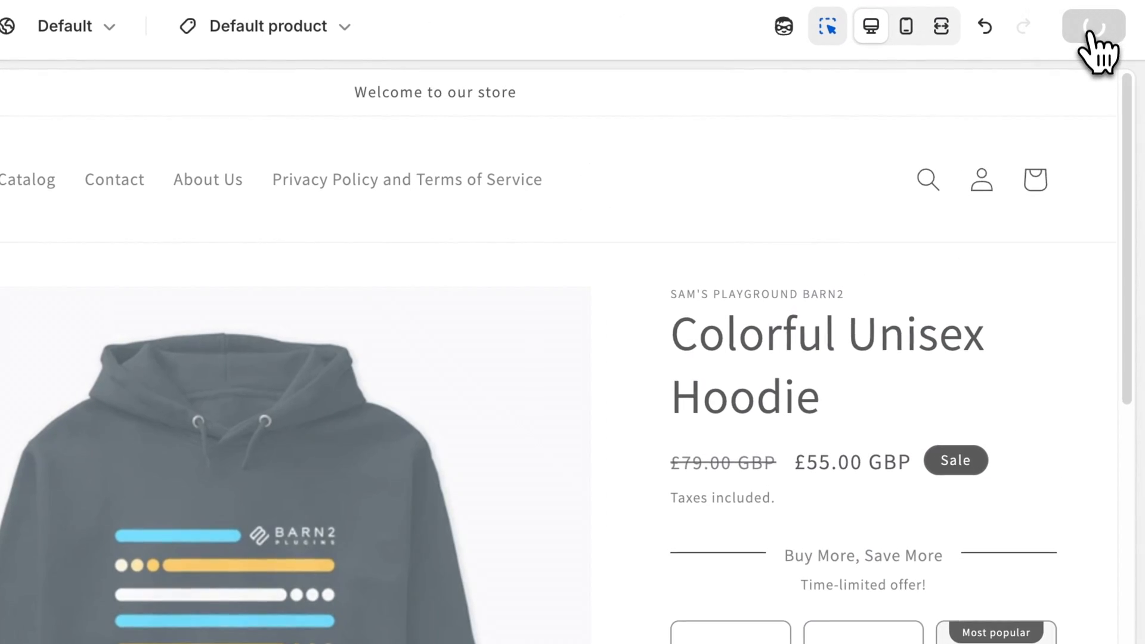
click(1091, 22)
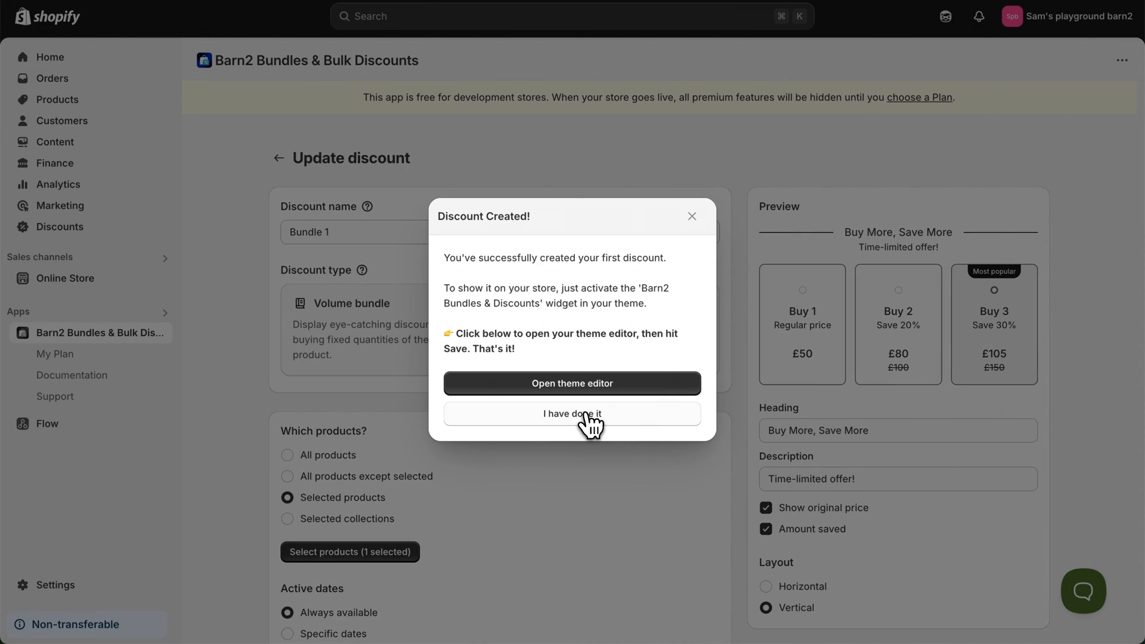
Confirm the theme widget is enabled and go back to the Bundles & Bulk Discounts home
click(572, 413)
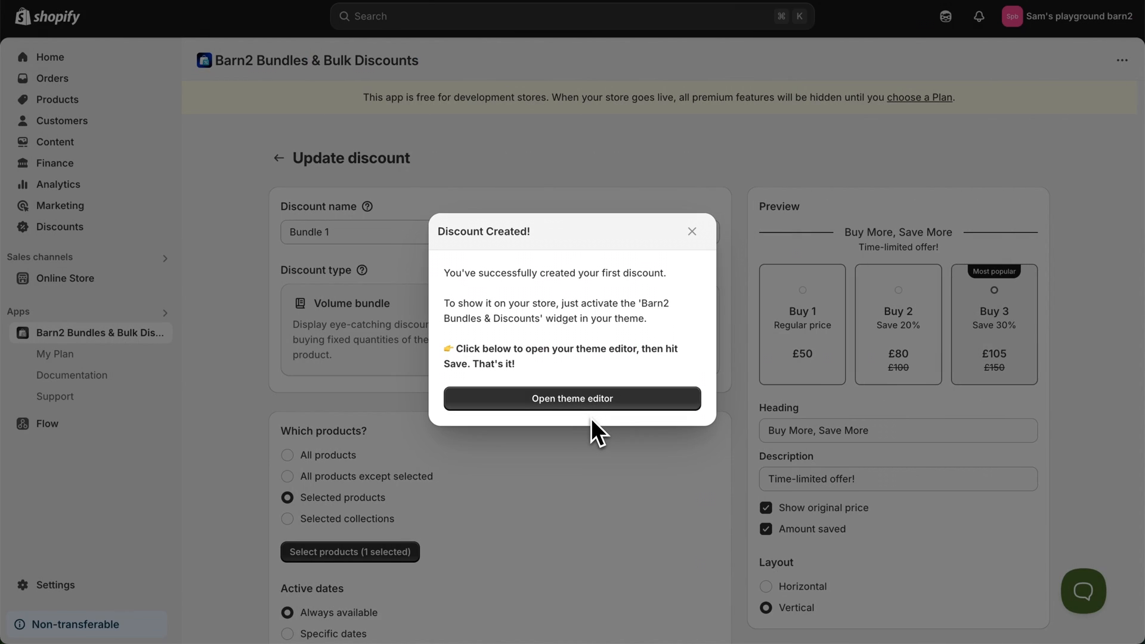
mouse_move(690, 316)
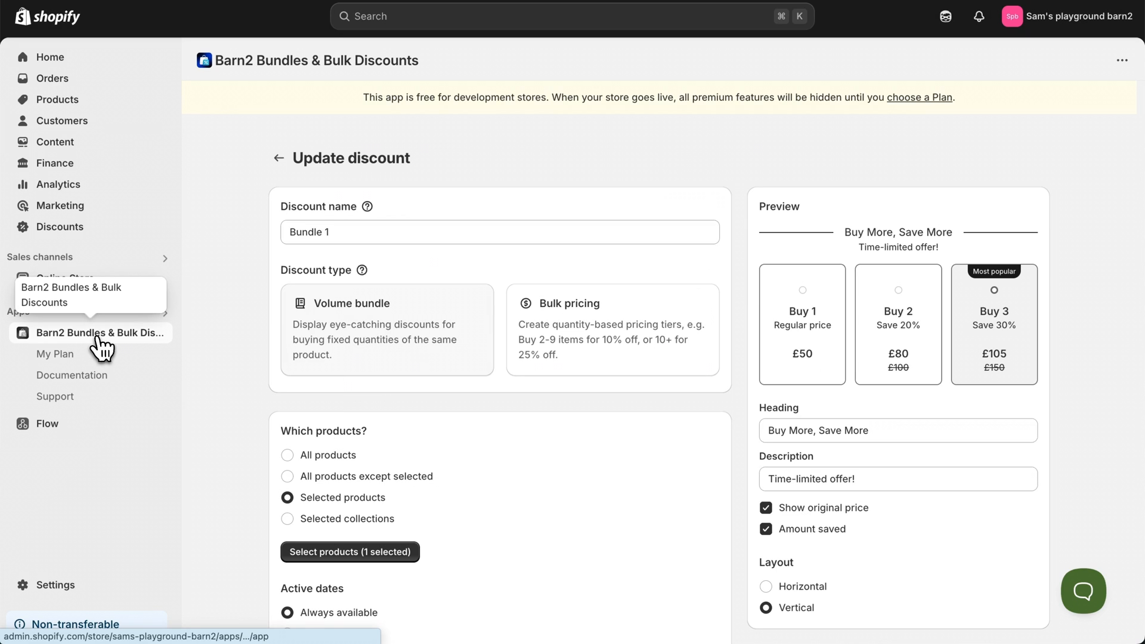
click(101, 333)
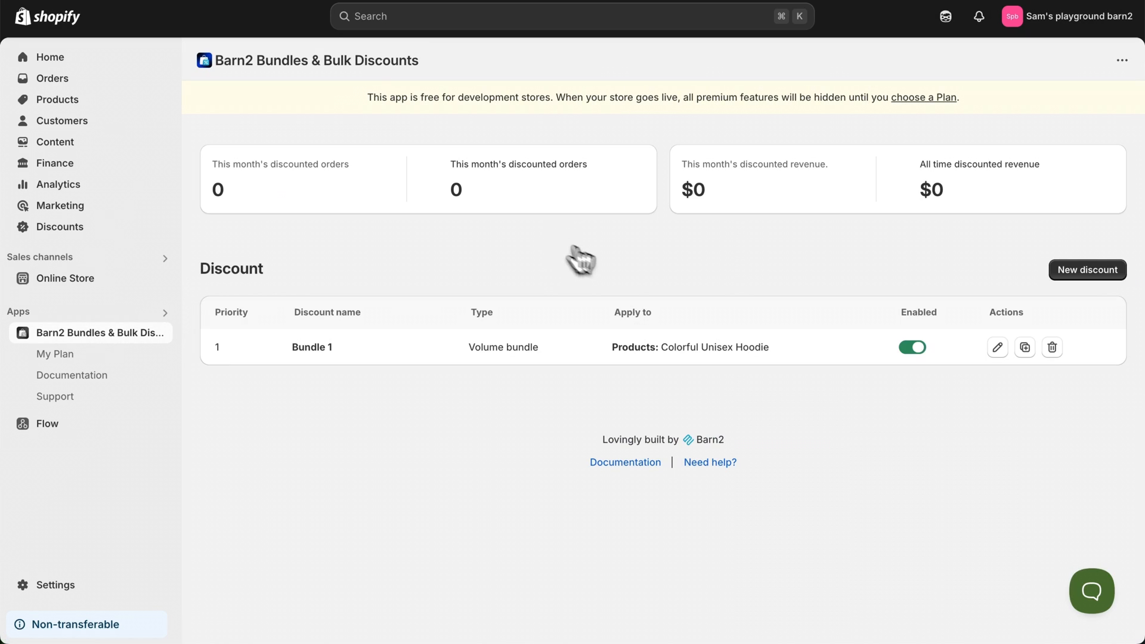
mouse_move(870, 421)
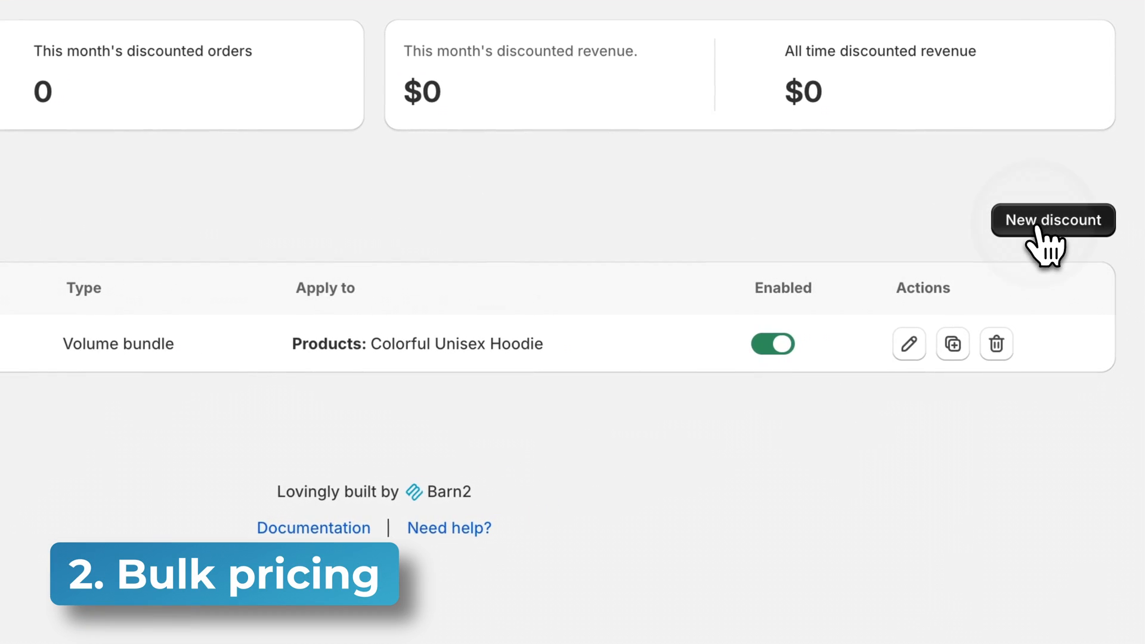
Start a new discount, select its name text, and scroll to the bulk pricing tiers
click(1052, 220)
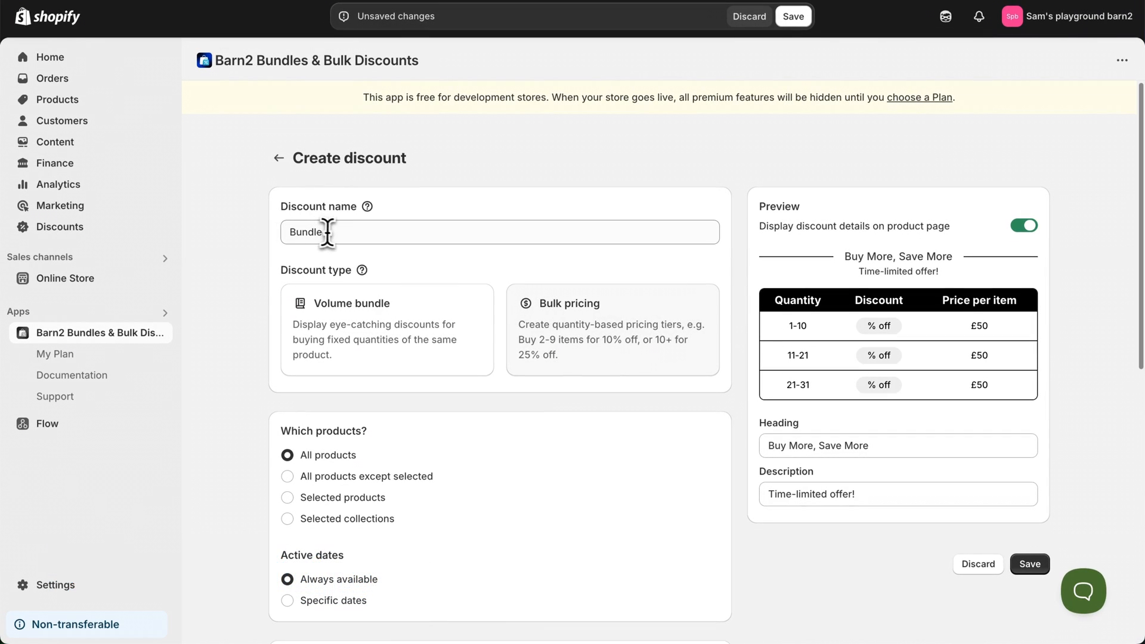
double_click(306, 232)
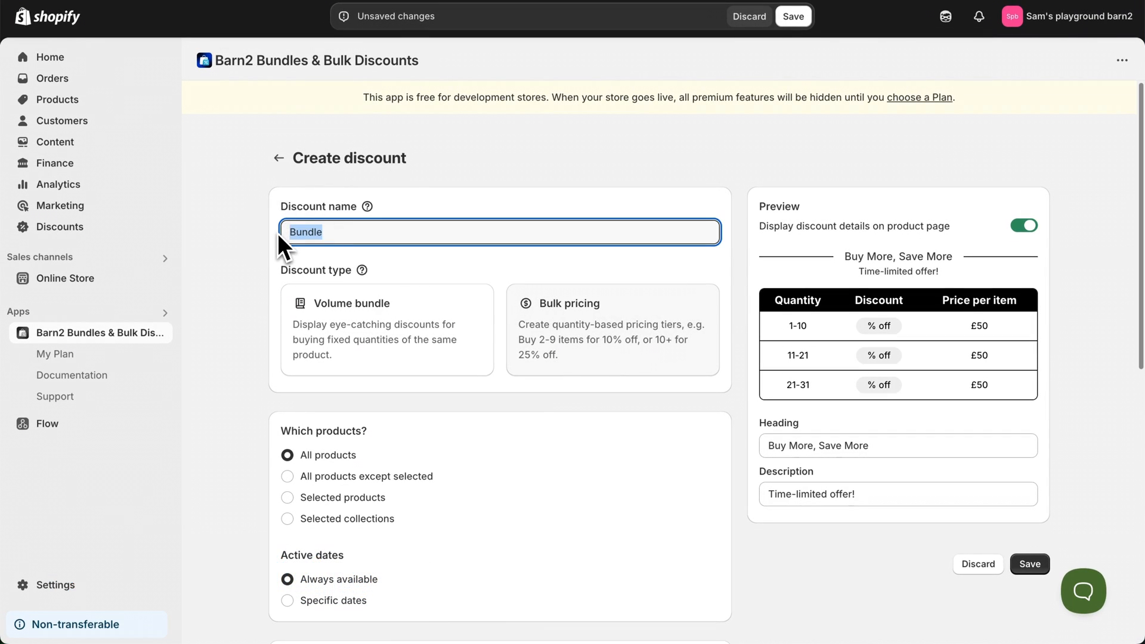
scroll(down, 3)
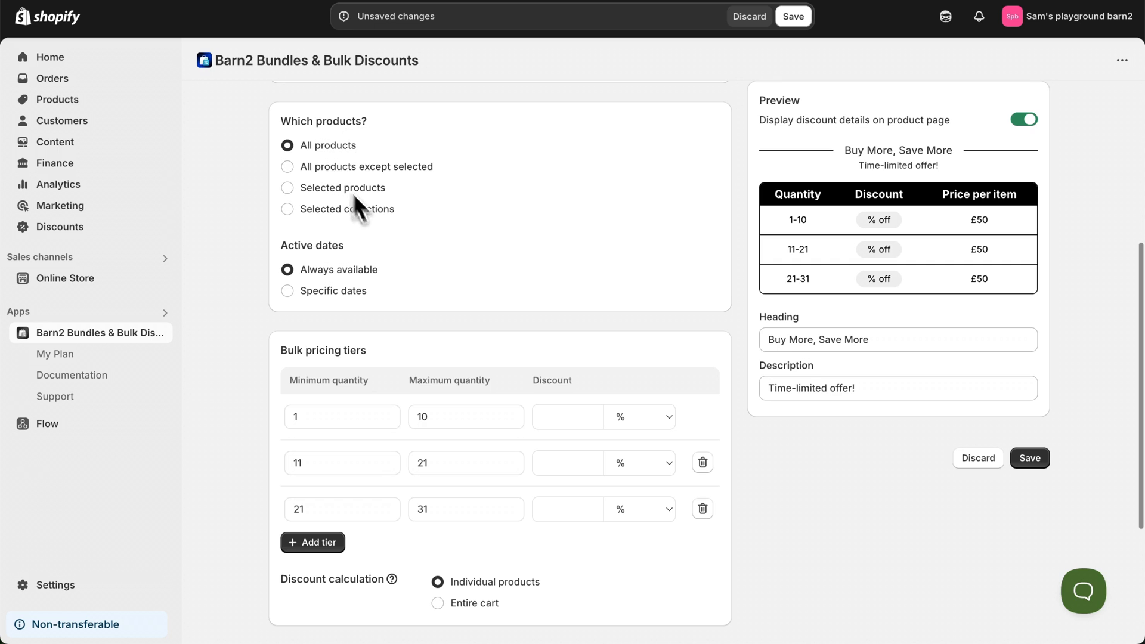
mouse_move(404, 316)
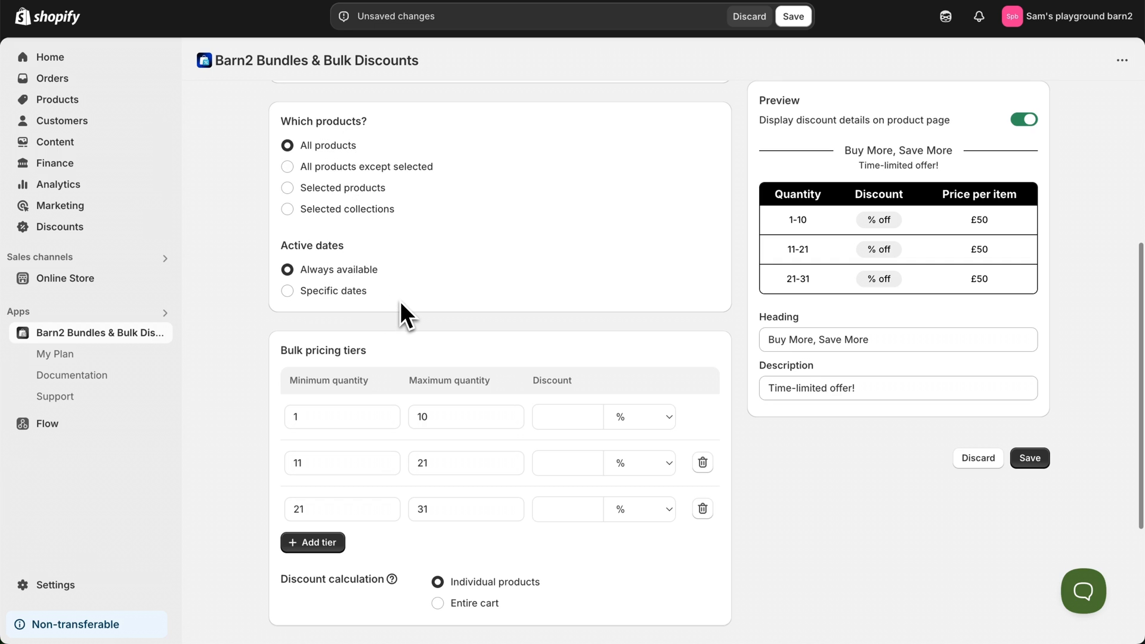
Set tiers 2–10, 11–20, 21–30 to 5%, 10%, 15% off and add an empty fourth tier
scroll(down, 3)
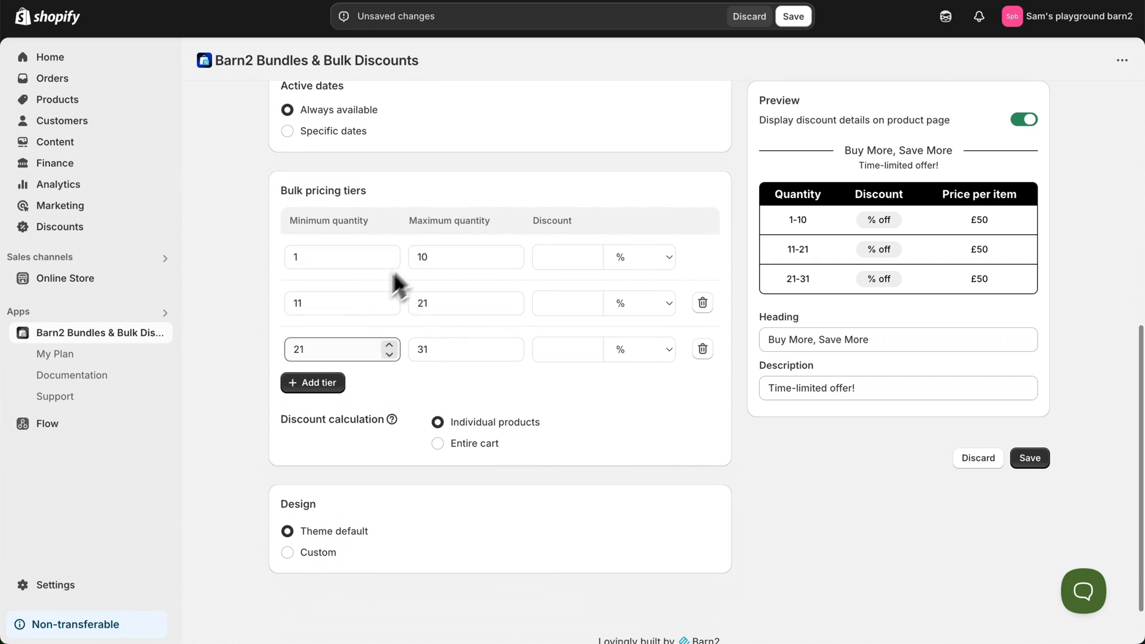
click(466, 349)
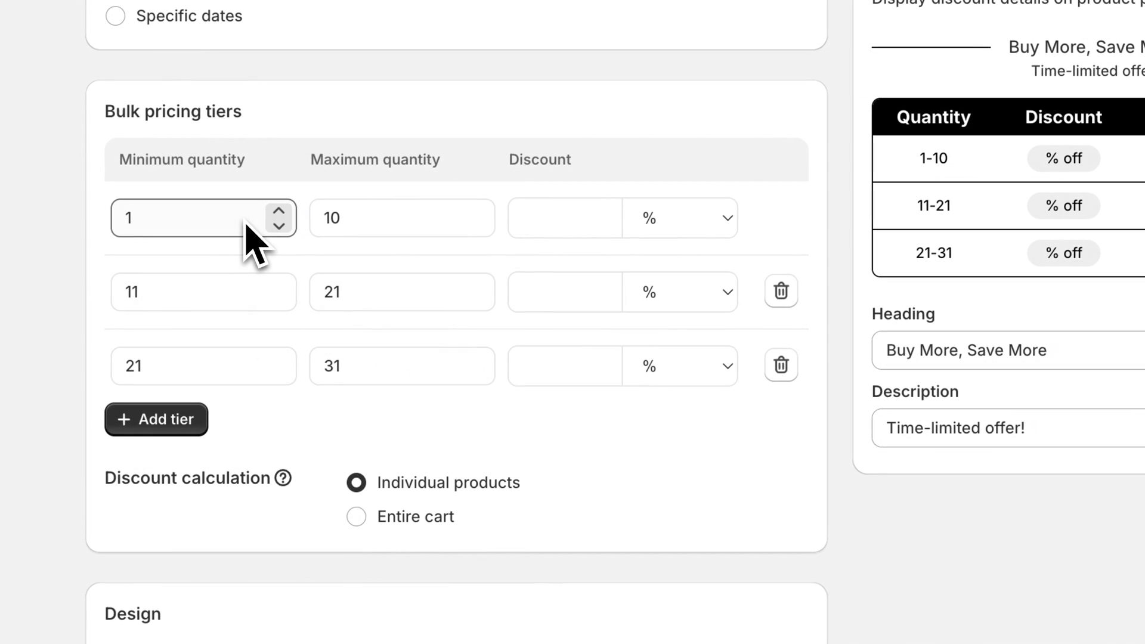
click(278, 212)
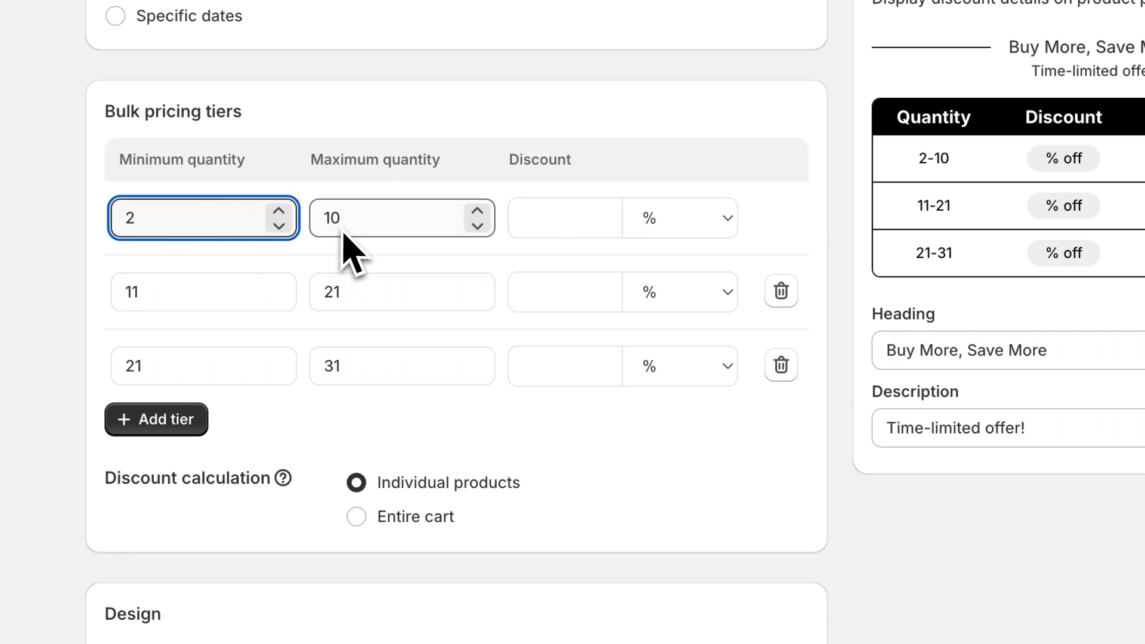
mouse_move(476, 216)
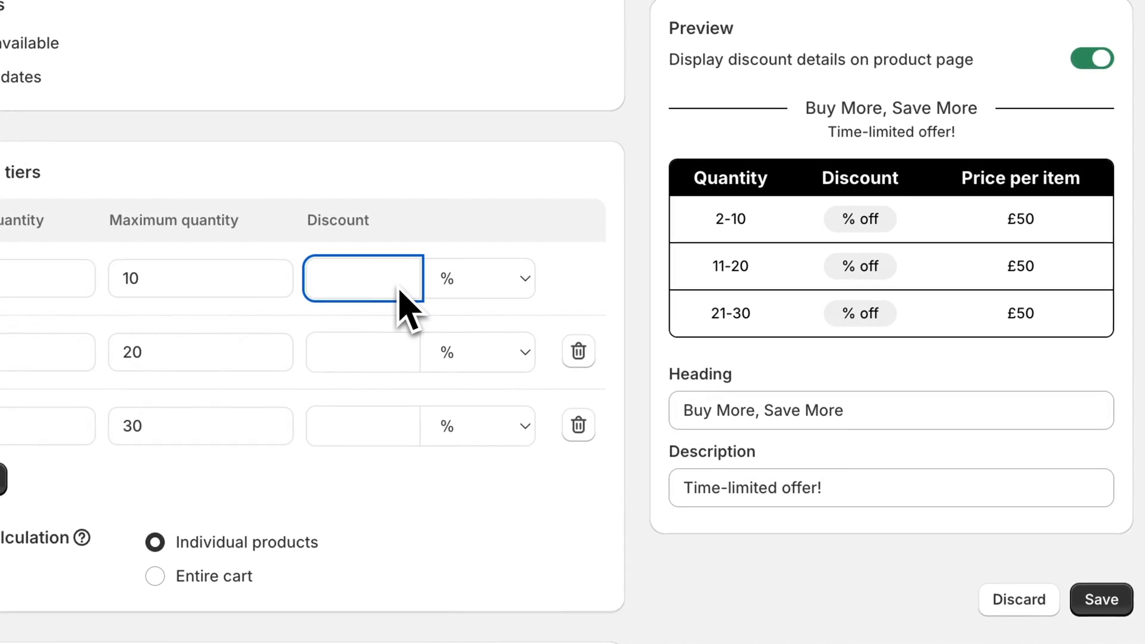
text(5)
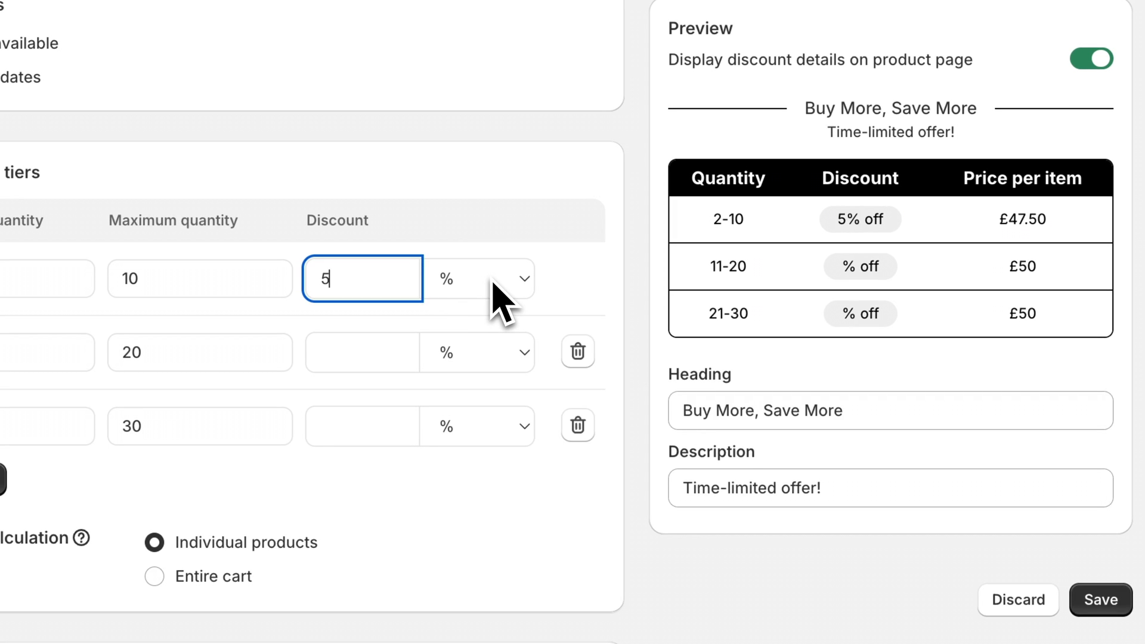
text(10)
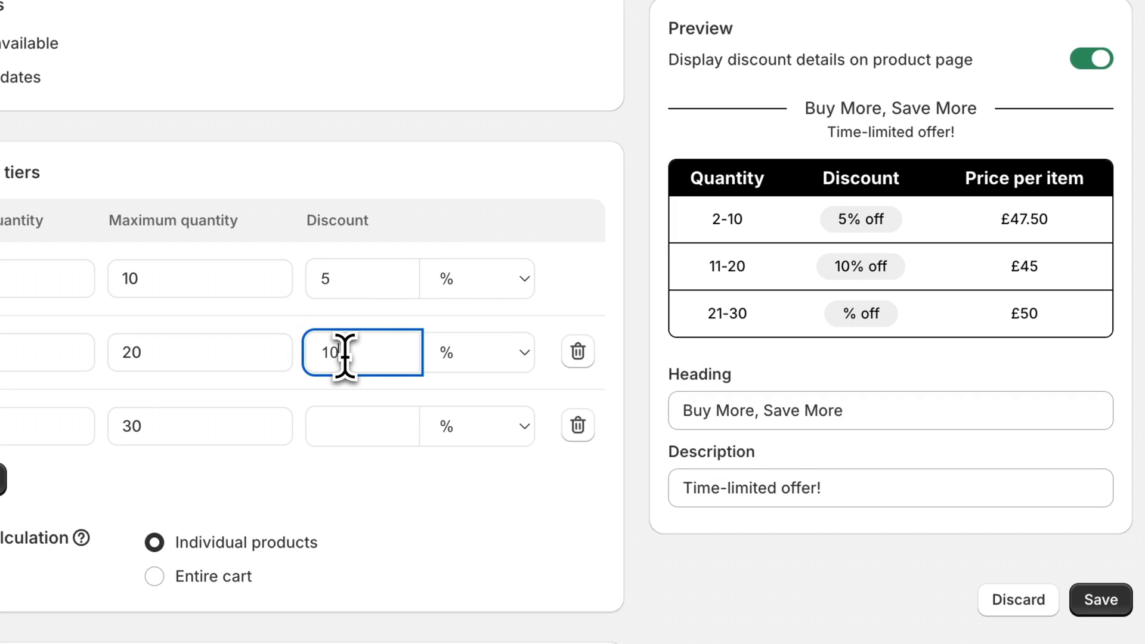
text(15)
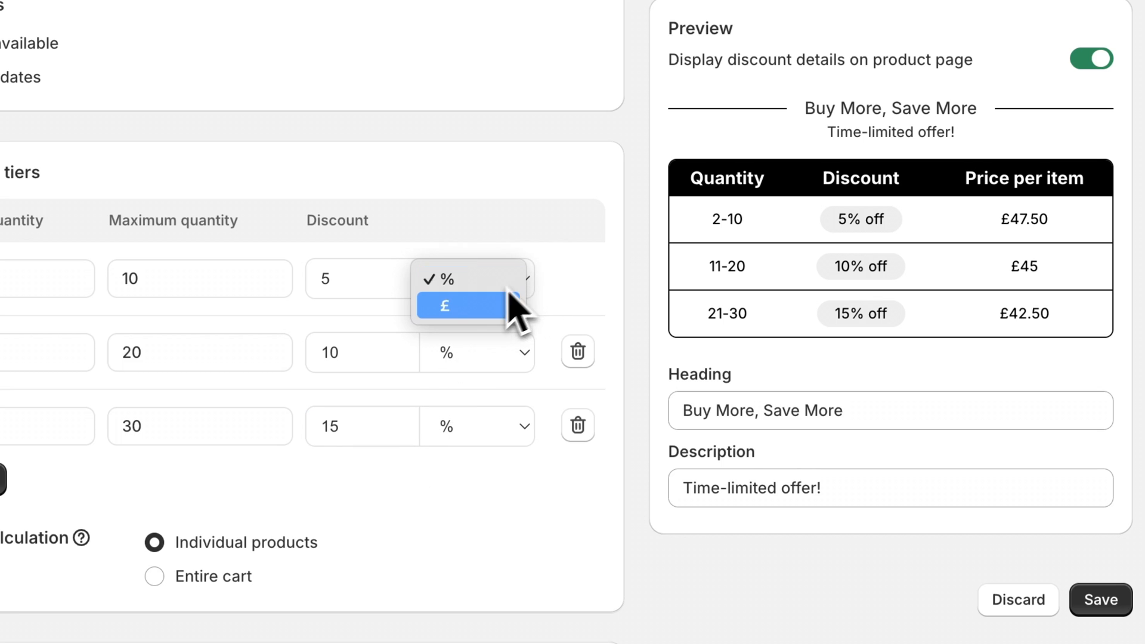
click(444, 306)
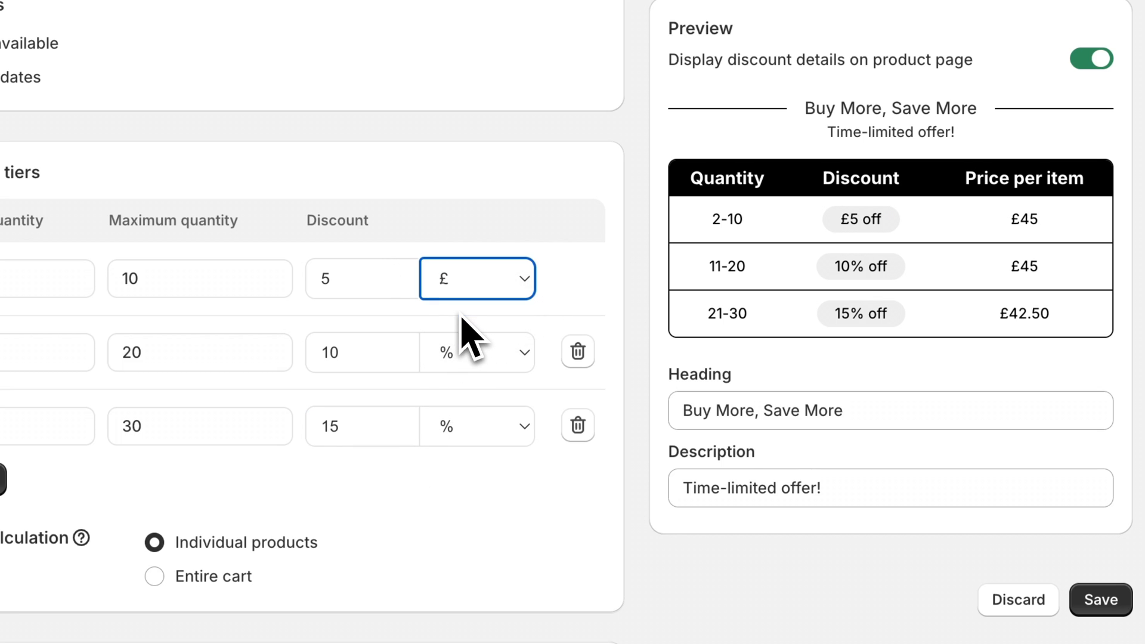
mouse_move(398, 310)
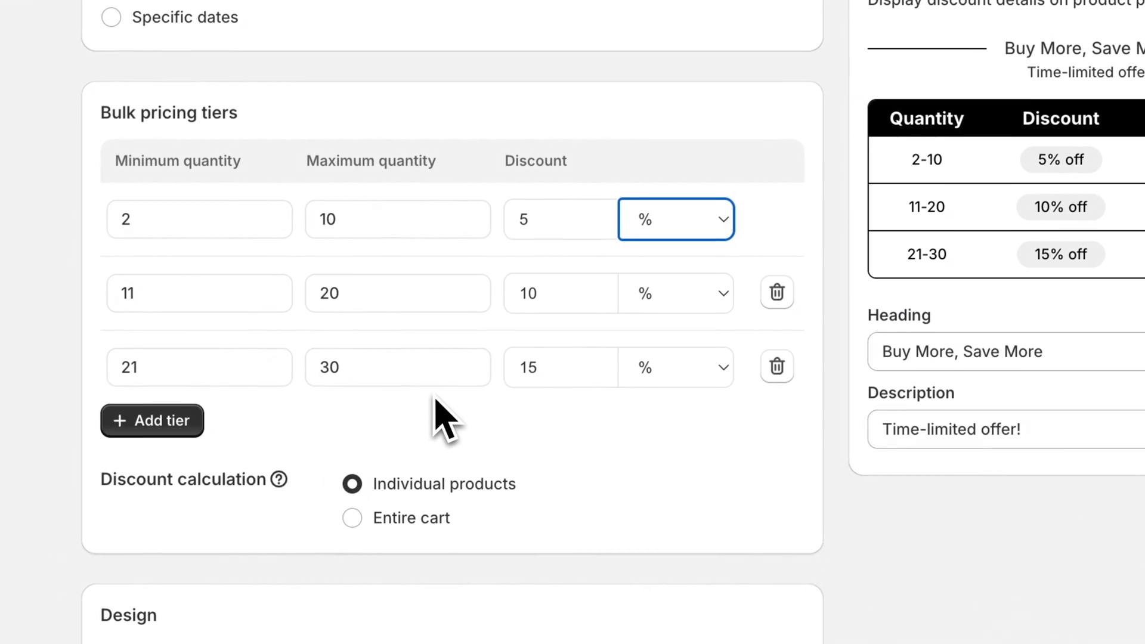
click(152, 420)
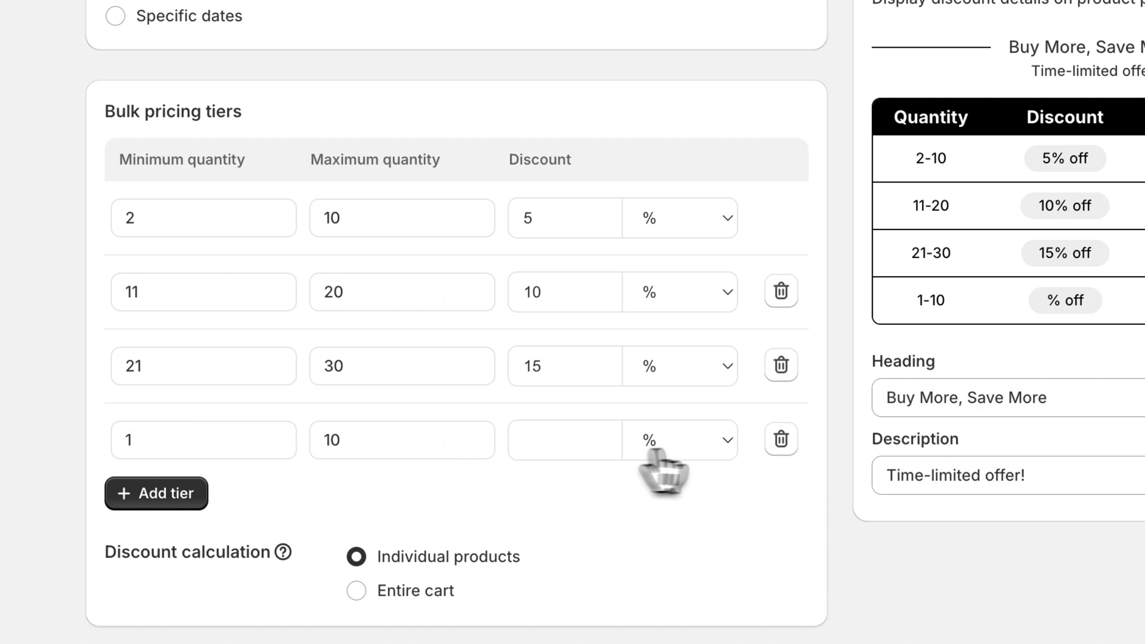
click(780, 439)
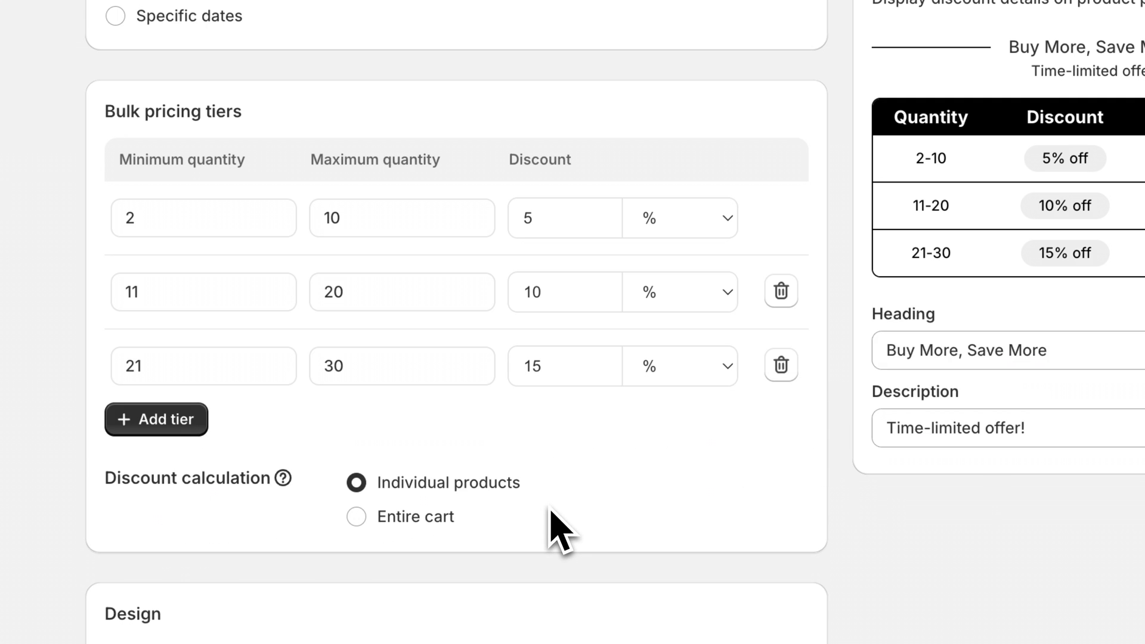
mouse_move(209, 526)
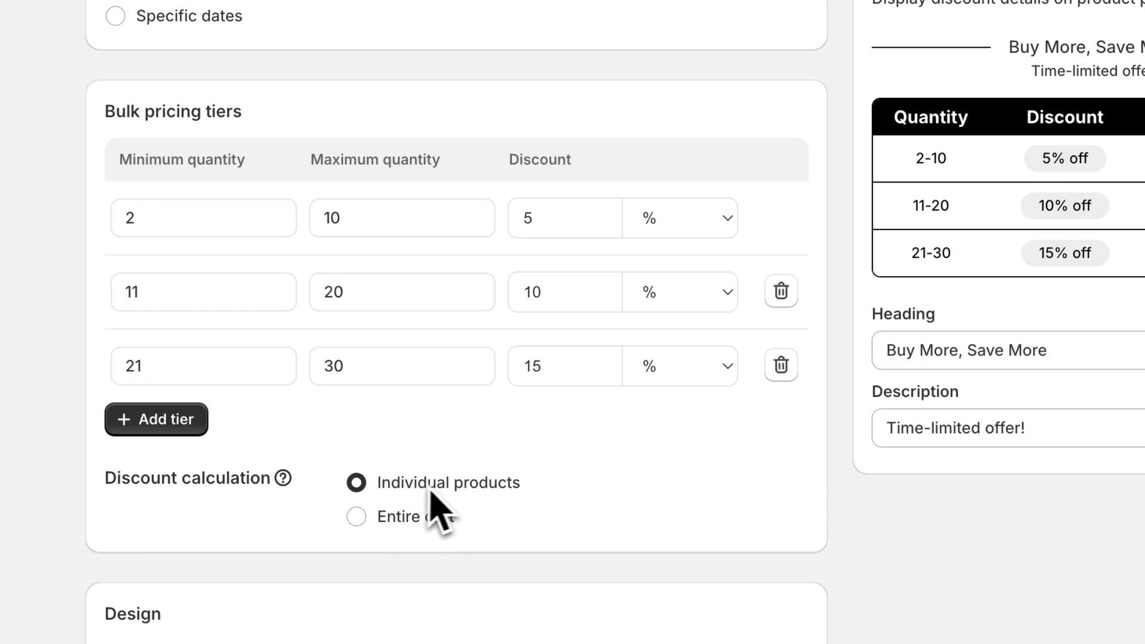
mouse_move(538, 512)
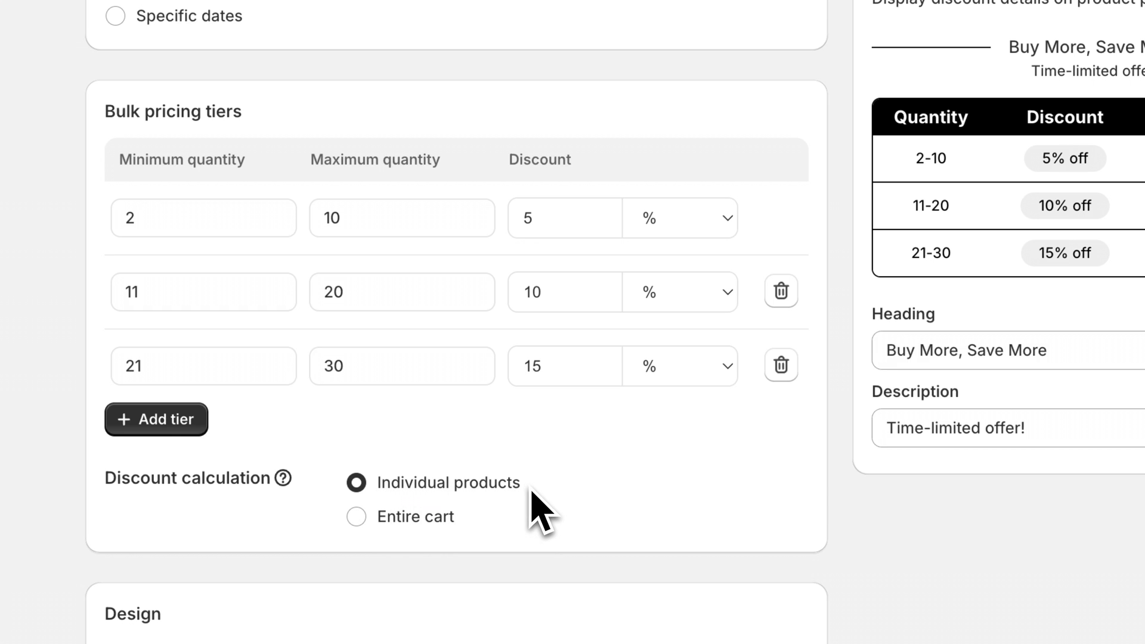
mouse_move(516, 525)
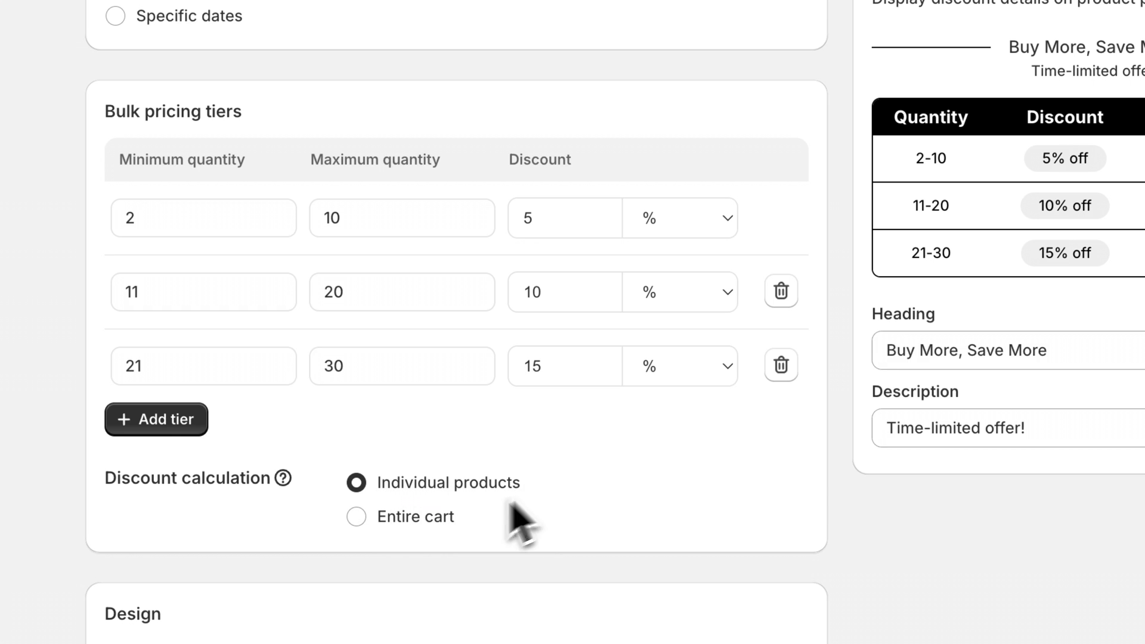
click(356, 517)
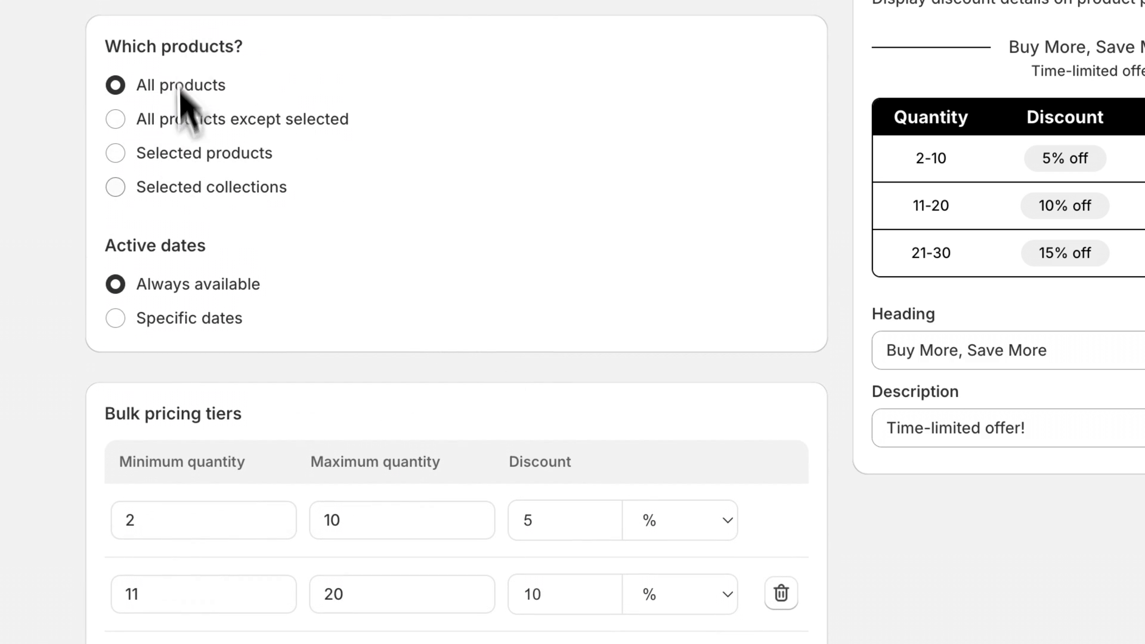
scroll(down, 3)
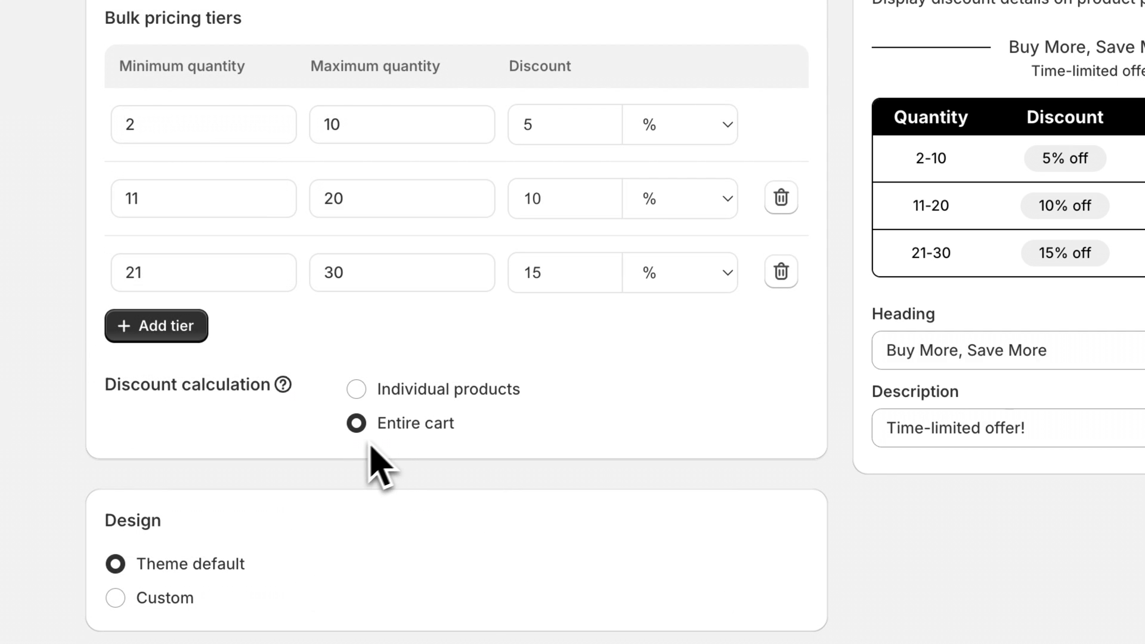
mouse_move(503, 463)
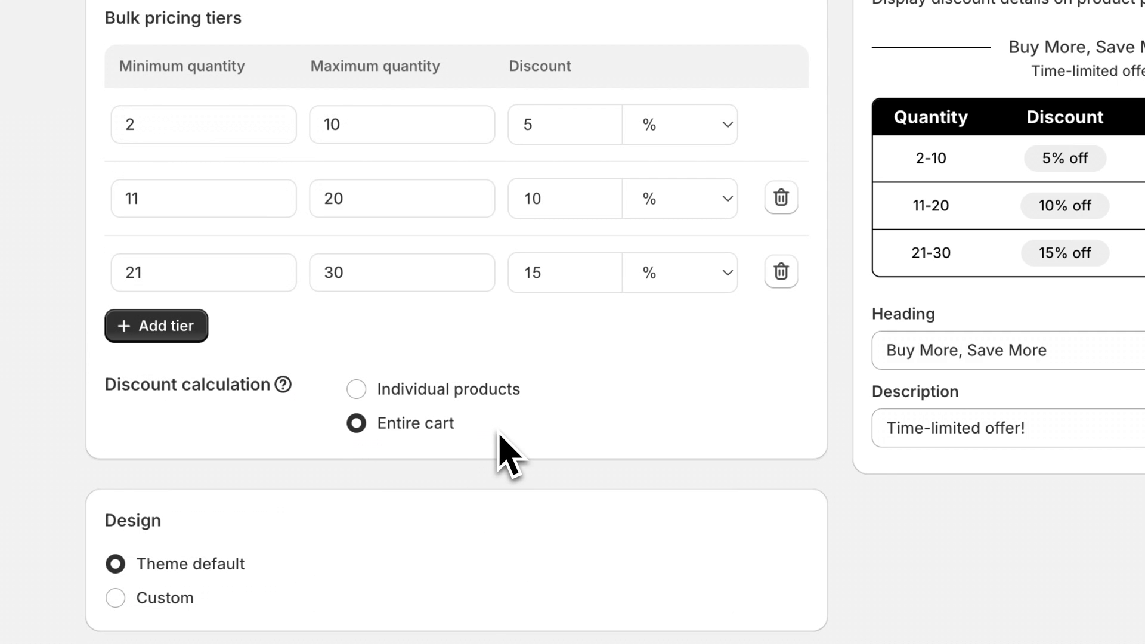
mouse_move(372, 191)
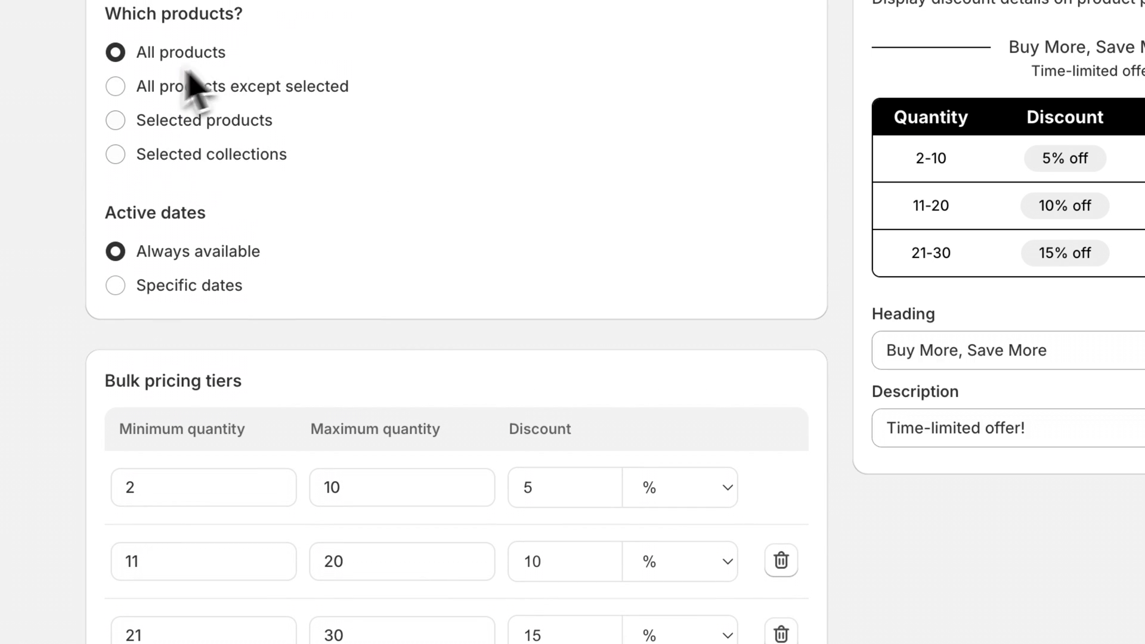
mouse_move(380, 500)
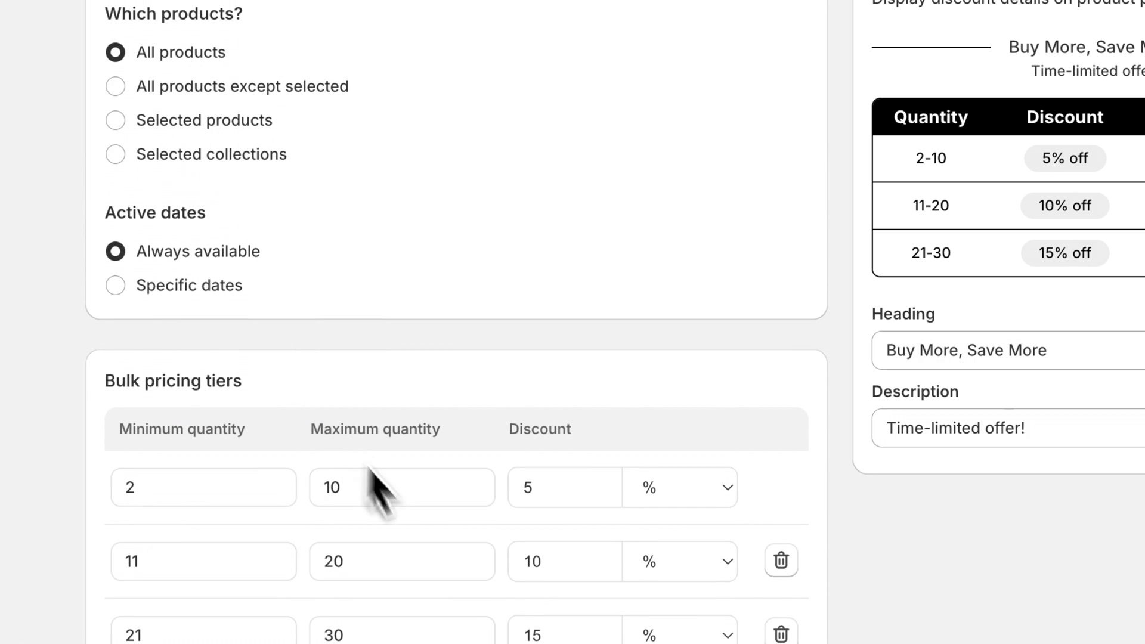
mouse_move(576, 513)
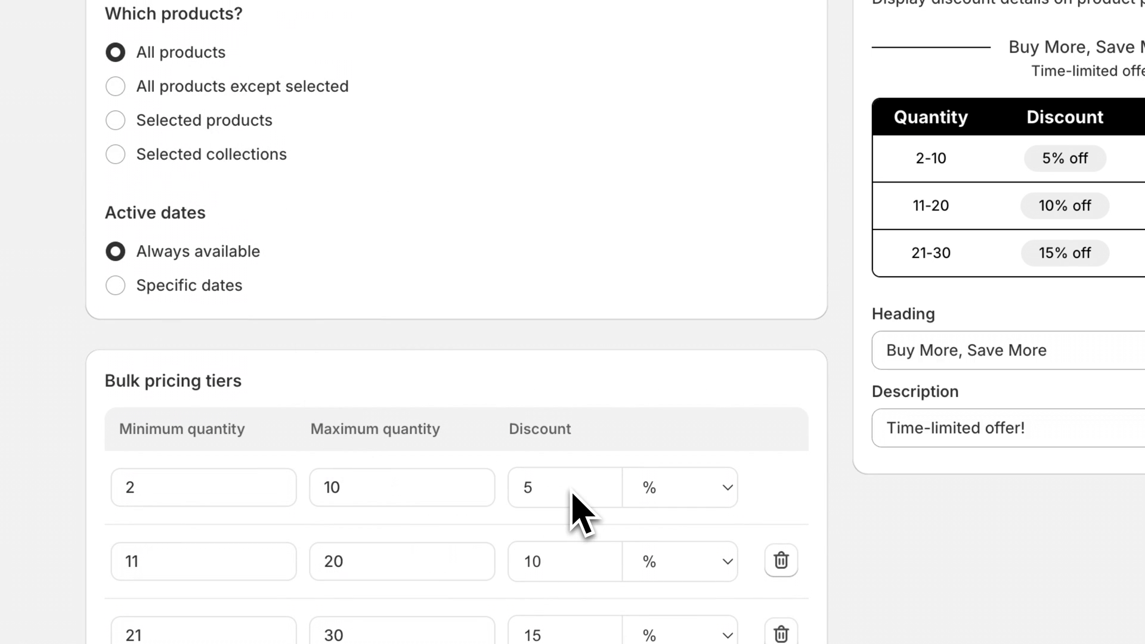
scroll(down, 3)
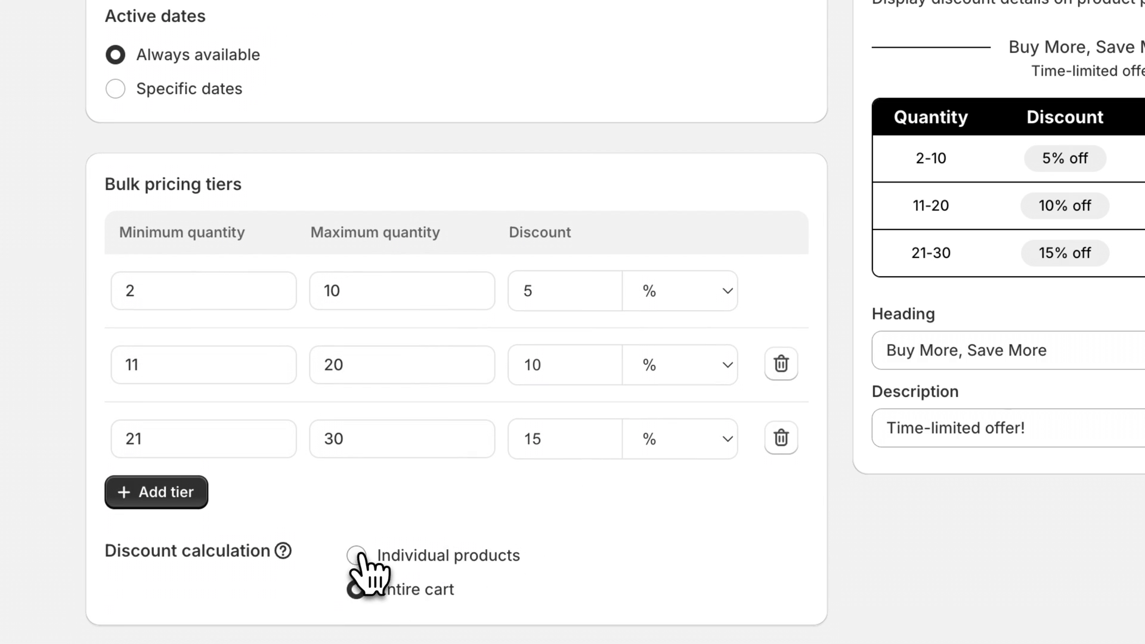
click(358, 556)
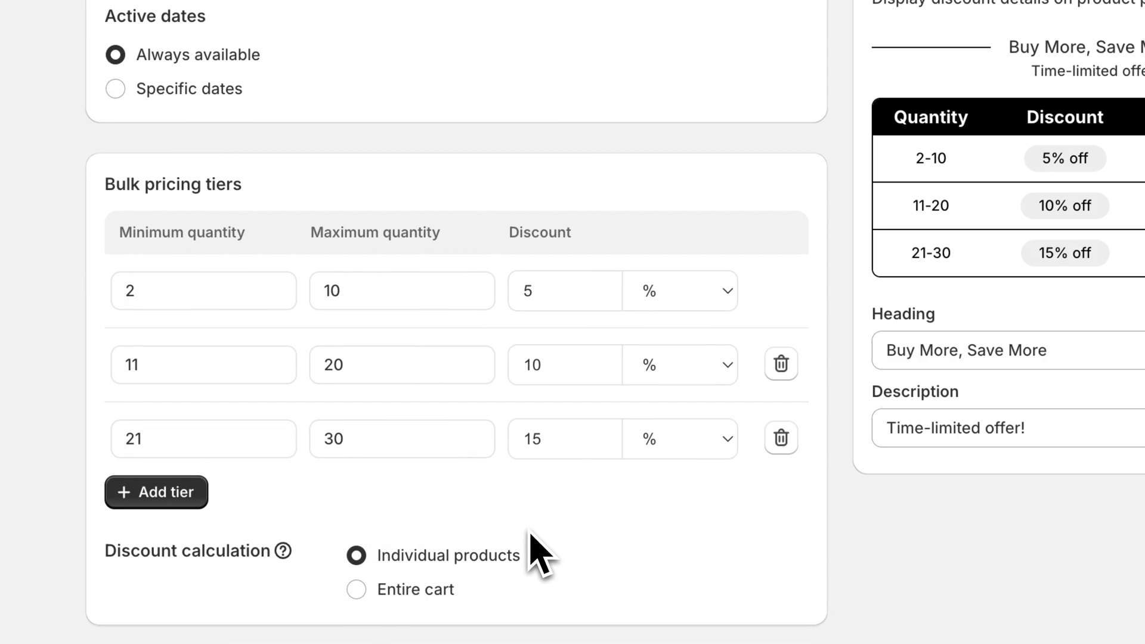
mouse_move(567, 305)
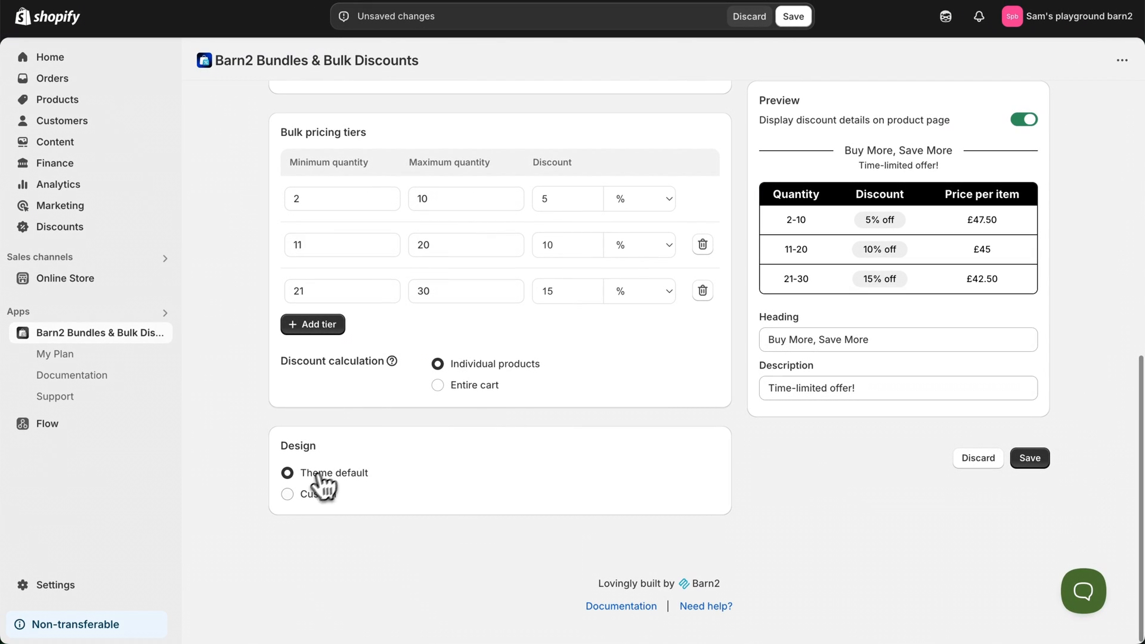
Switch the Bulk 1 discount table to the Custom design and save the discount
click(286, 493)
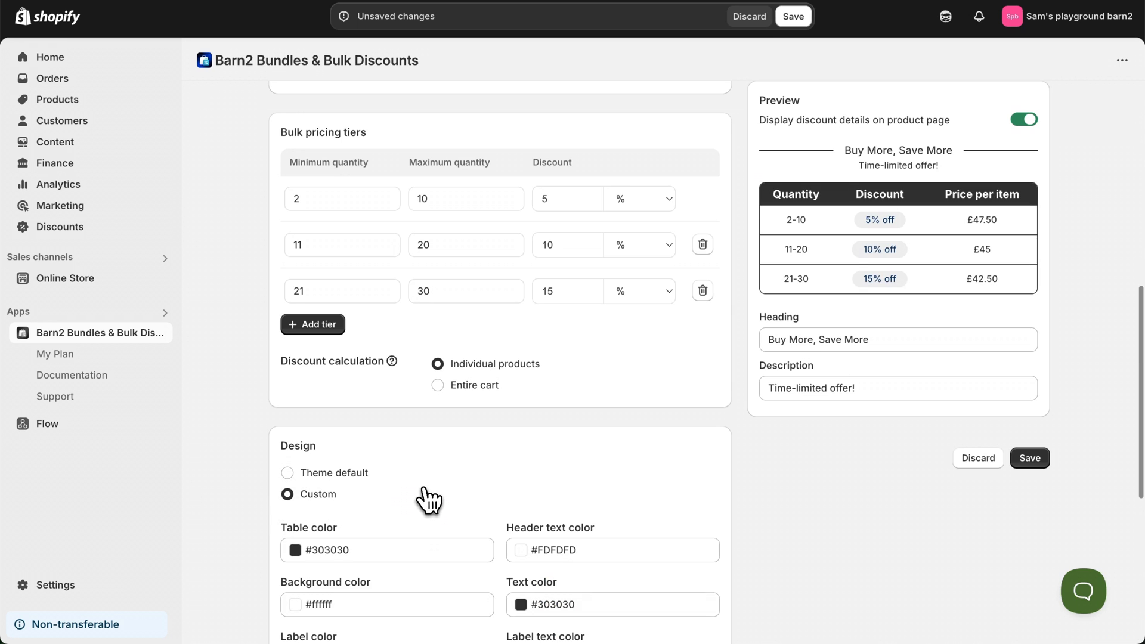
scroll(down, 3)
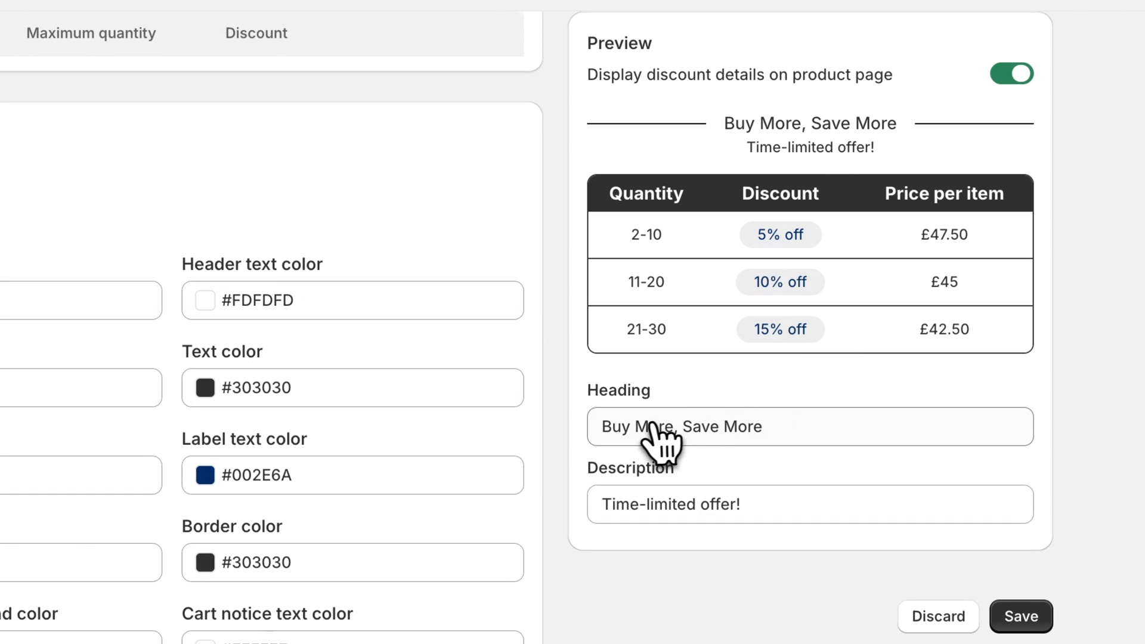
mouse_move(1024, 616)
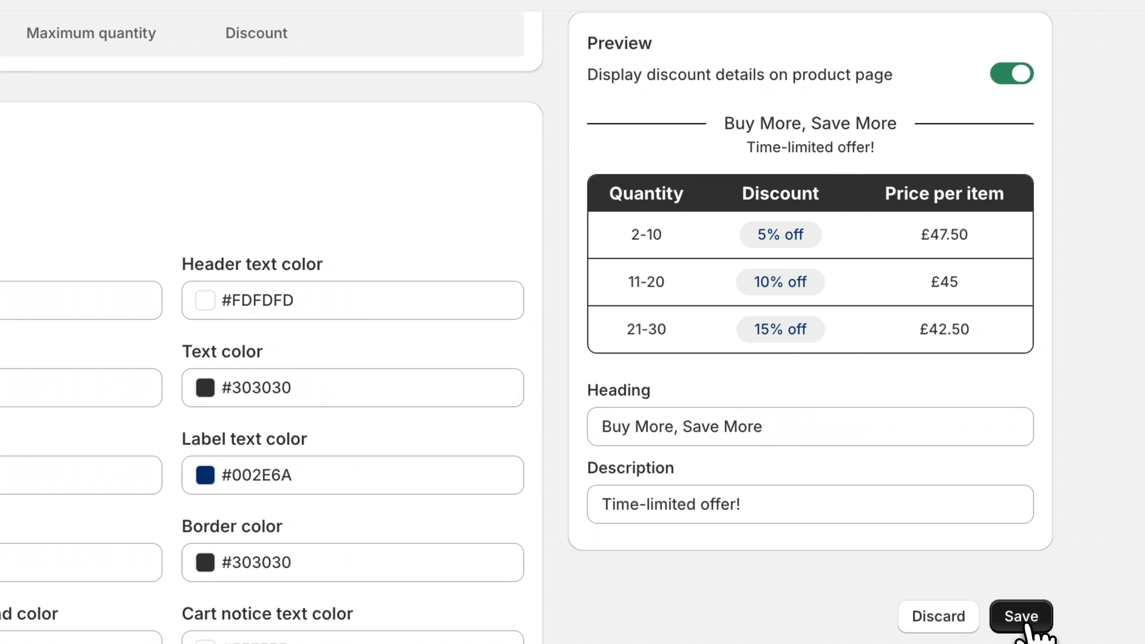
click(1023, 616)
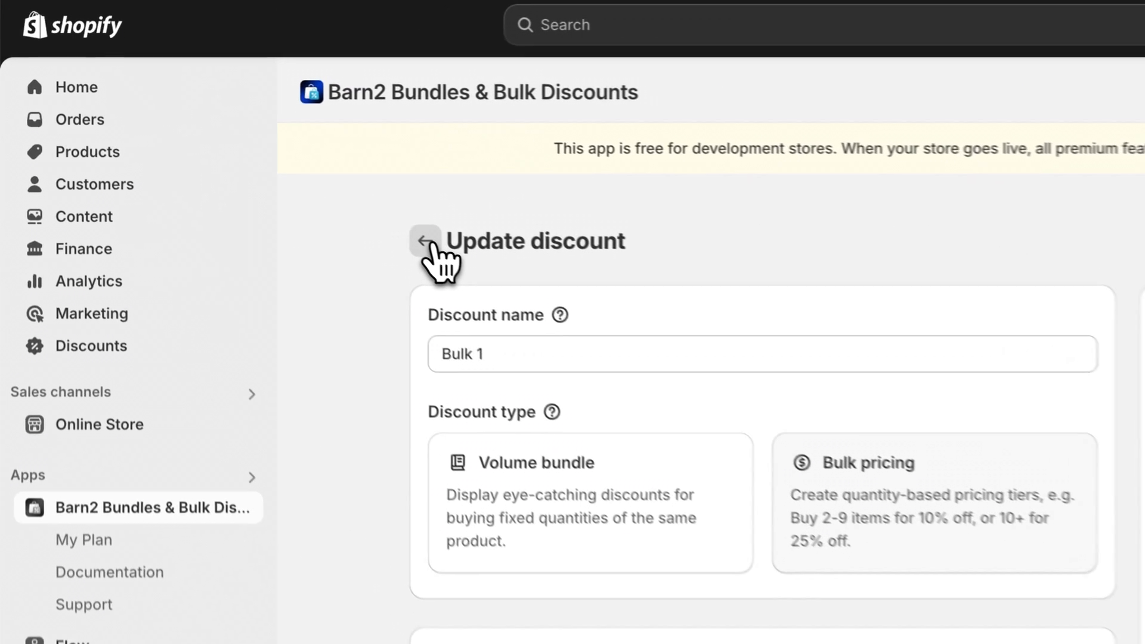
Go back from the Bulk 1 editor to the app's discount list
click(424, 241)
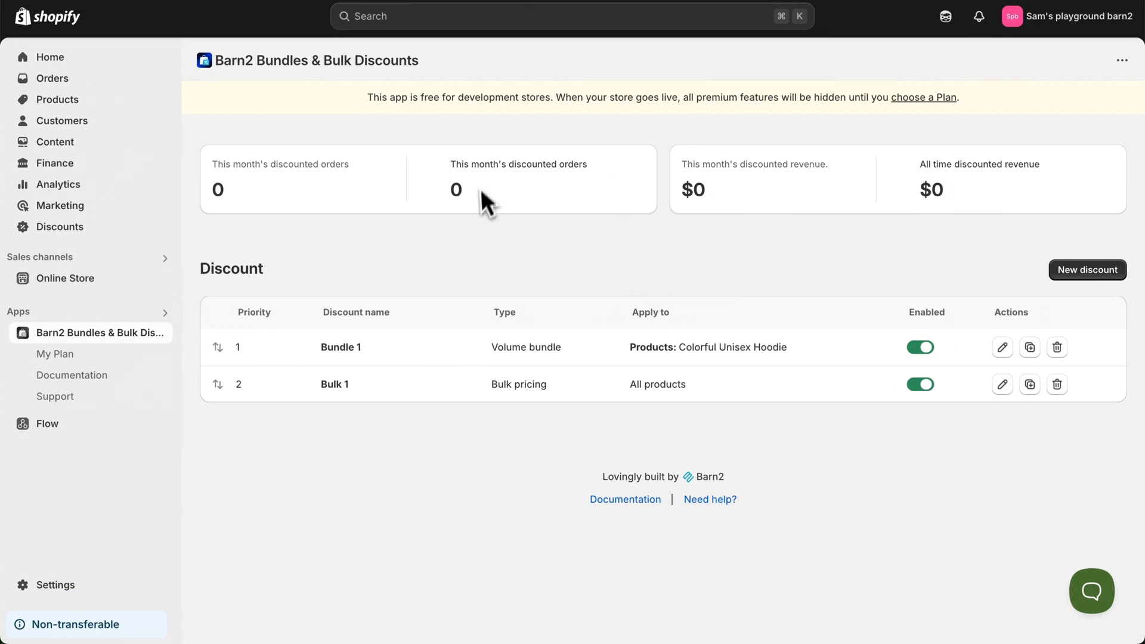
mouse_move(968, 222)
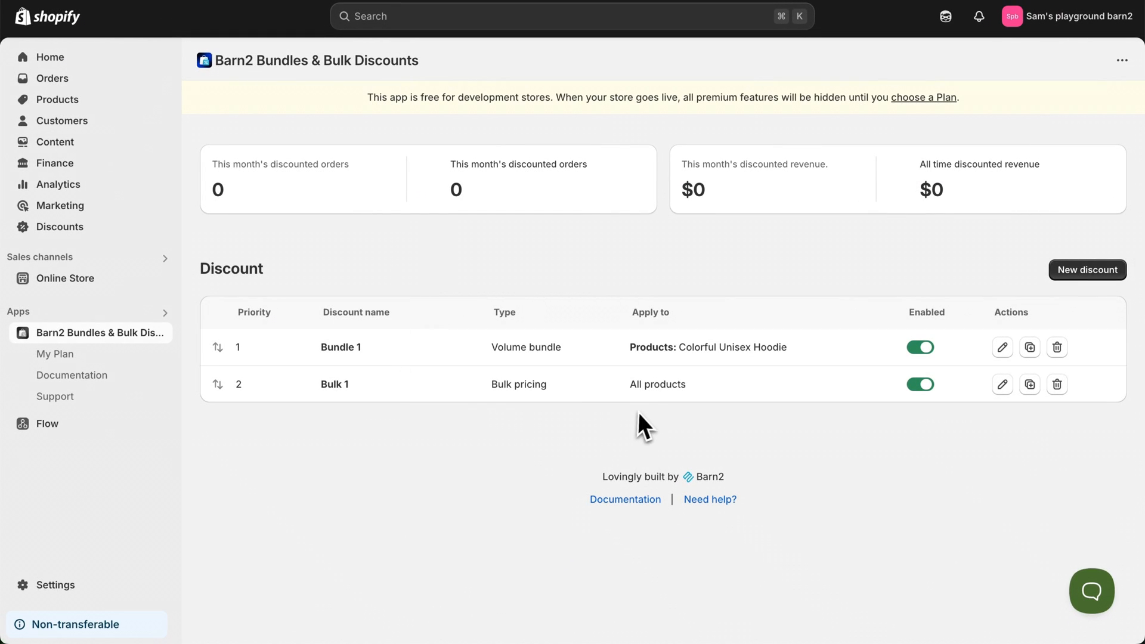
mouse_move(920, 432)
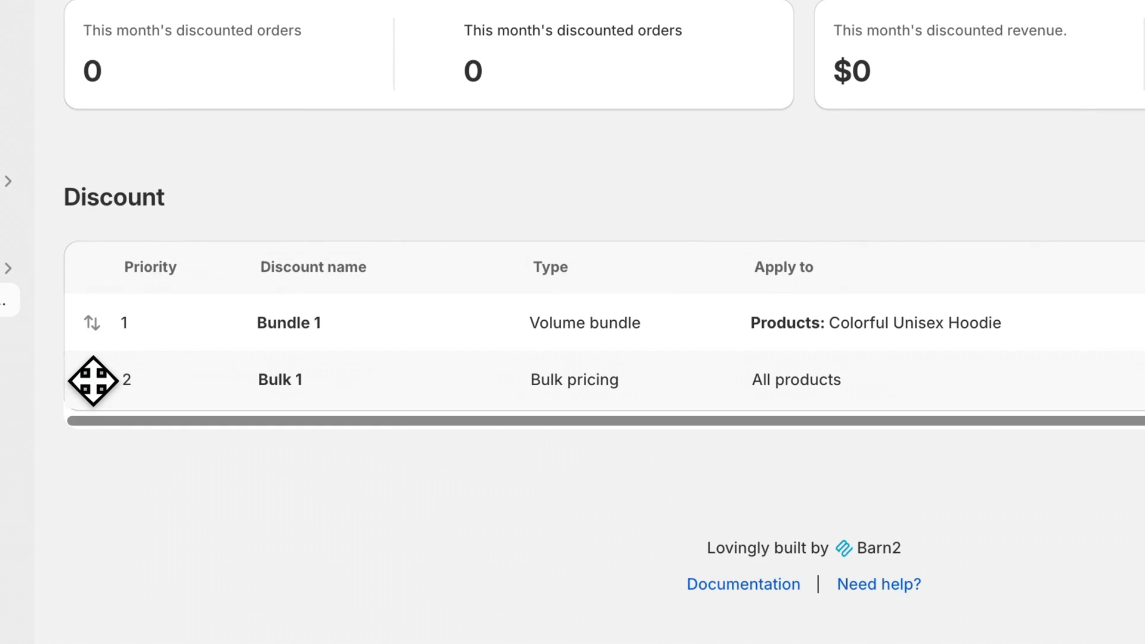
Drag the Bulk 1 row by its reorder handle to reorder the discount priorities
drag(93, 380, 93, 326)
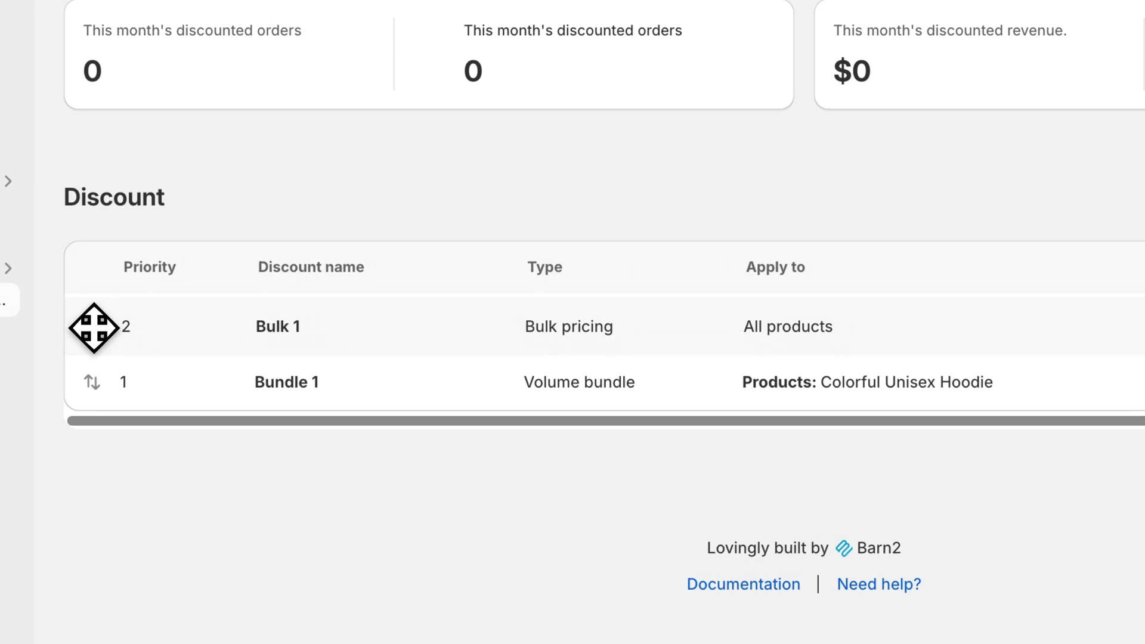
drag(93, 326, 93, 381)
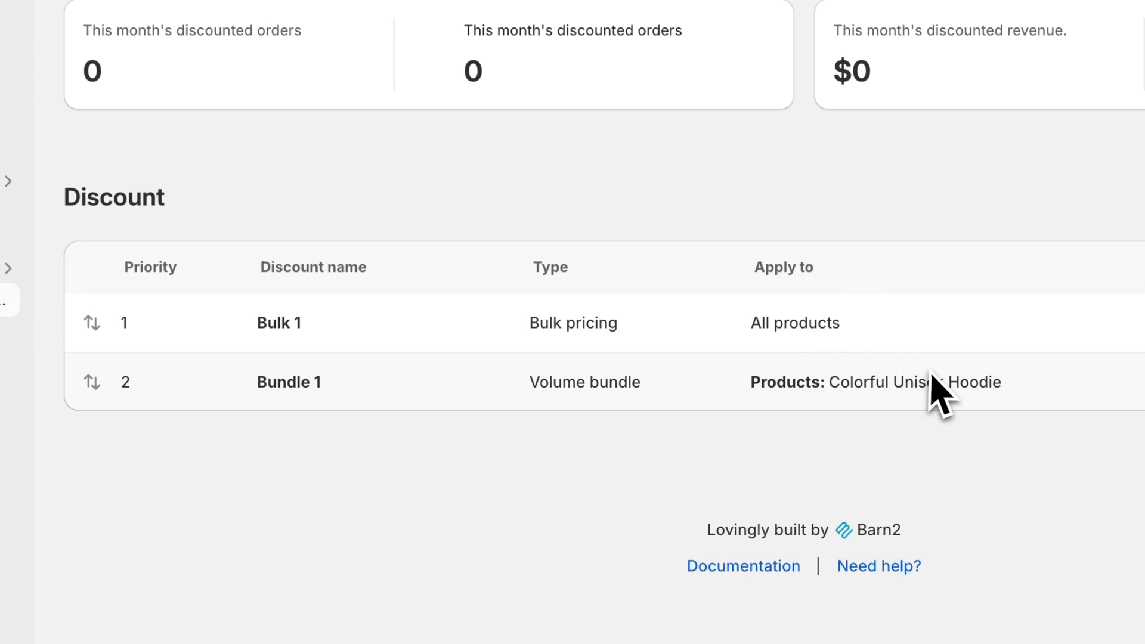
mouse_move(138, 343)
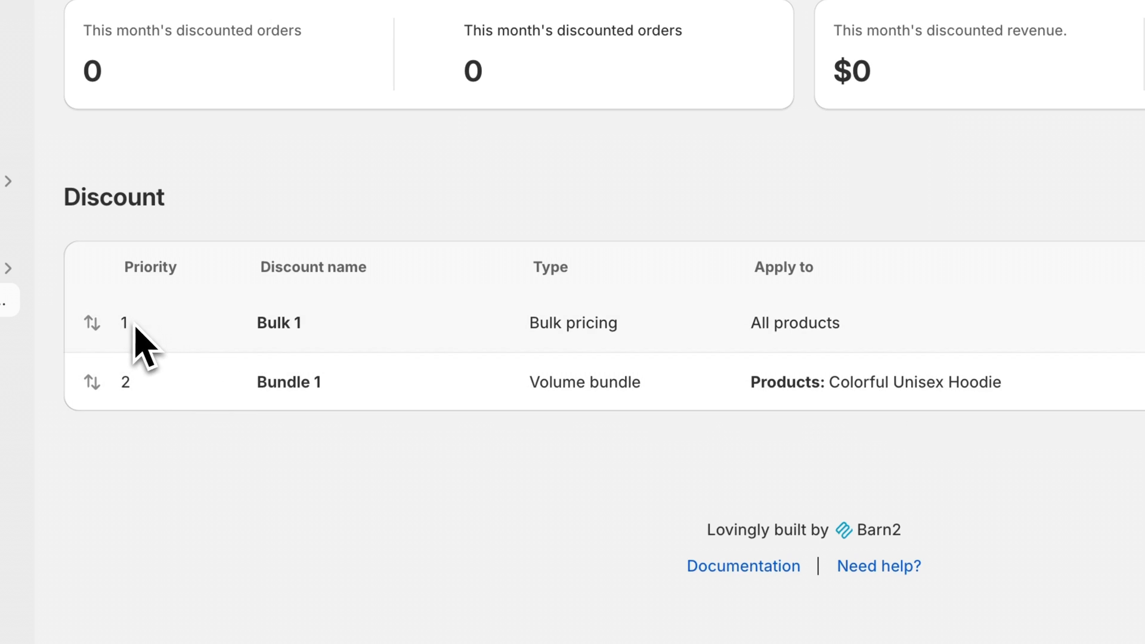
mouse_move(867, 339)
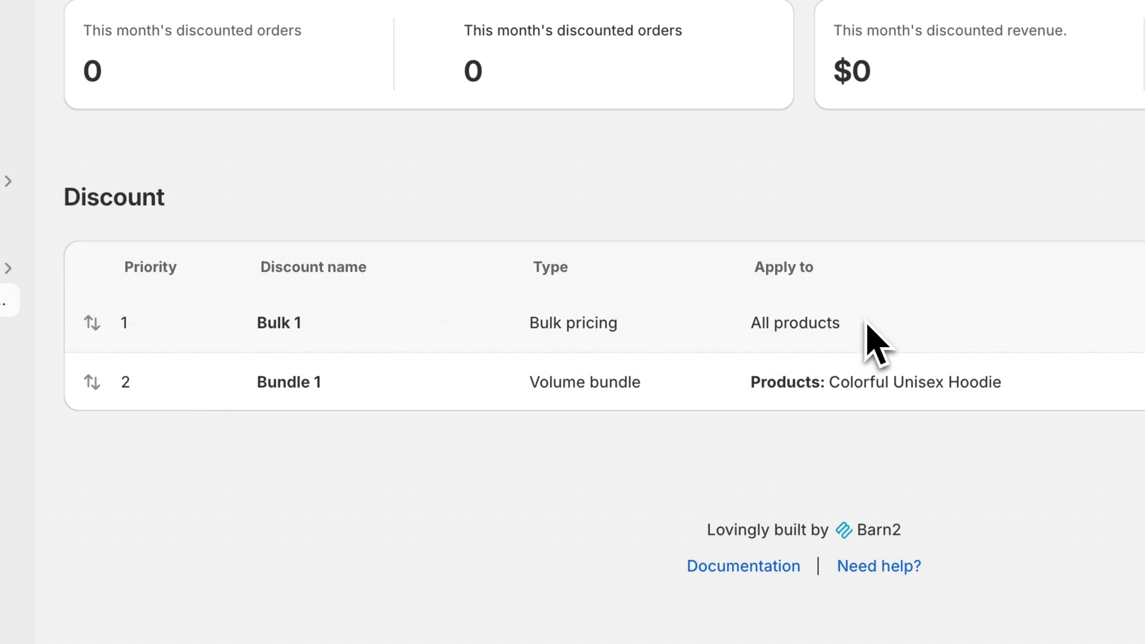
mouse_move(161, 353)
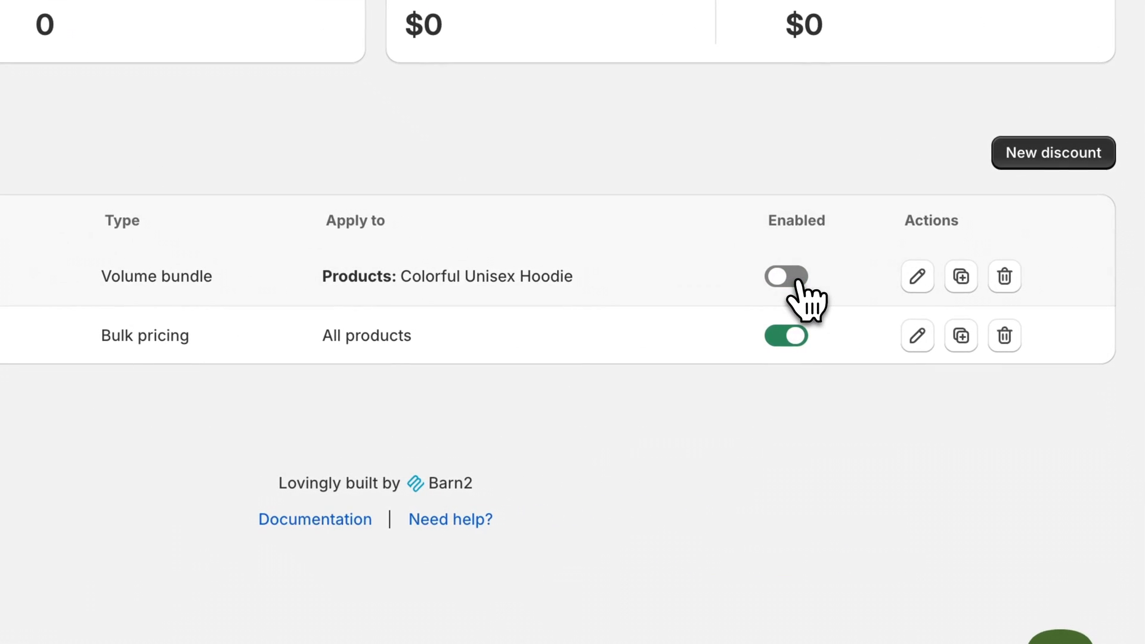
Re-enable Bundle 1, duplicate it, then delete the Bundle 1 (Copy) discount
click(786, 276)
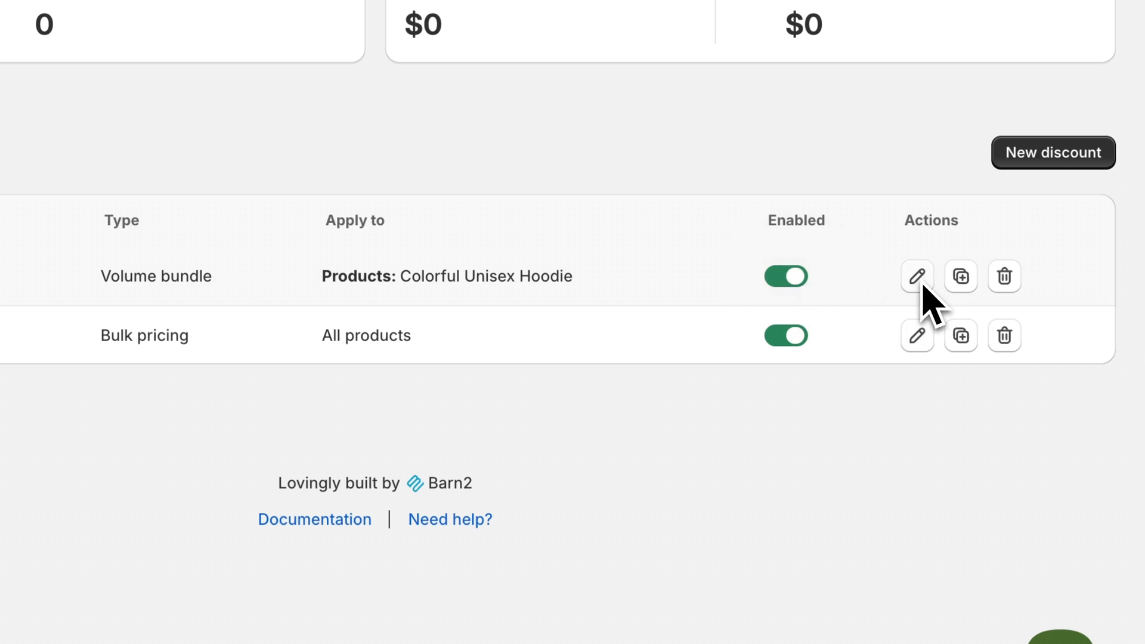
click(960, 276)
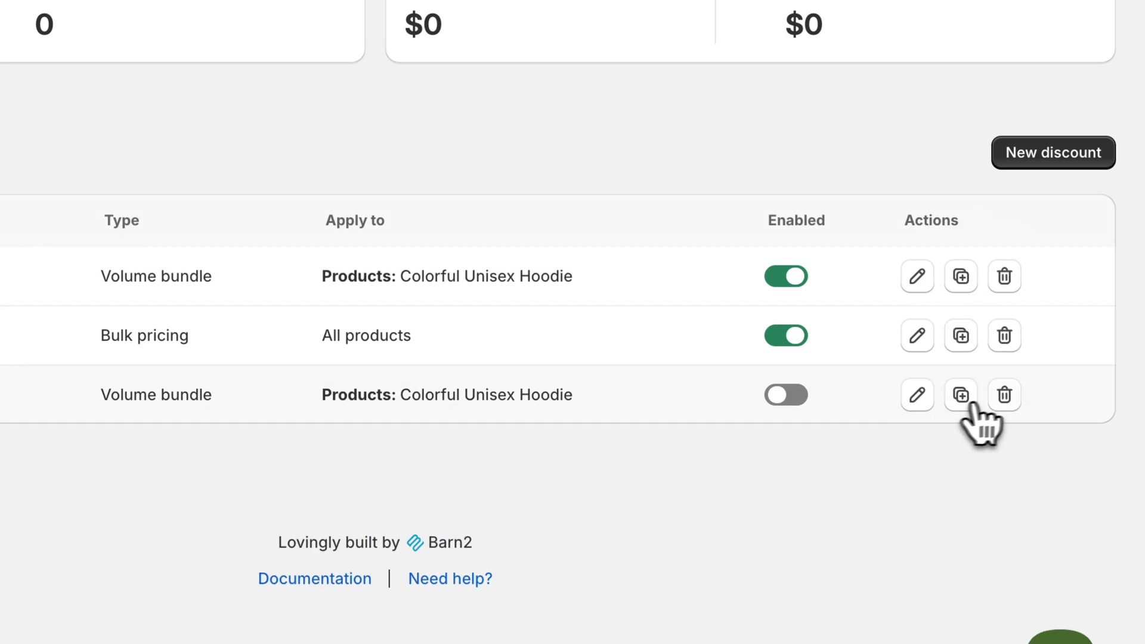
click(1003, 394)
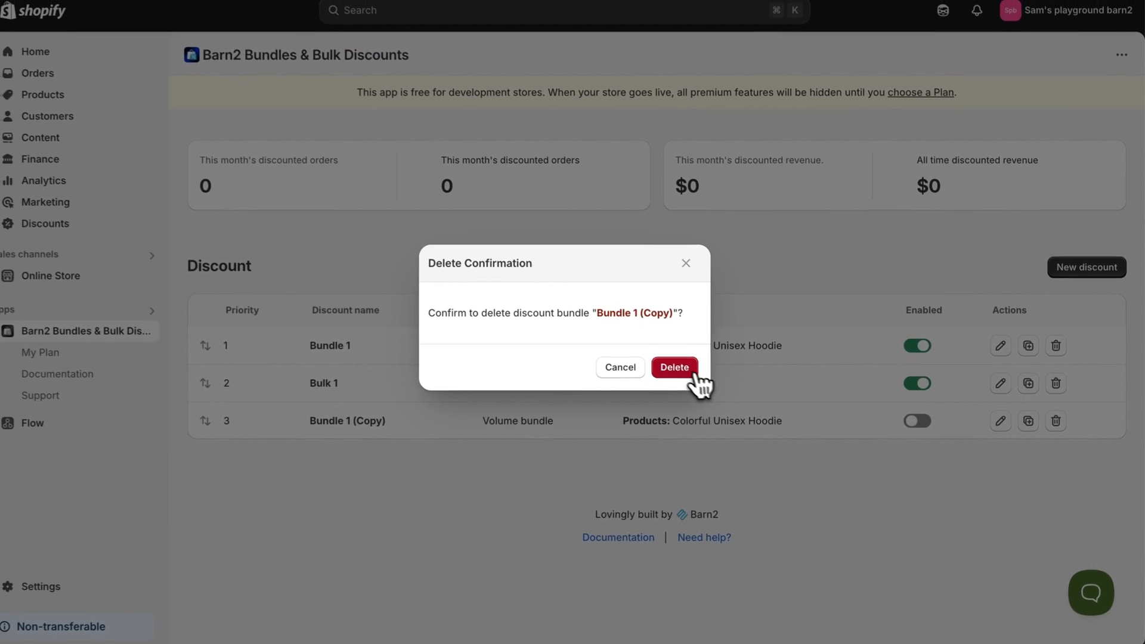
click(675, 367)
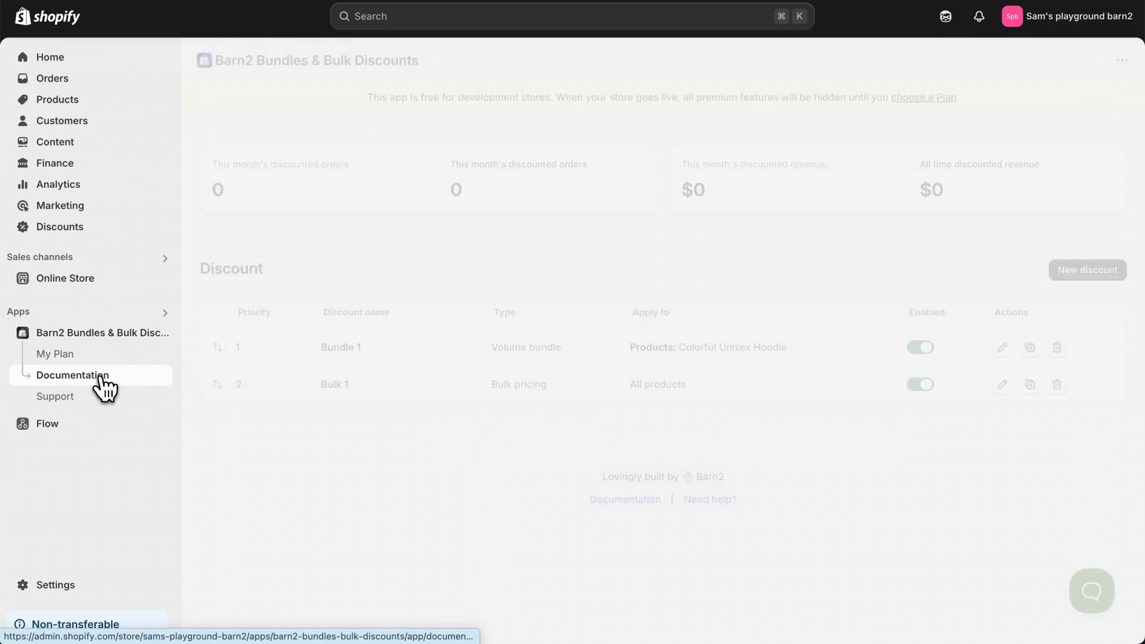
Visit the app's Documentation page, then open its Support page
click(72, 375)
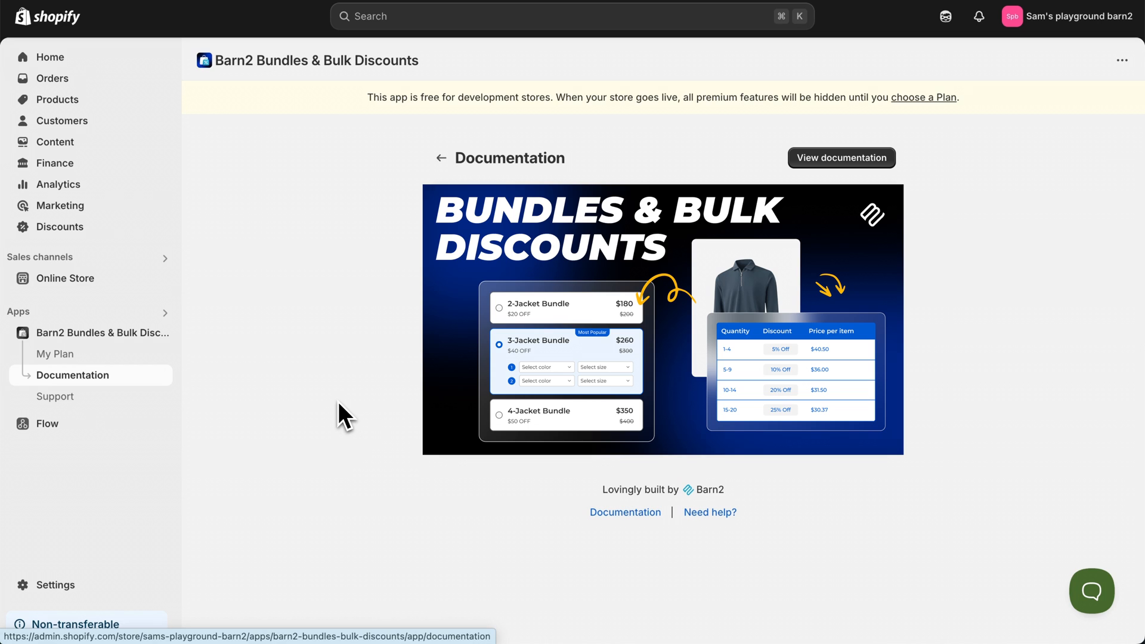
click(54, 397)
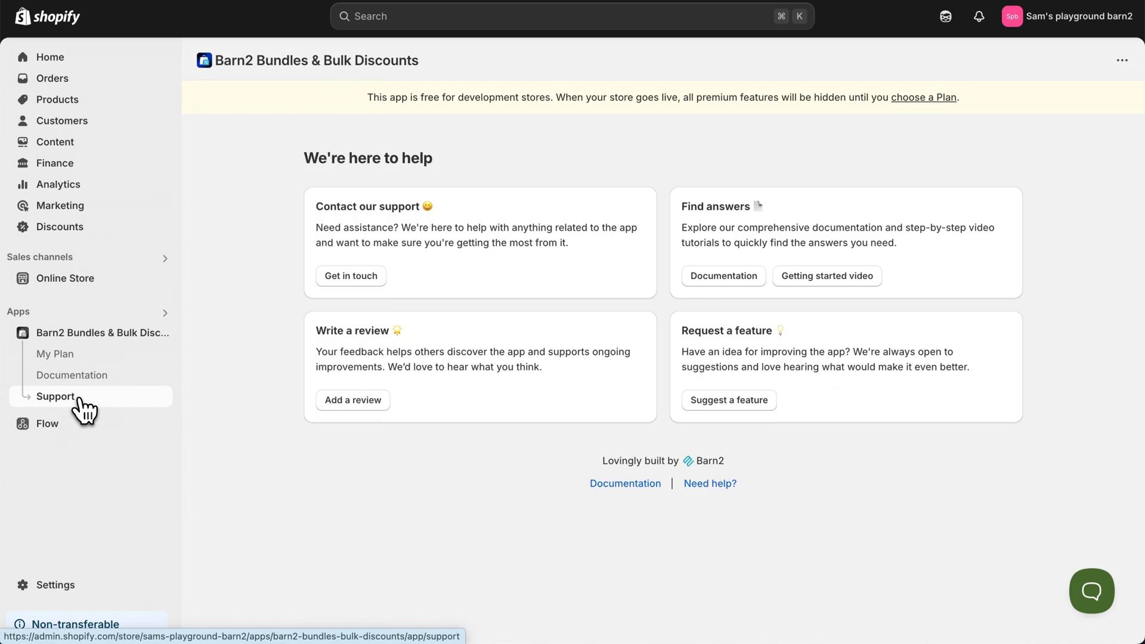